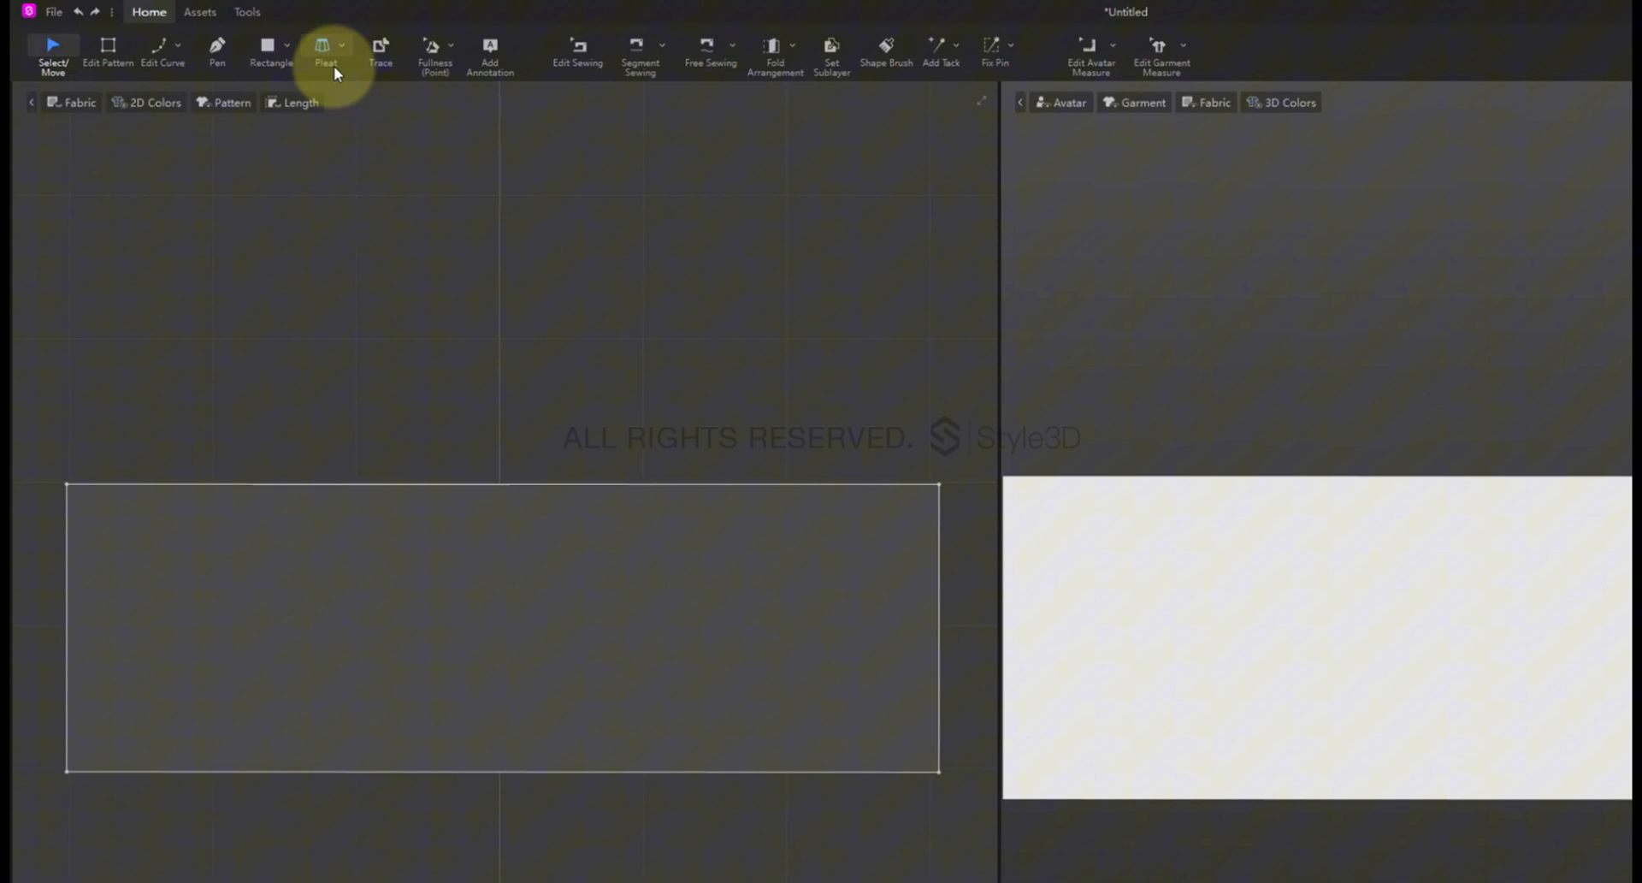
- Place a pleat from the top edge to the bottom edge, inserted on the right side
left_click(324, 44)
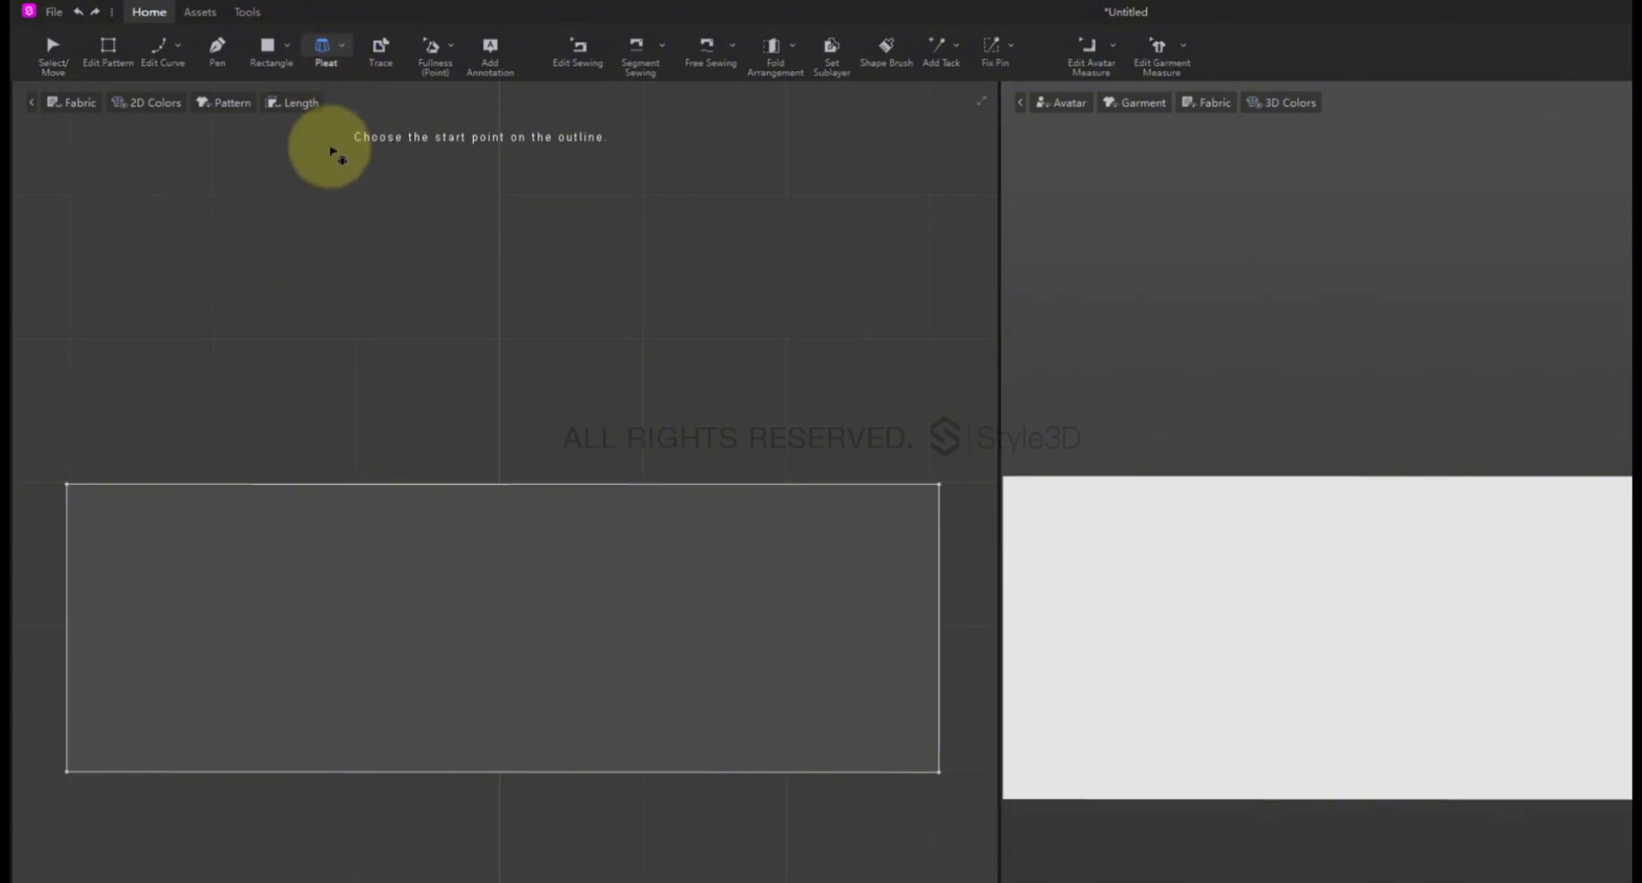
mouse_move(492, 472)
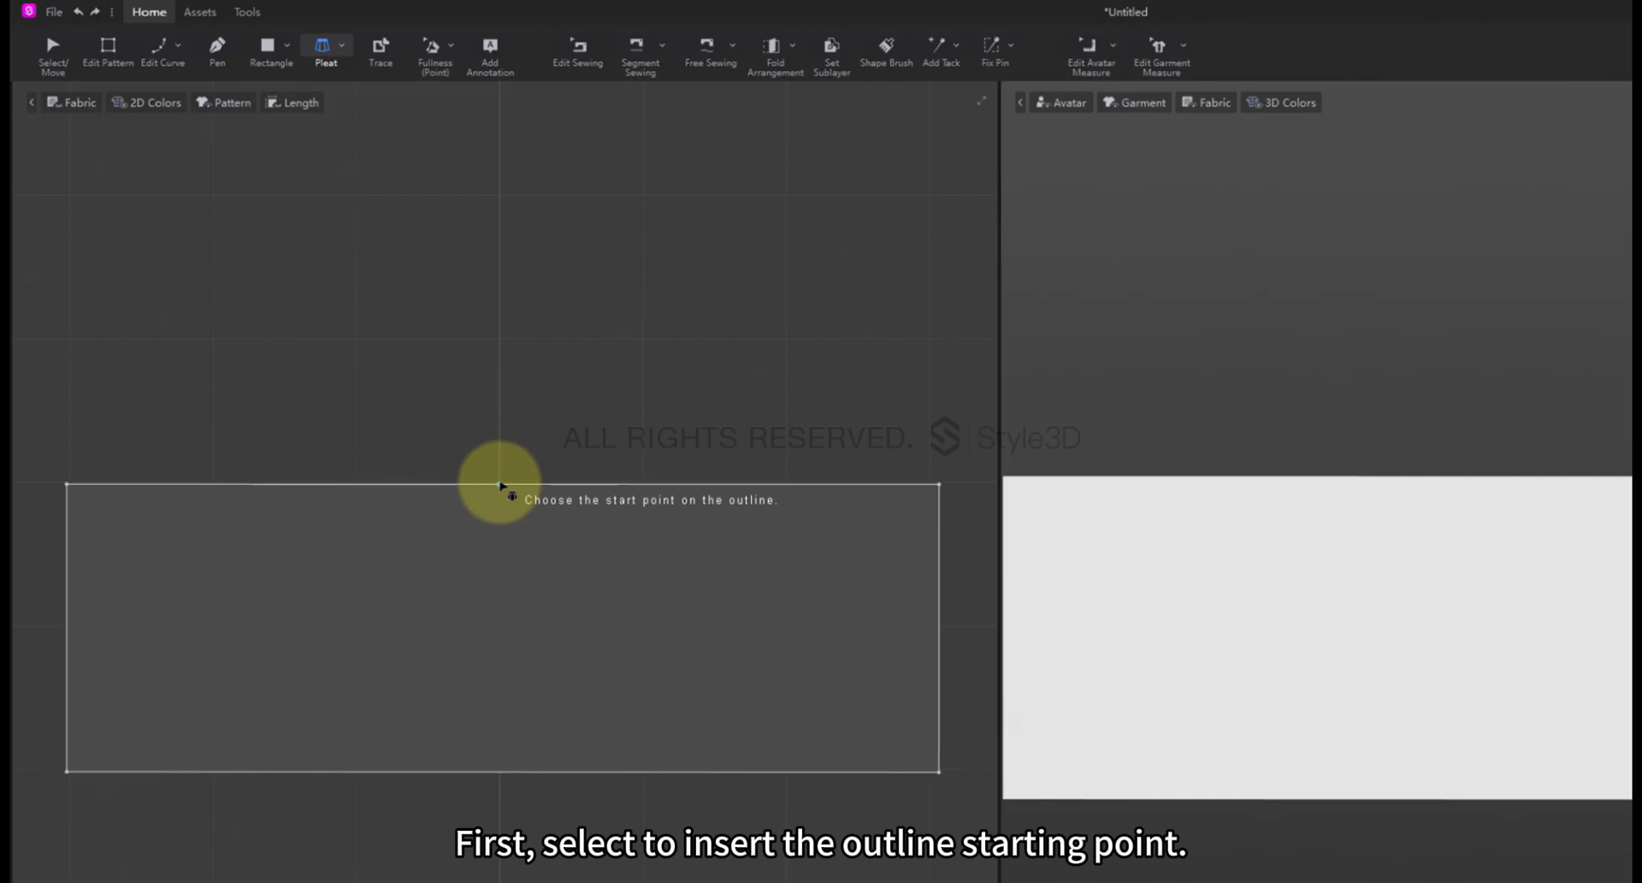
left_click(501, 486)
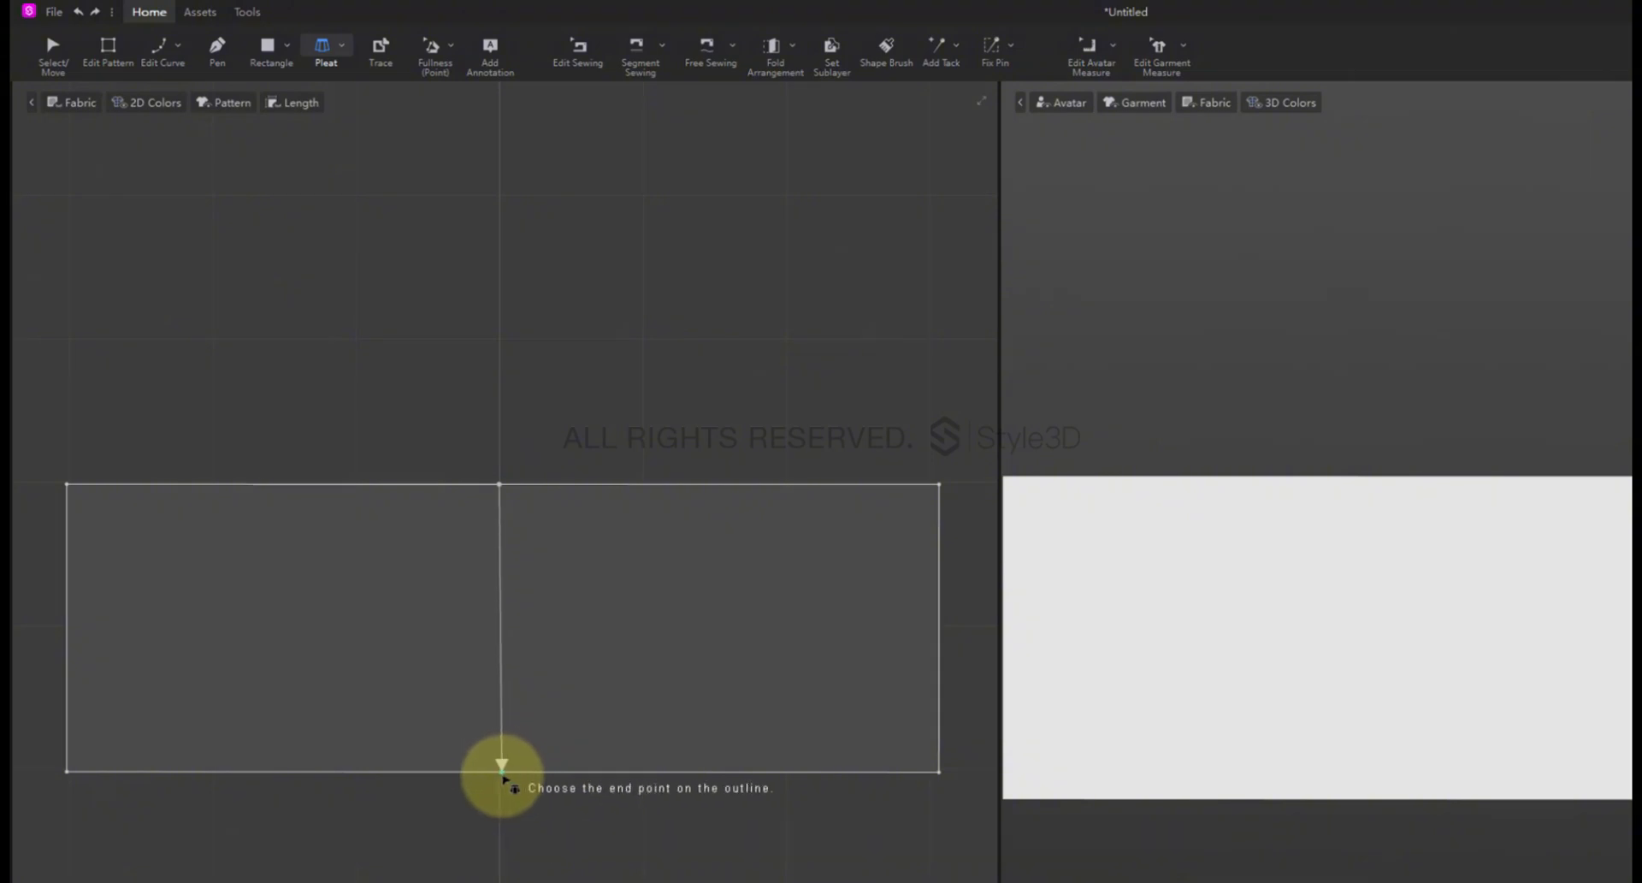
left_click(503, 781)
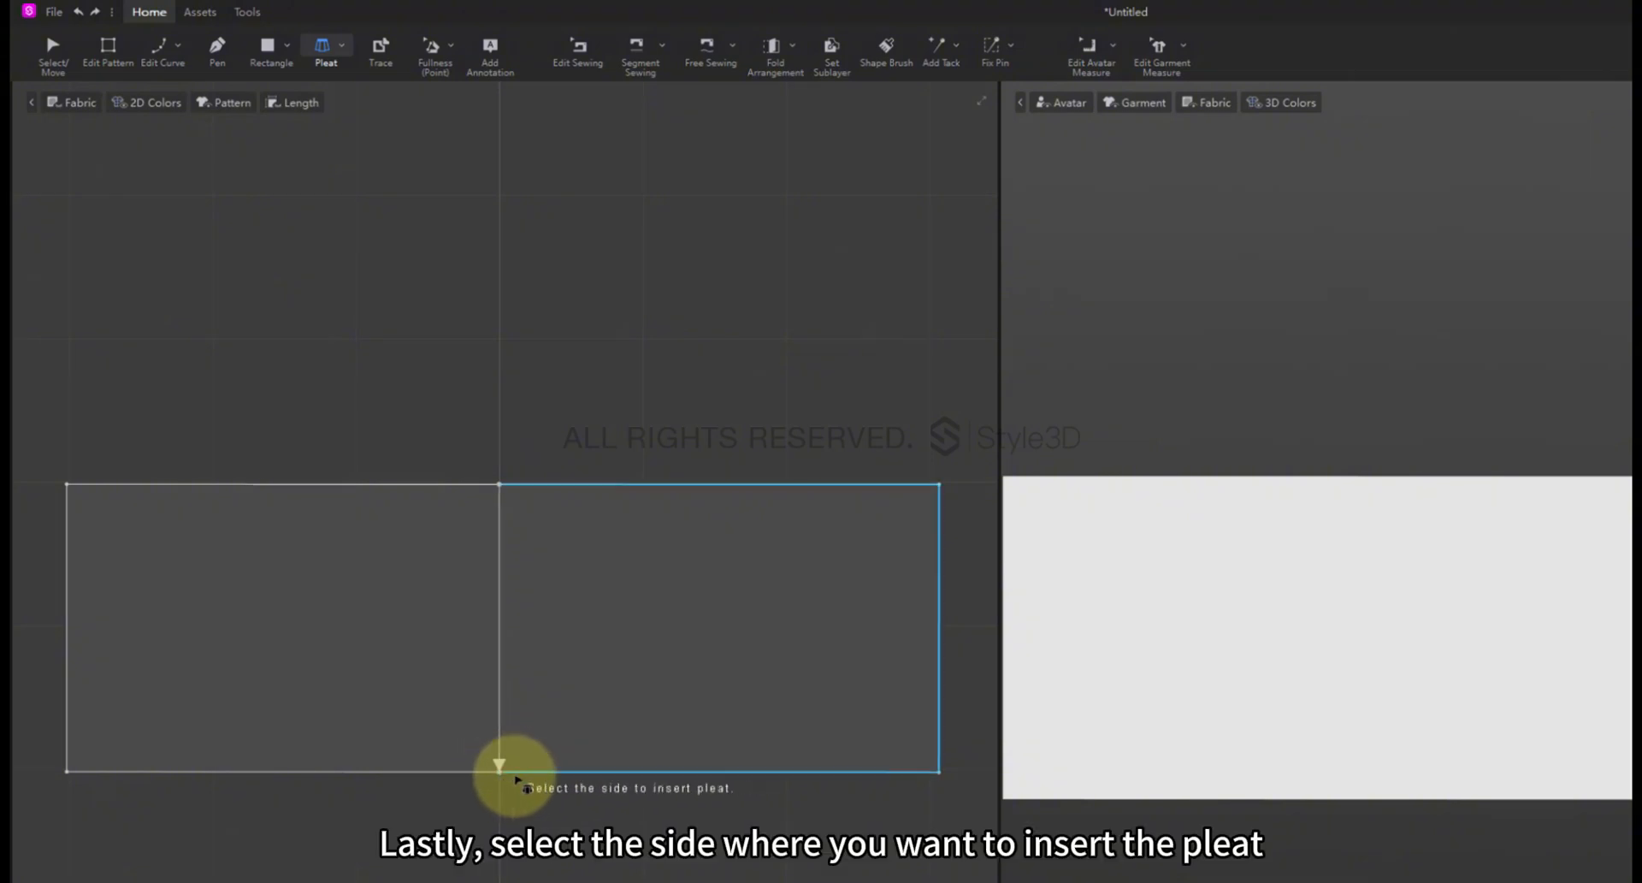
left_click(519, 786)
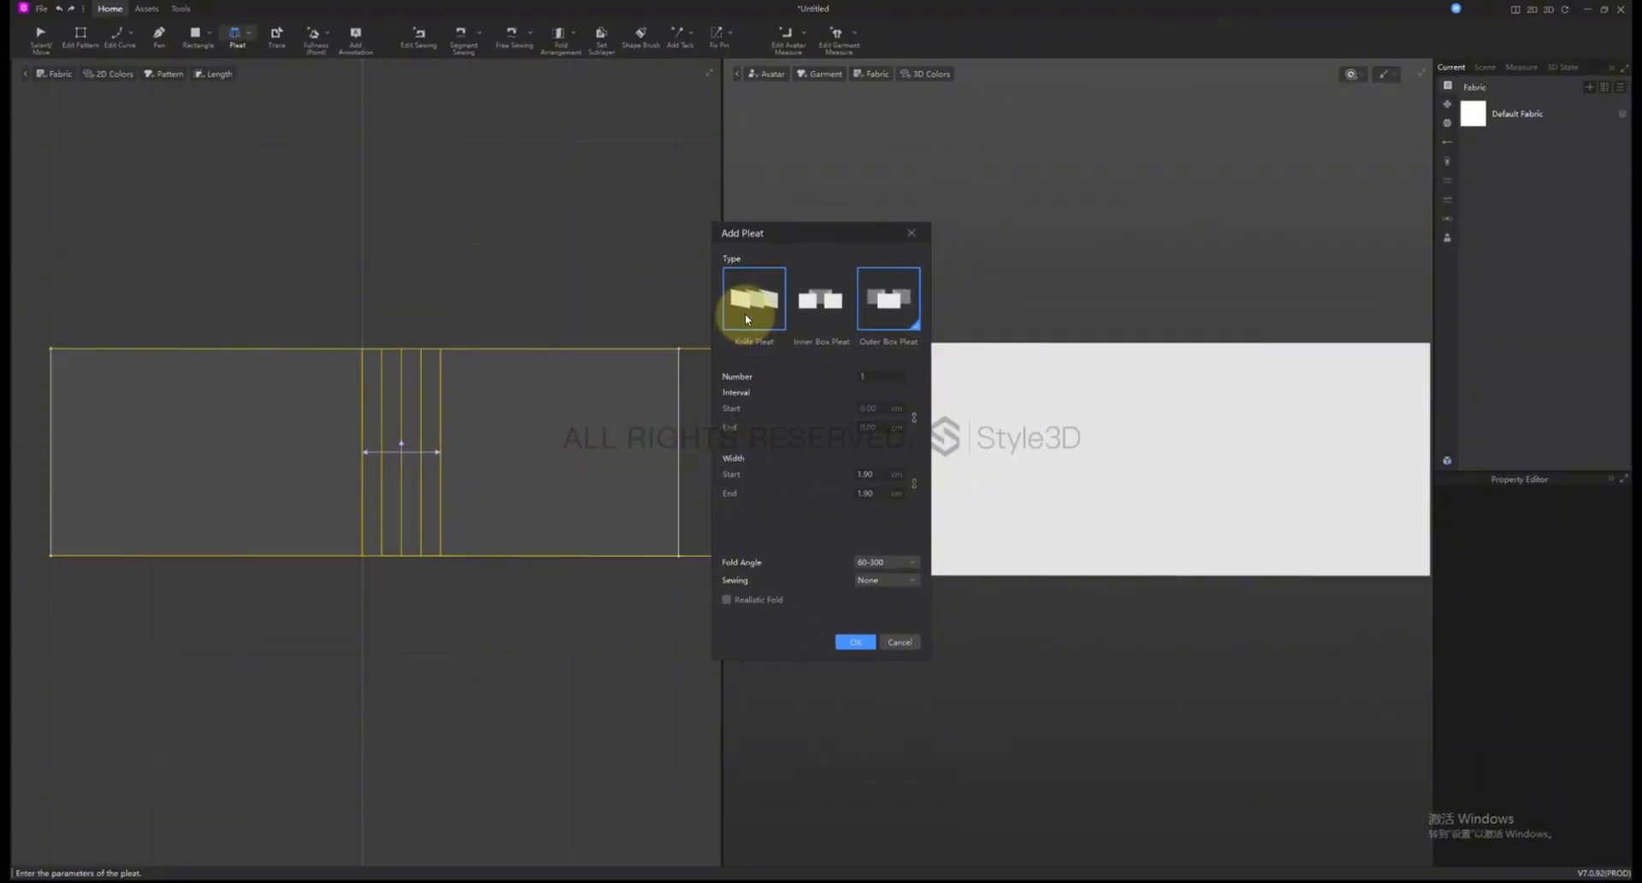
- Preview knife, inner box and outer box pleat types, simulate, then start a new pleat set
left_click(753, 299)
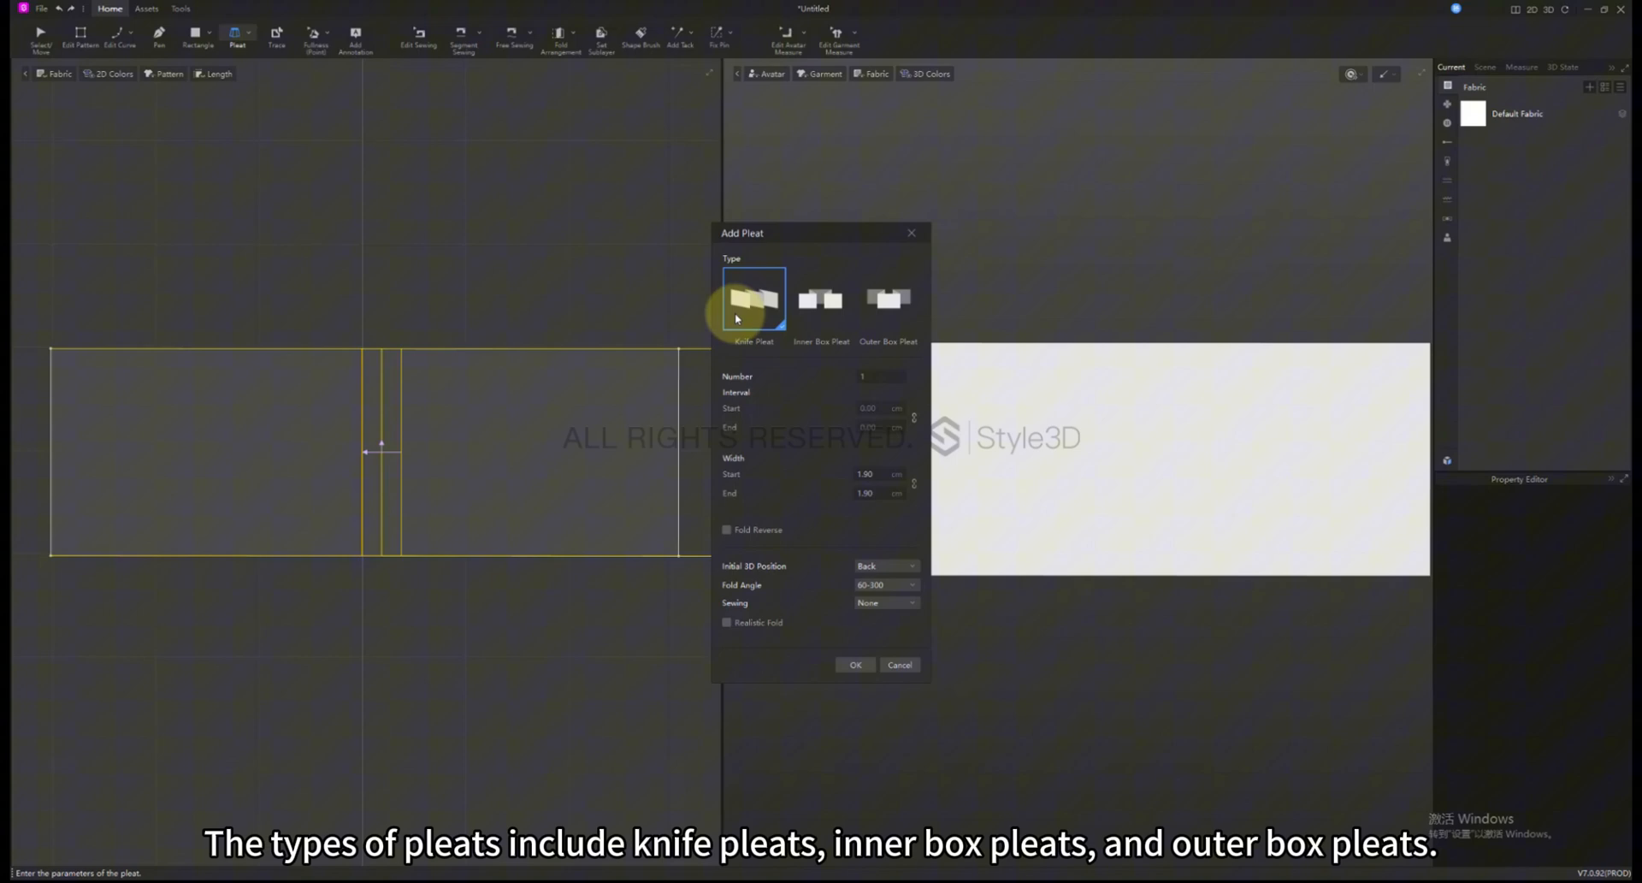
left_click(821, 299)
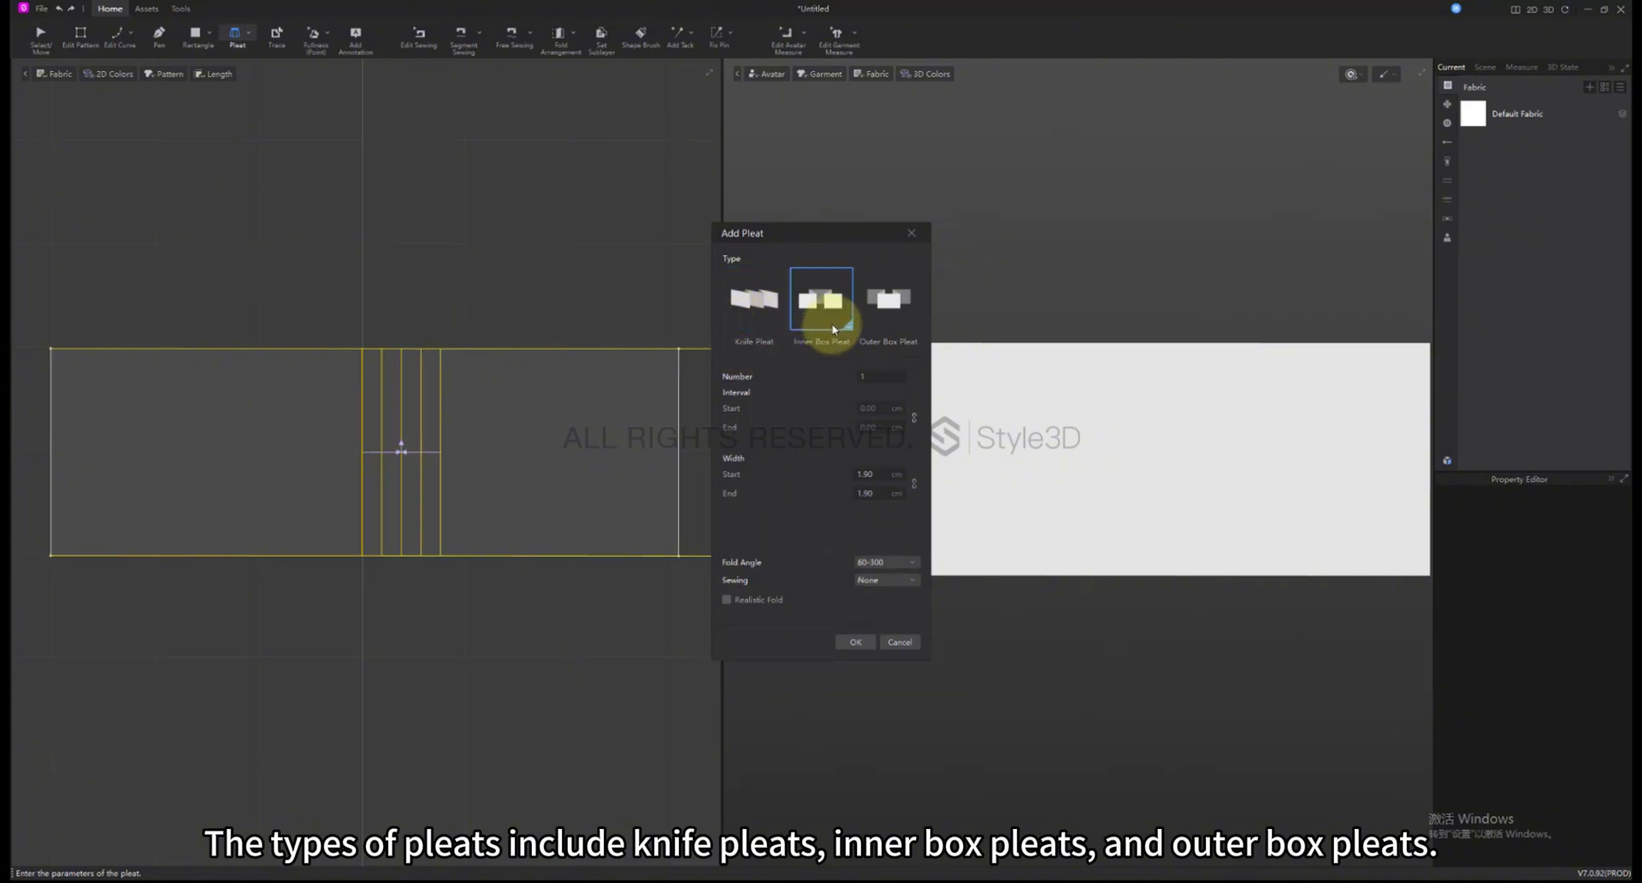
left_click(888, 300)
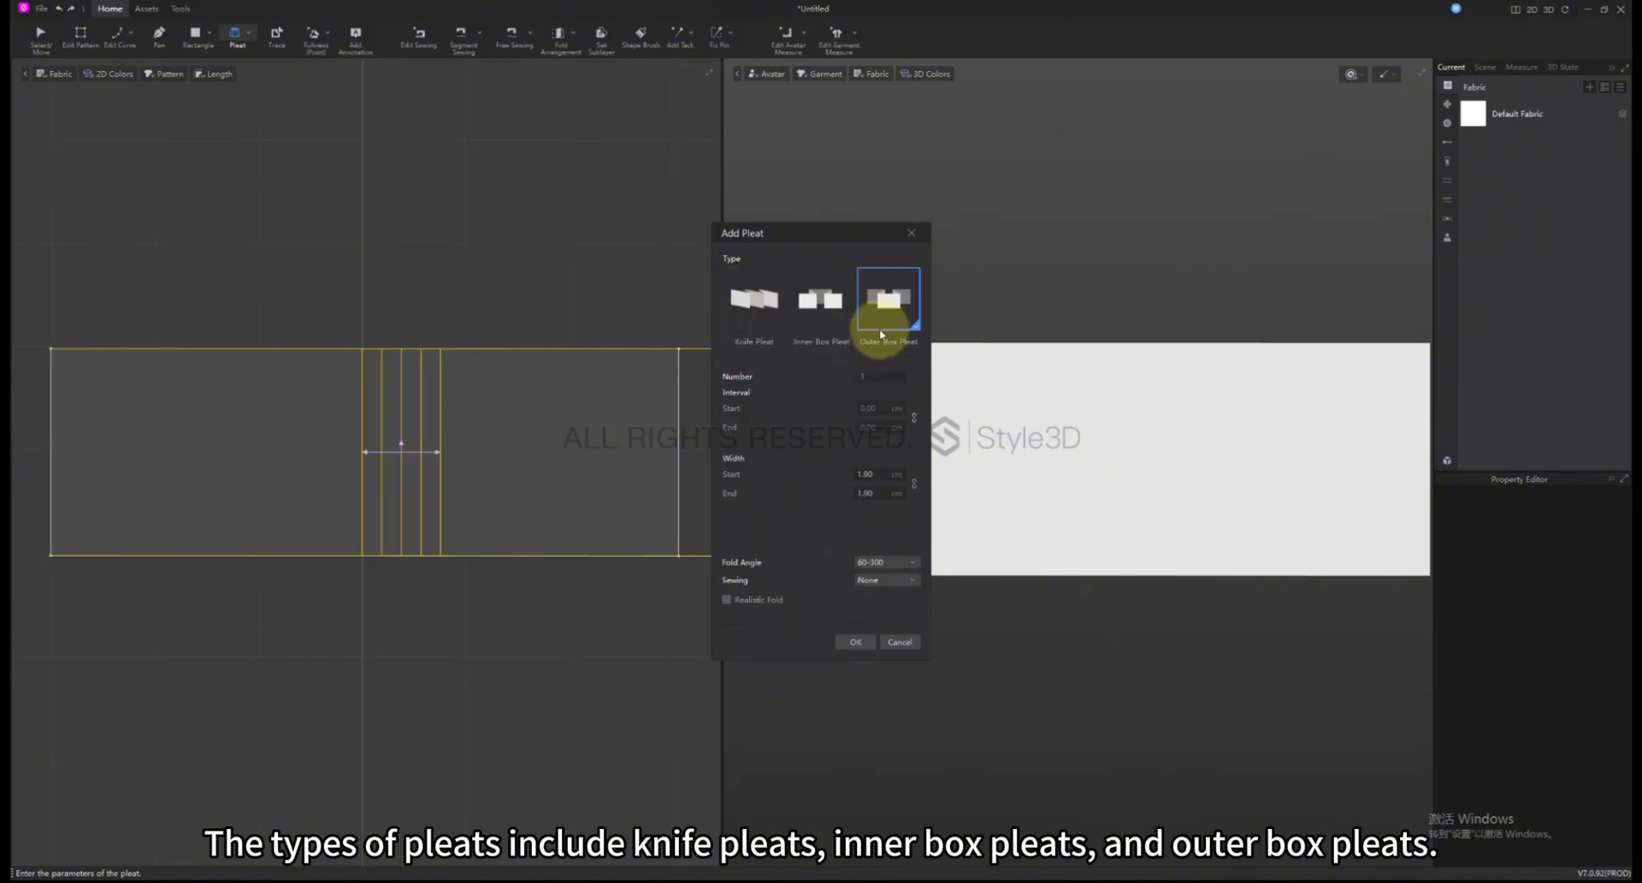
left_click(855, 642)
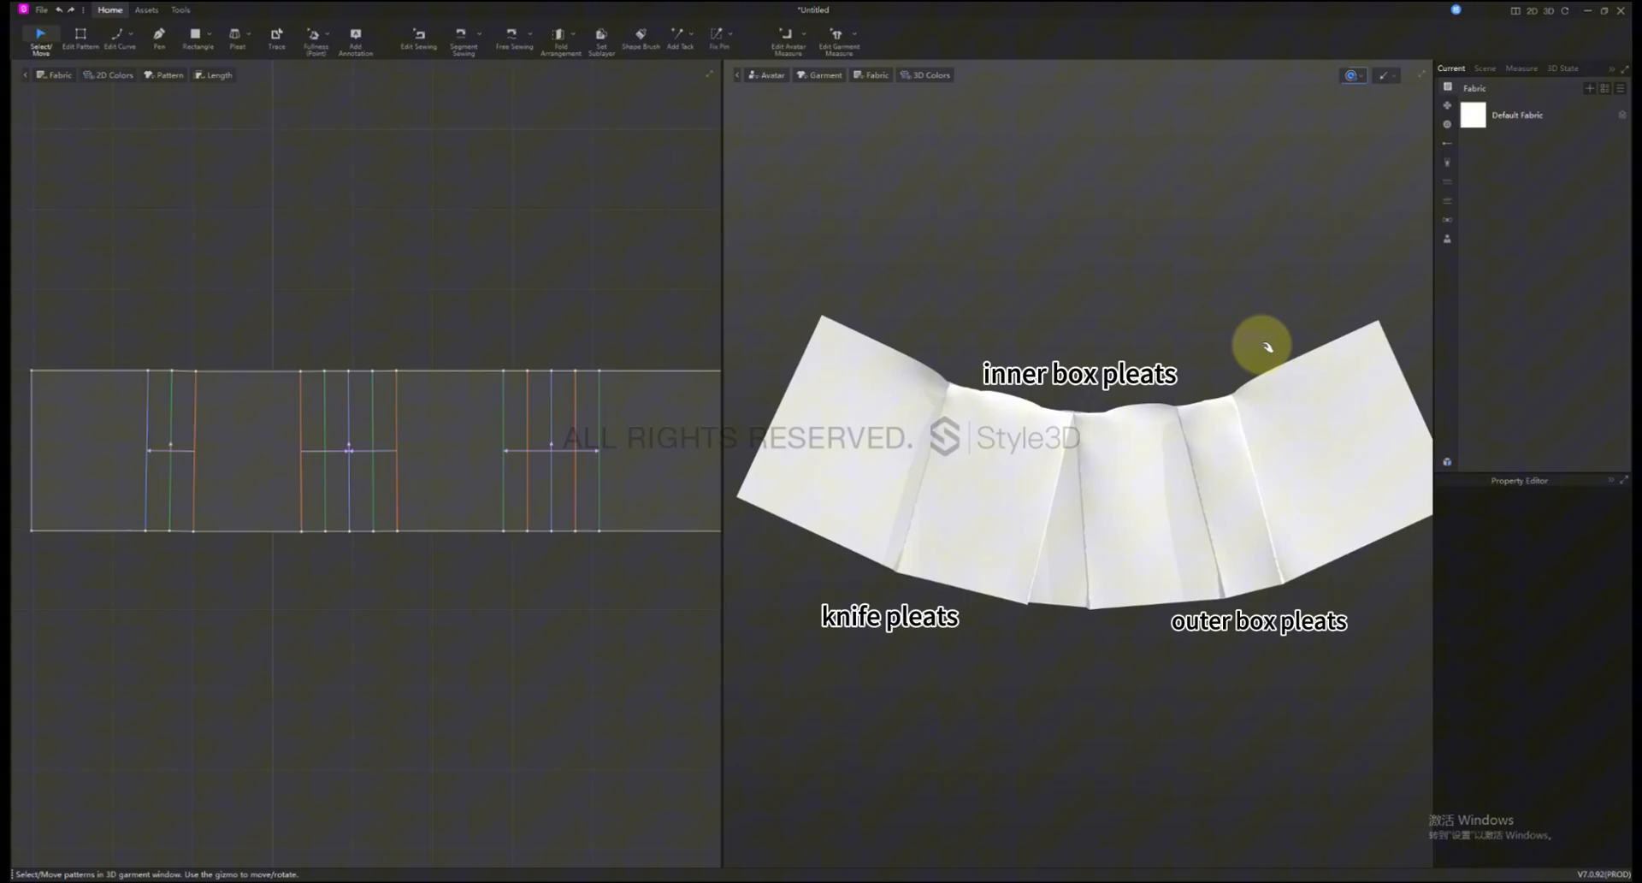
left_click(236, 37)
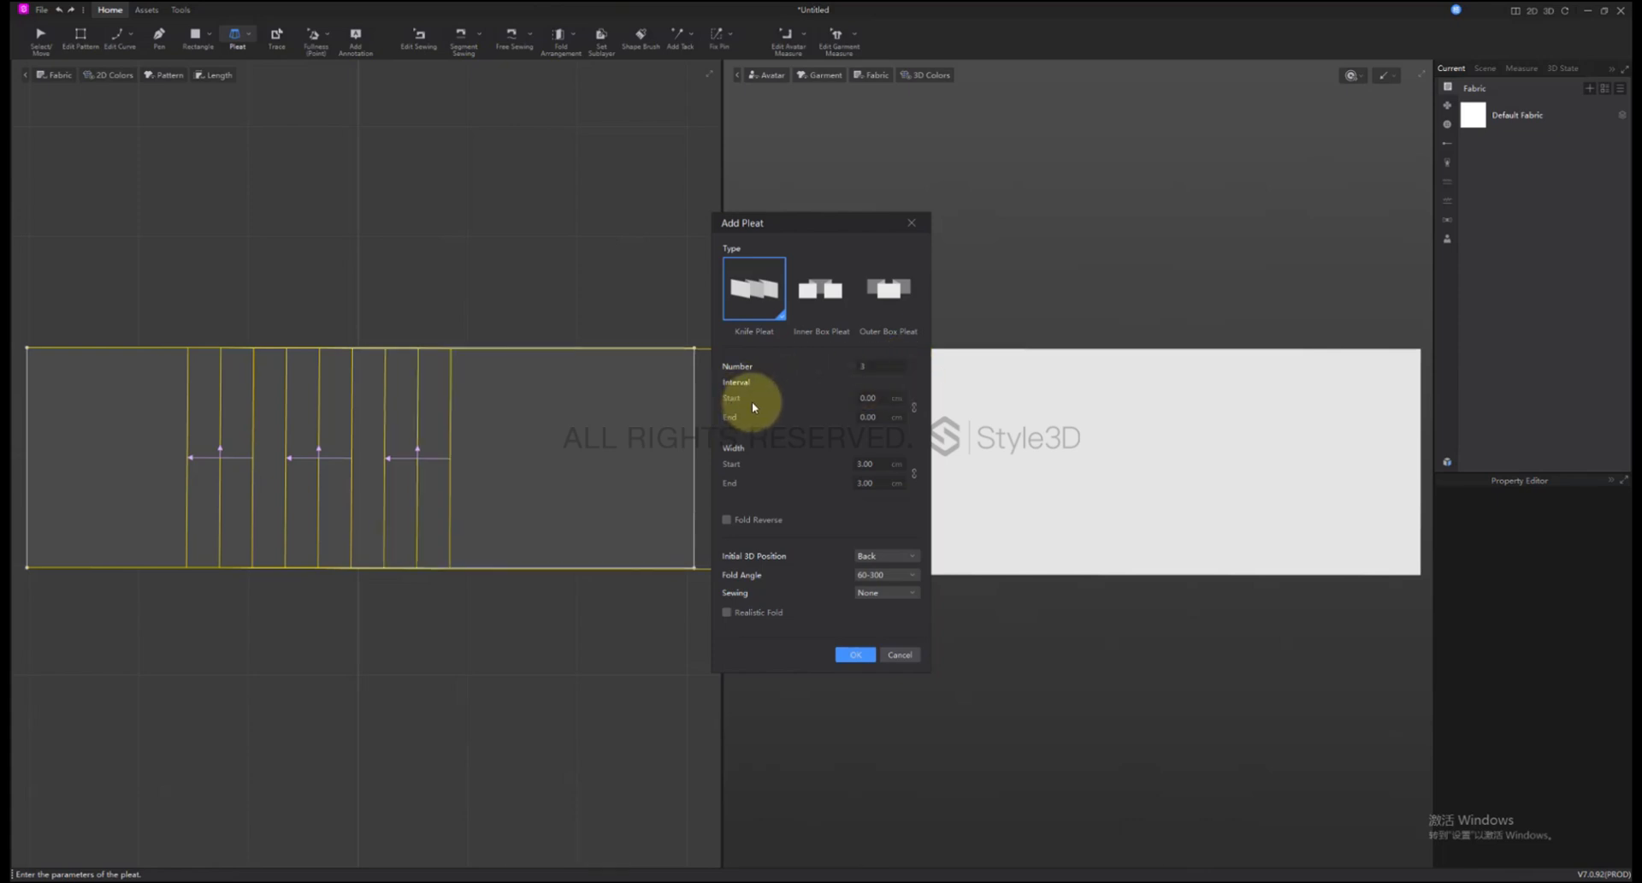
- Enter interval 0.40 at start and end and width 3.30 for the knife pleats
left_click(913, 398)
type("0.4")
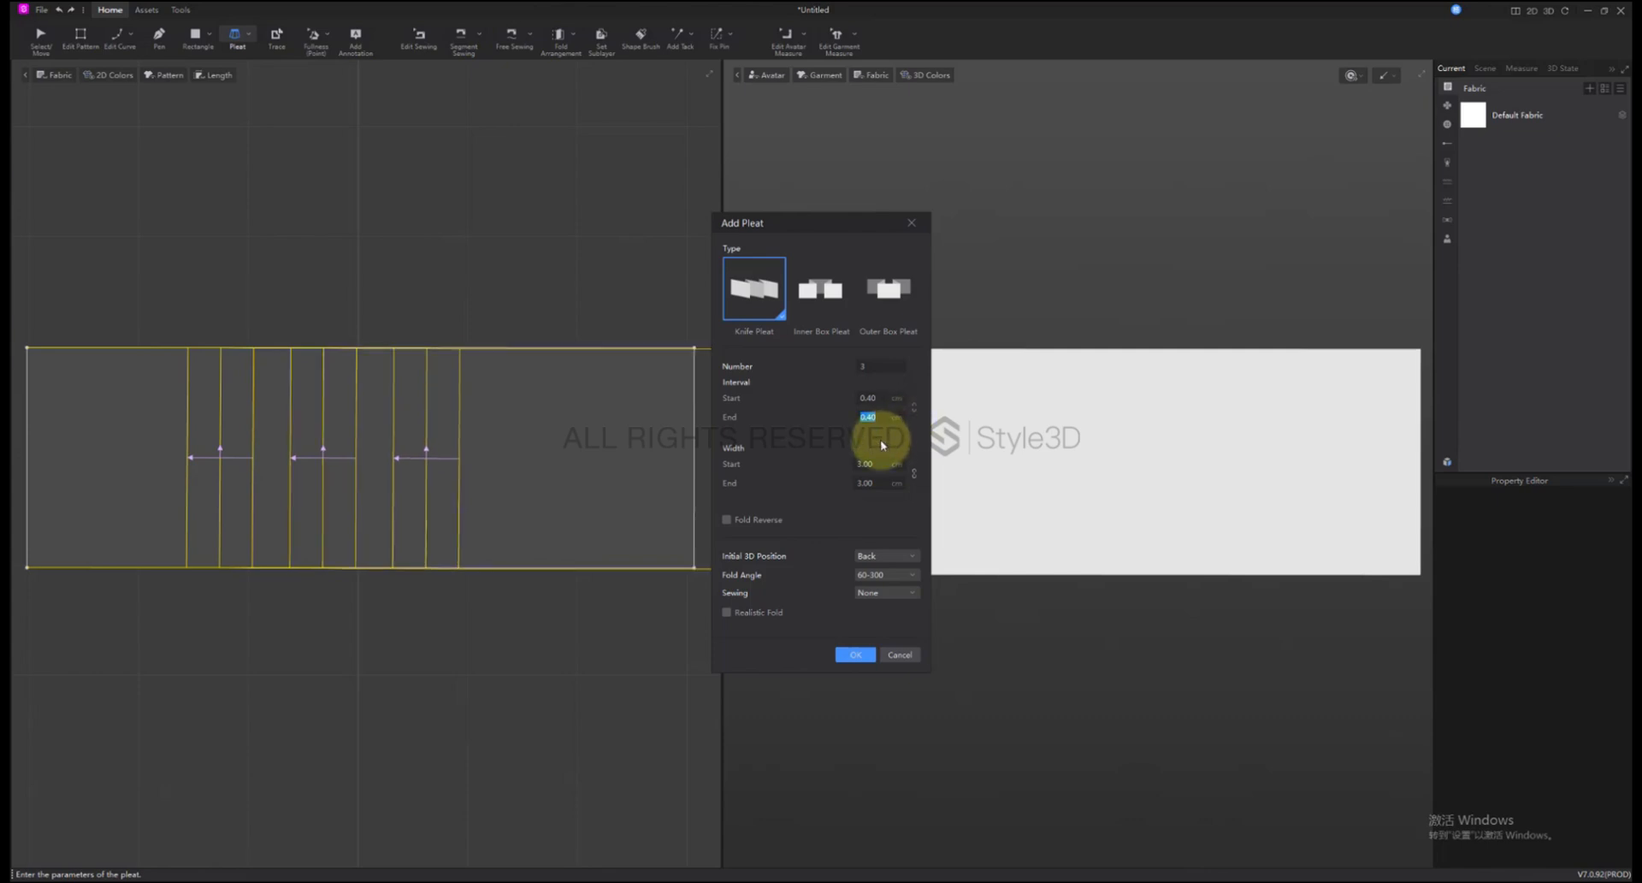
left_click(877, 464)
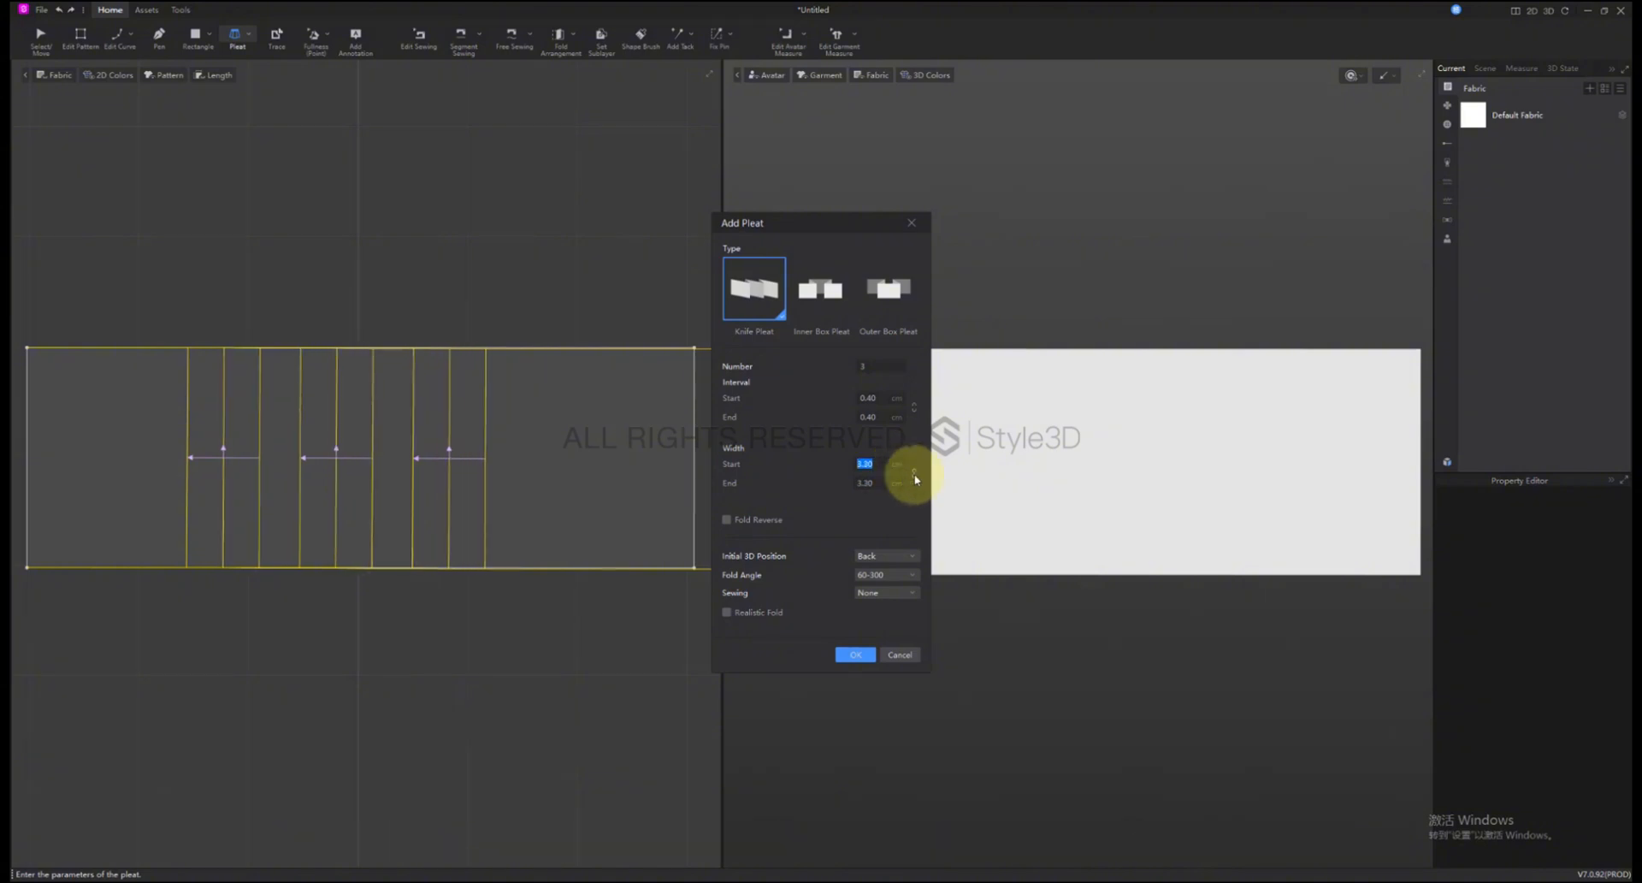
left_click(898, 478)
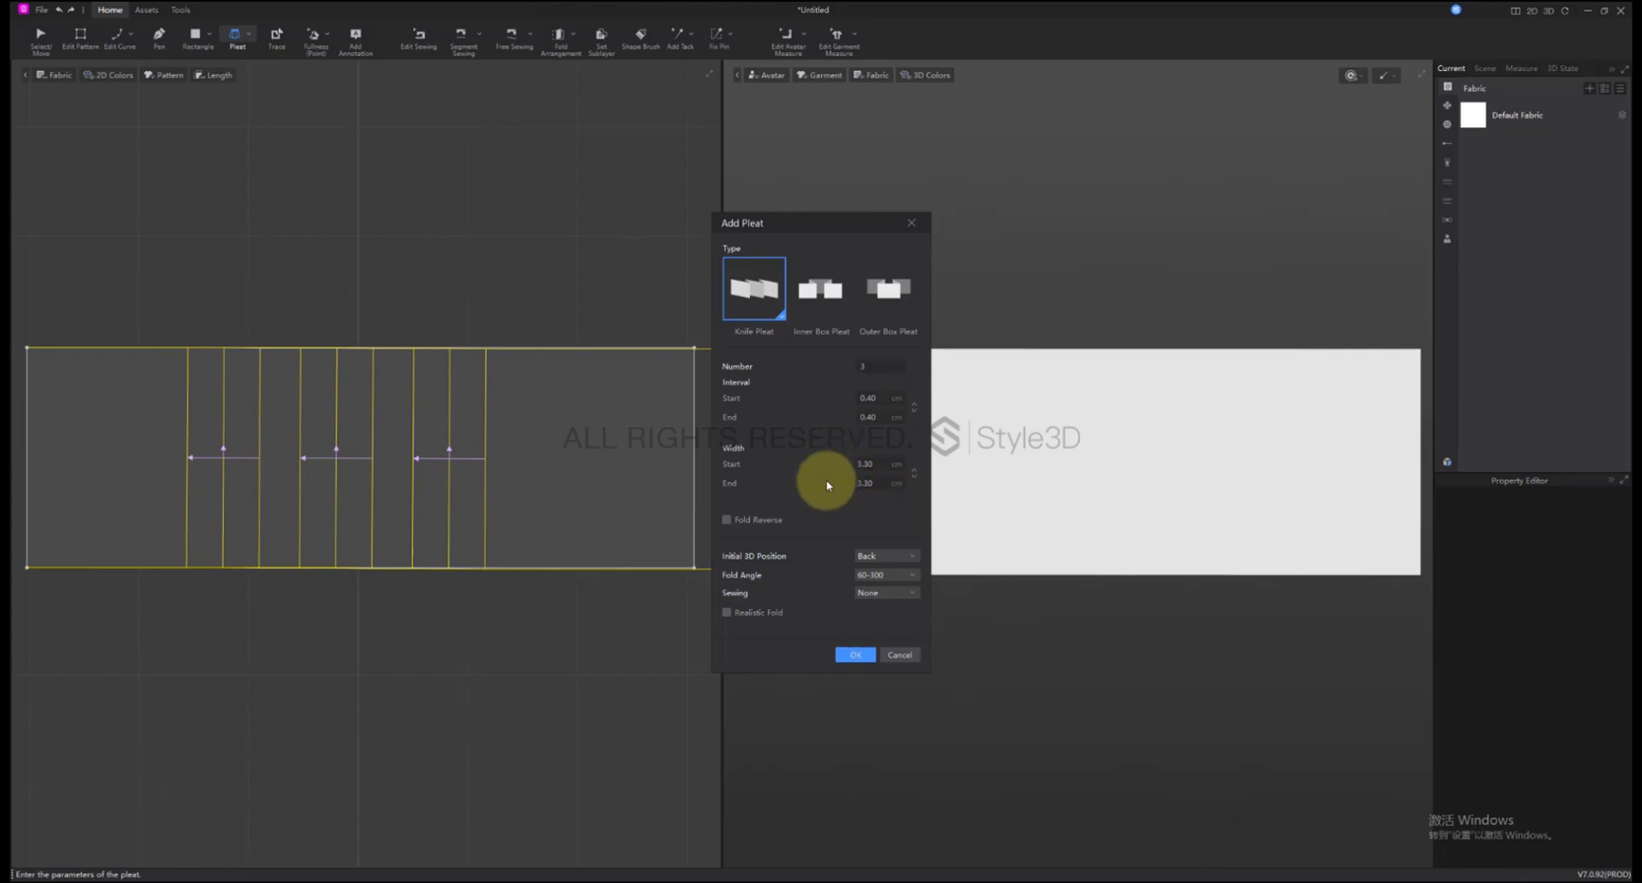
- Toggle Fold Reverse on and off to preview the pleat fold direction
left_click(726, 519)
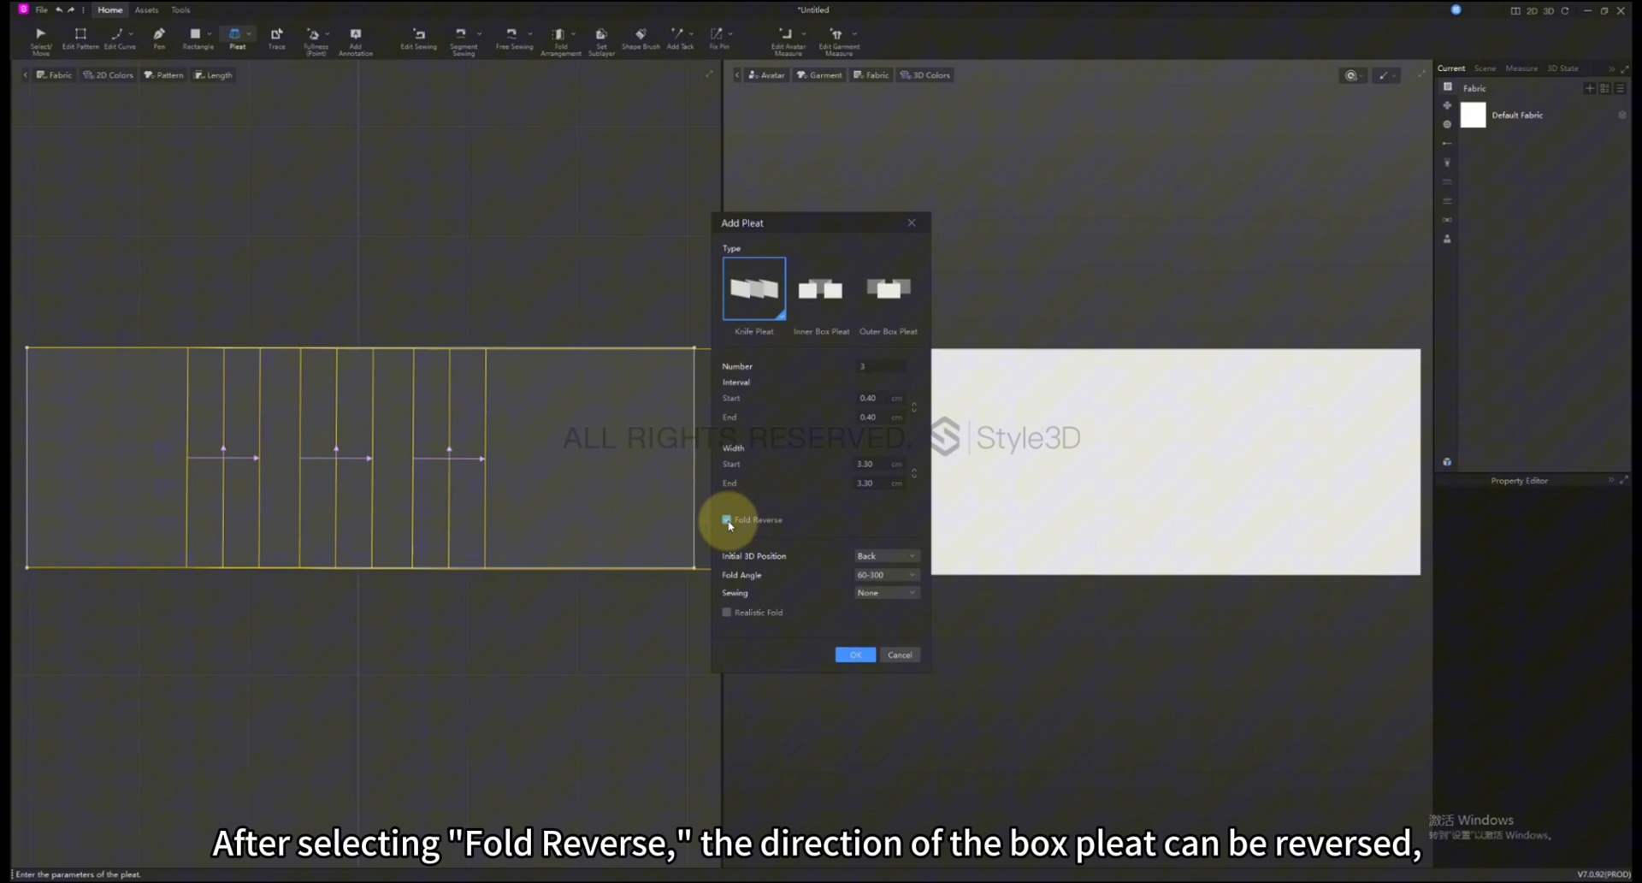
left_click(726, 520)
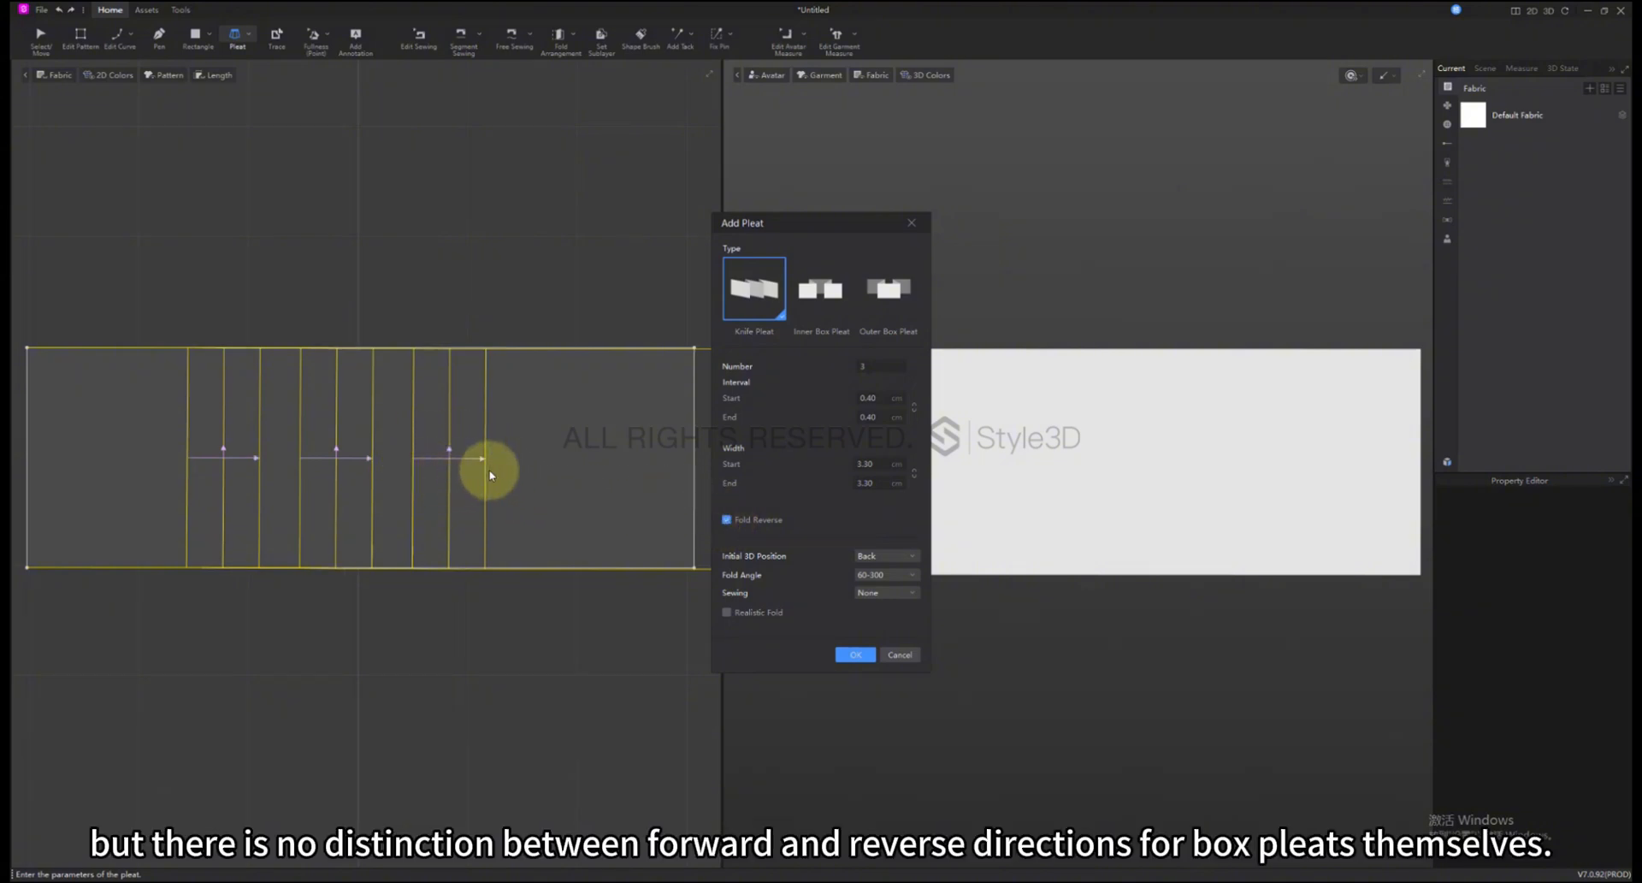
left_click(727, 519)
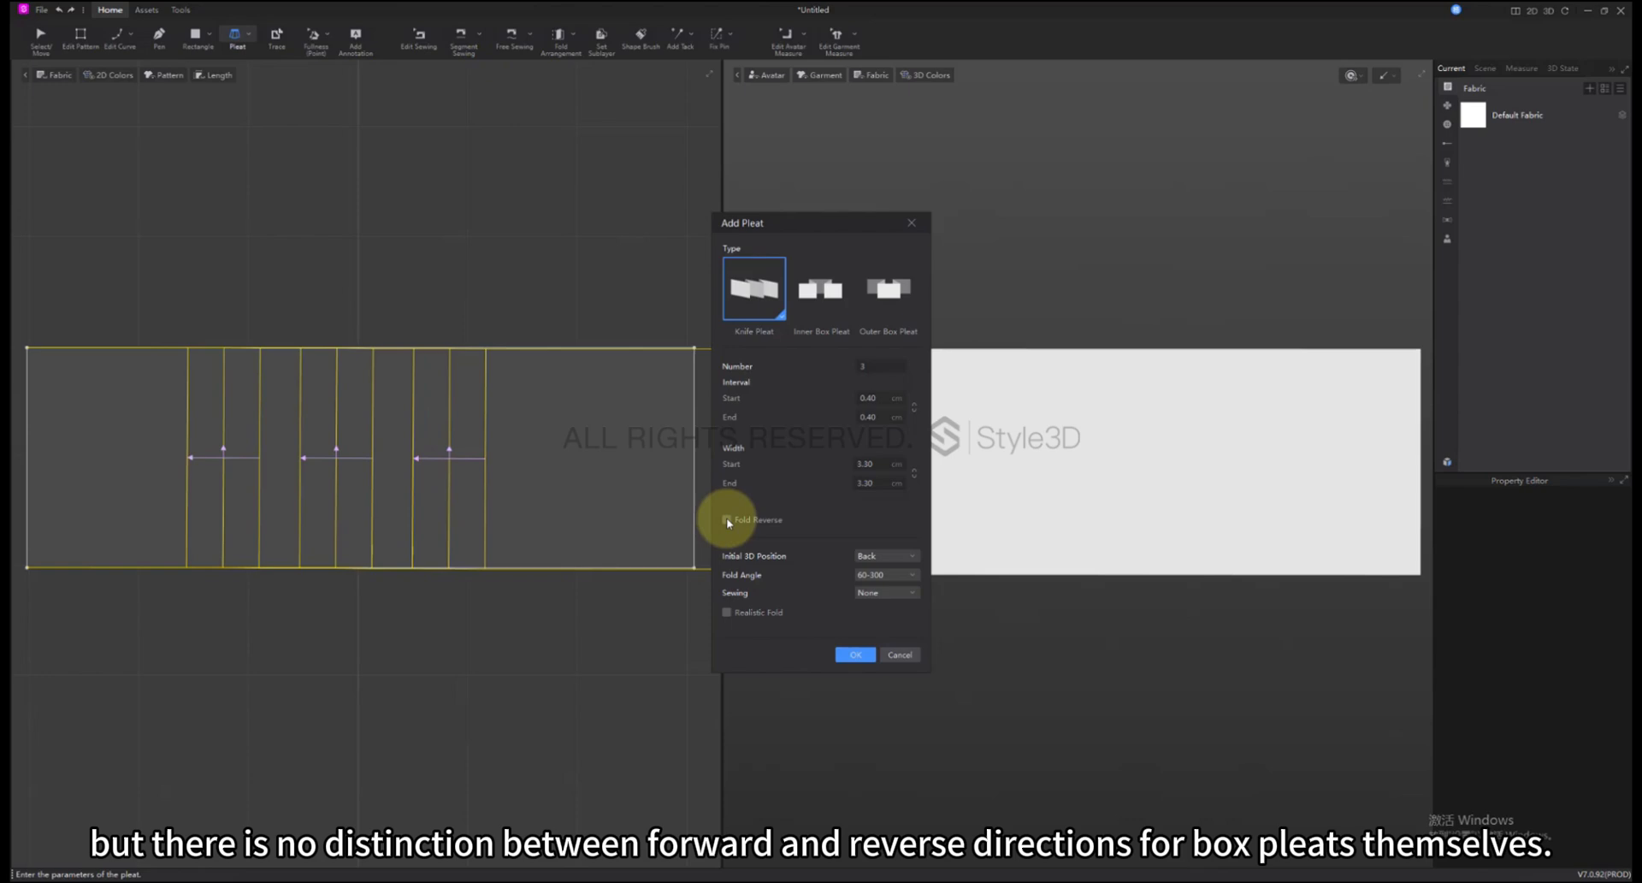
left_click(727, 520)
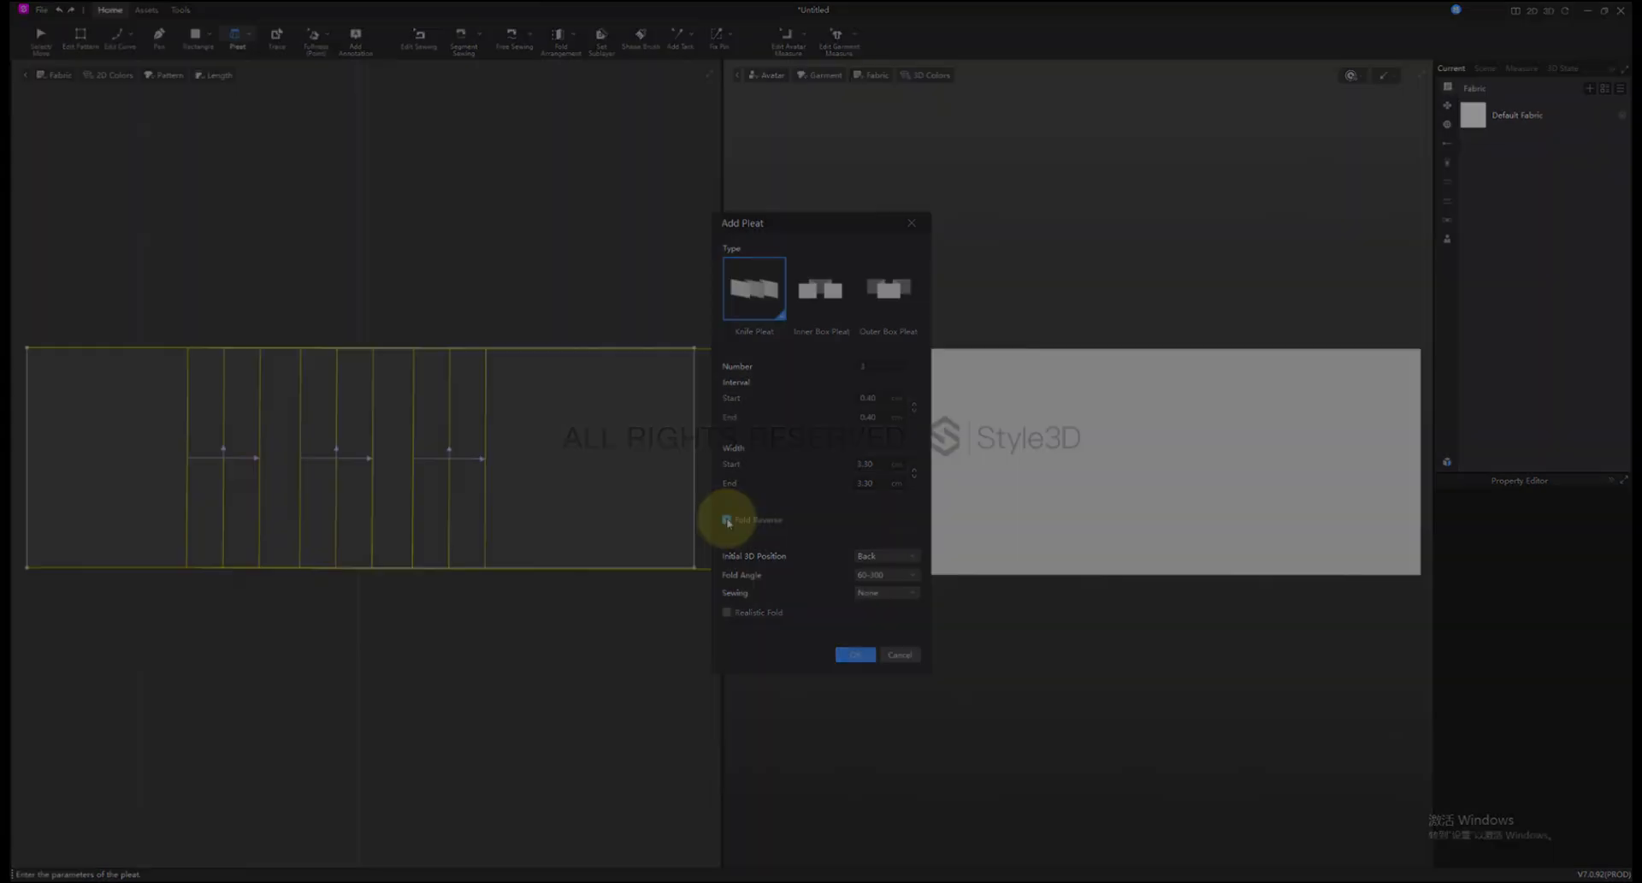
left_click(726, 520)
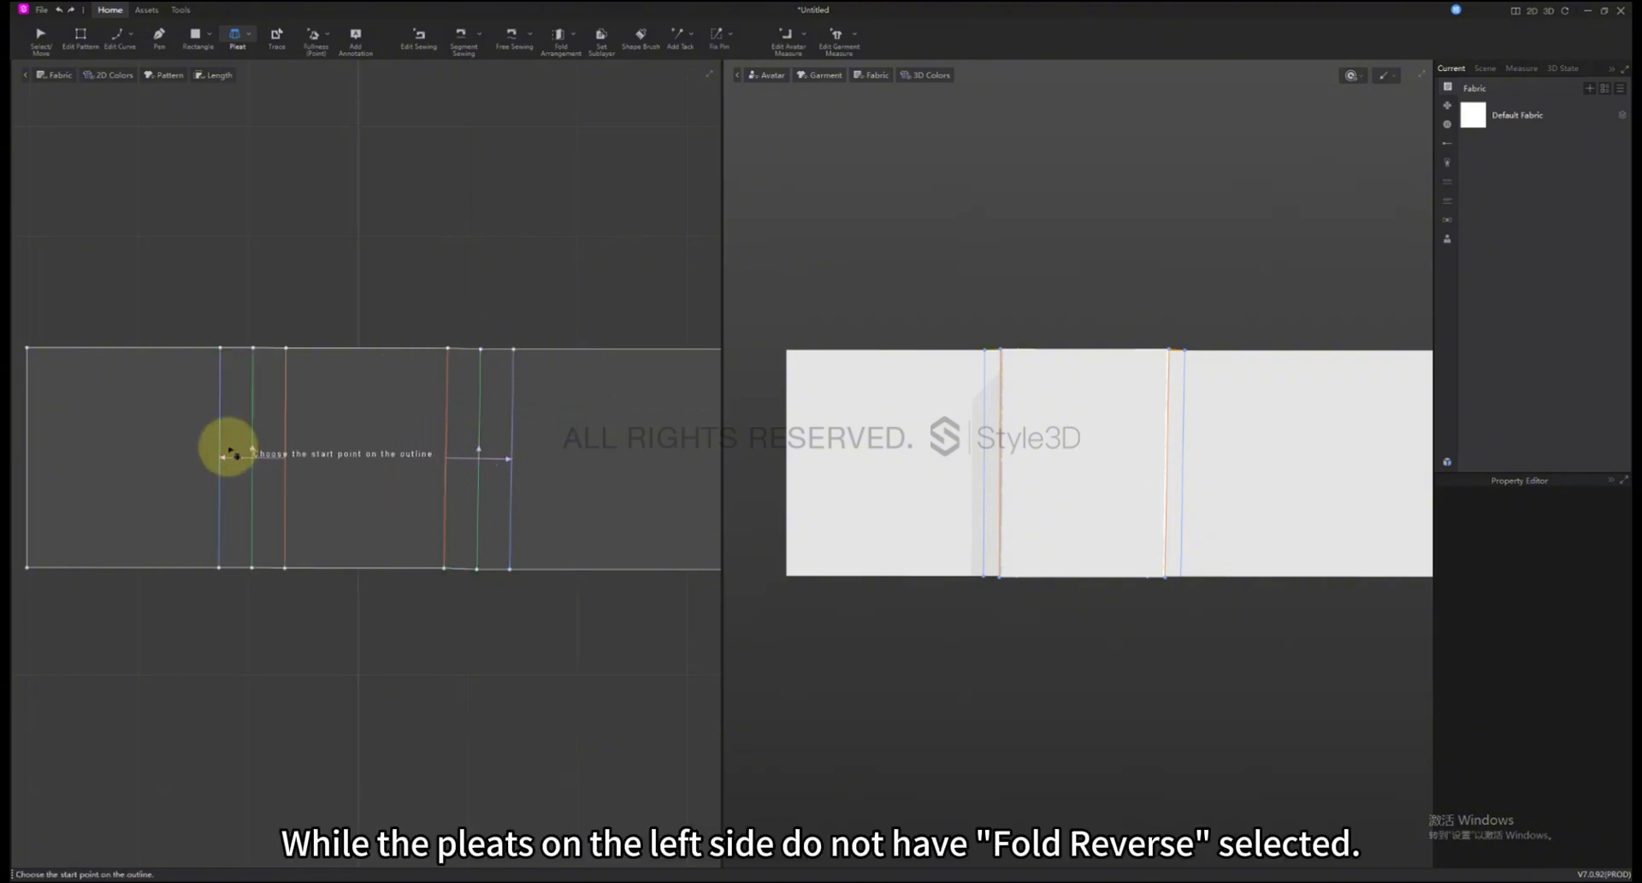
- Simulate the reversed and unreversed pleats, orbit to view them, and start a single pleat
left_click(239, 459)
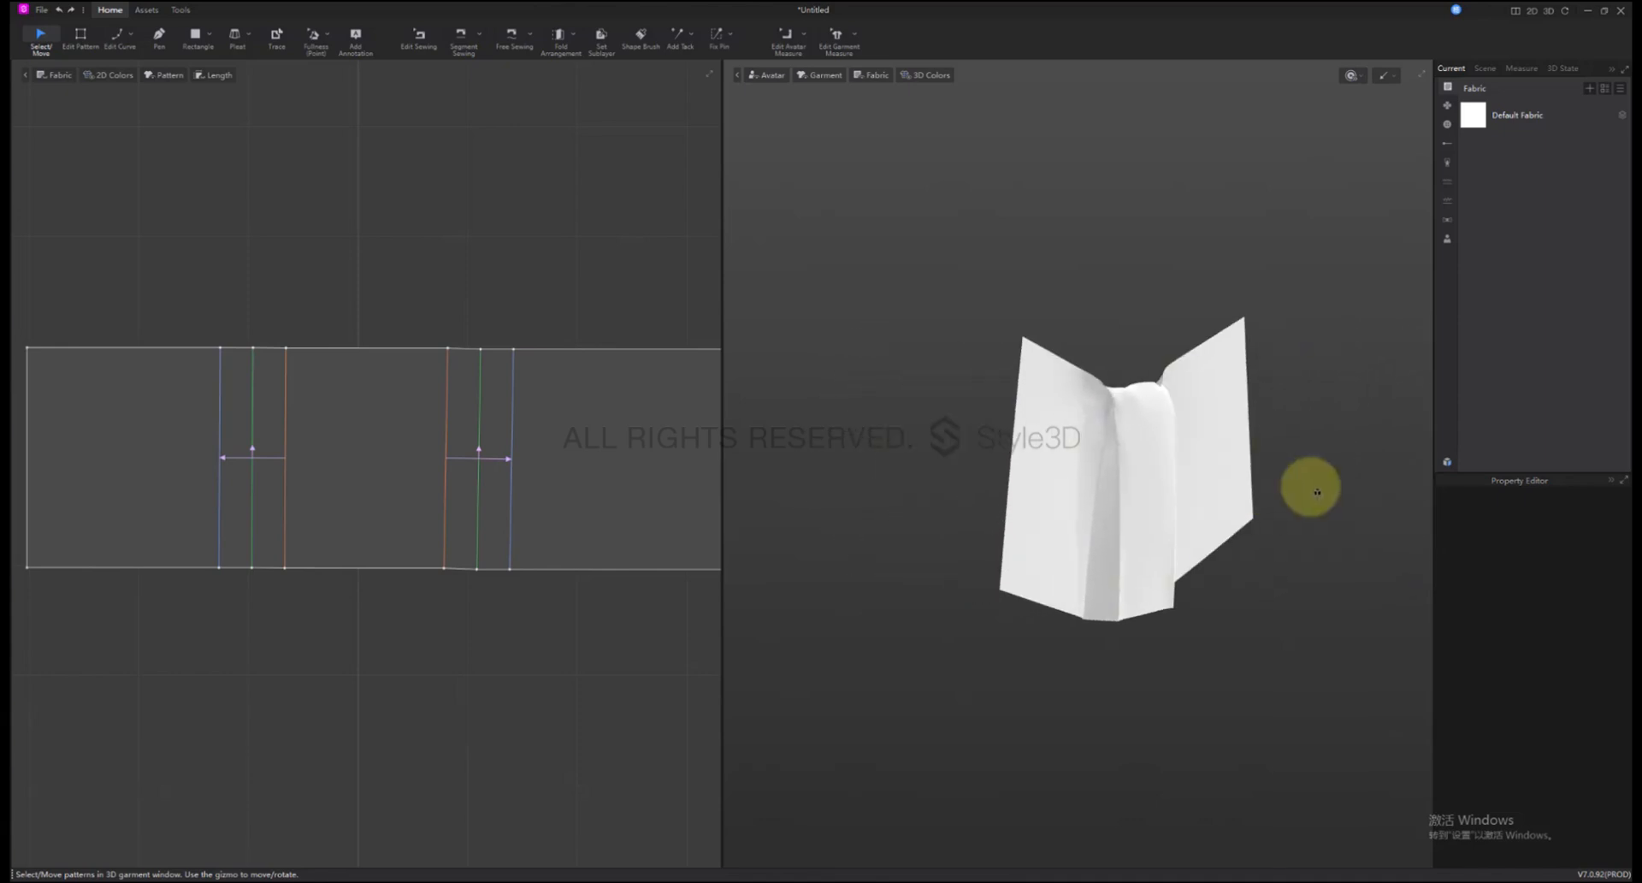
left_click_drag(1310, 489, 1126, 500)
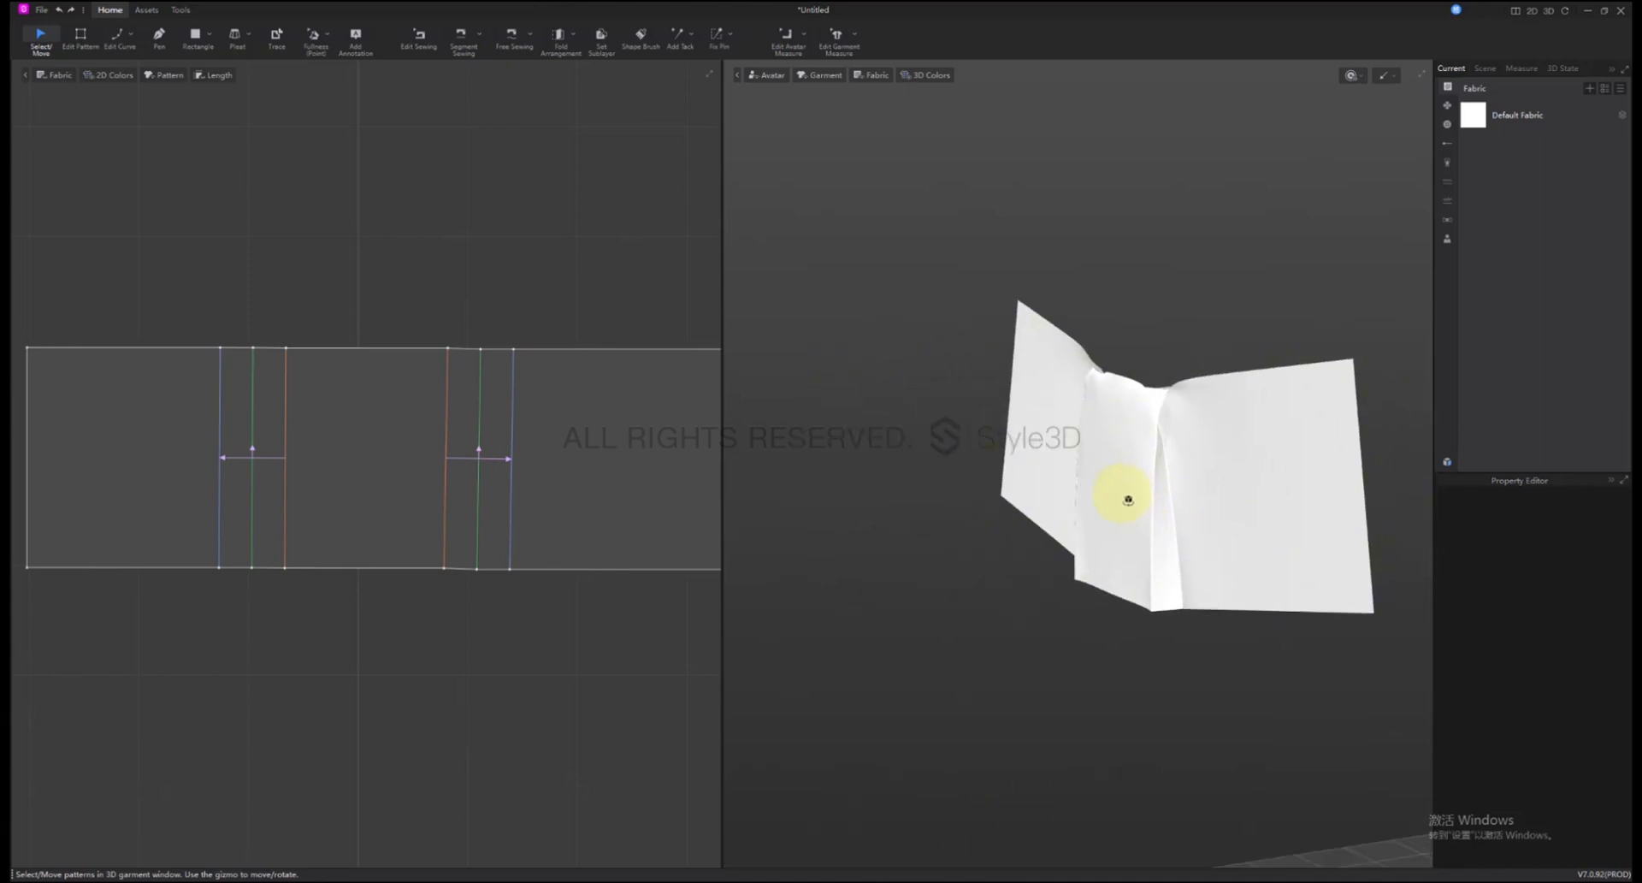
left_click_drag(1127, 500, 1175, 493)
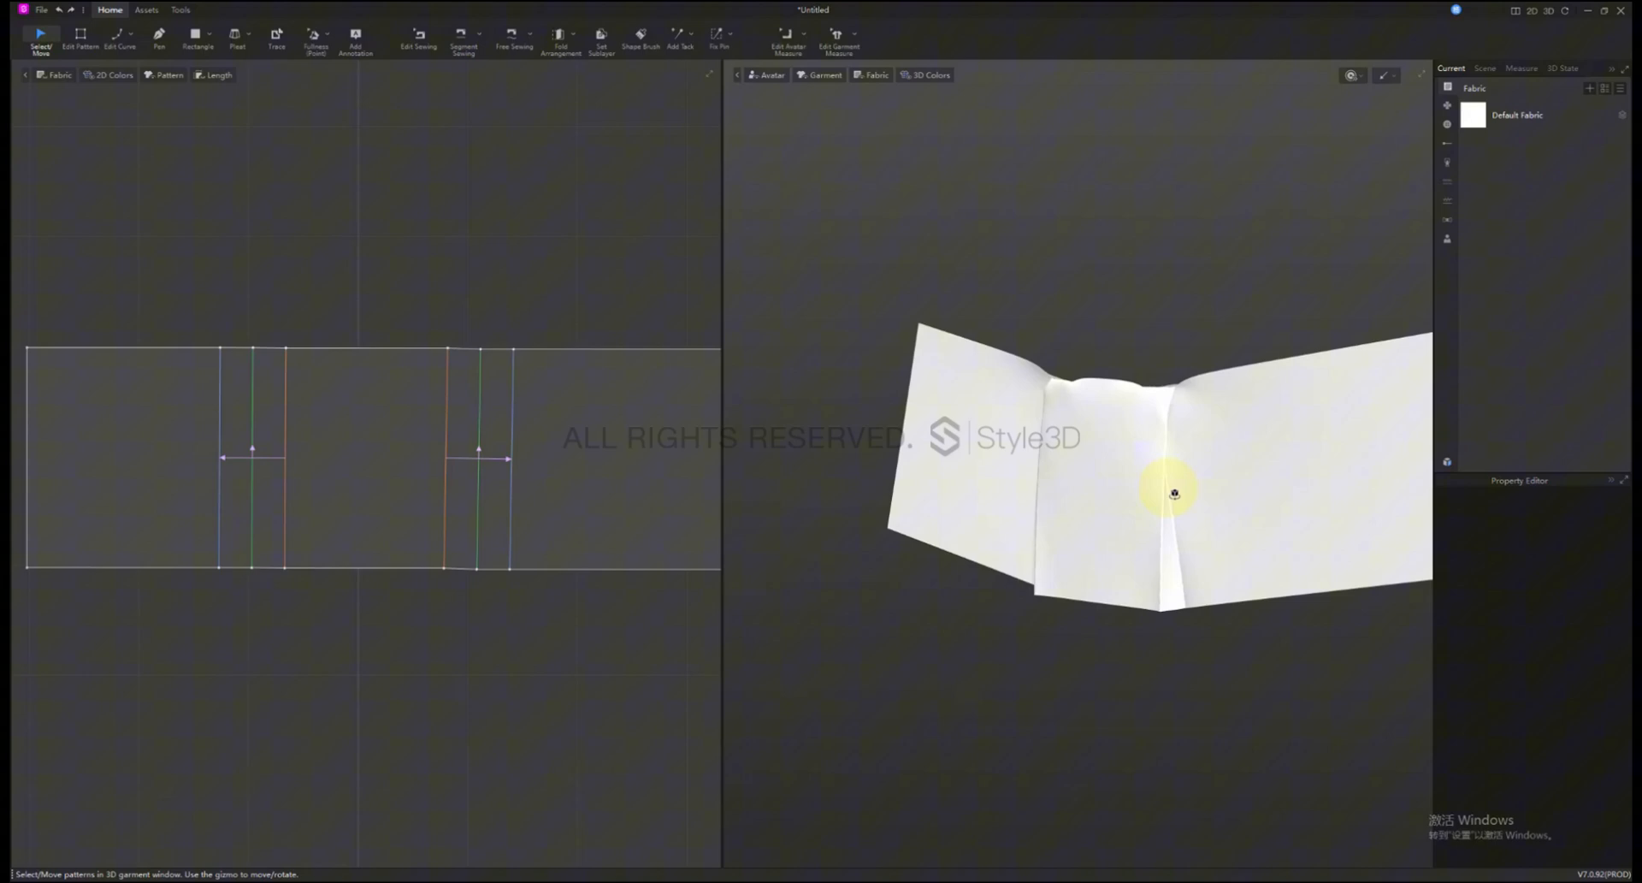
left_click_drag(1173, 491, 1208, 487)
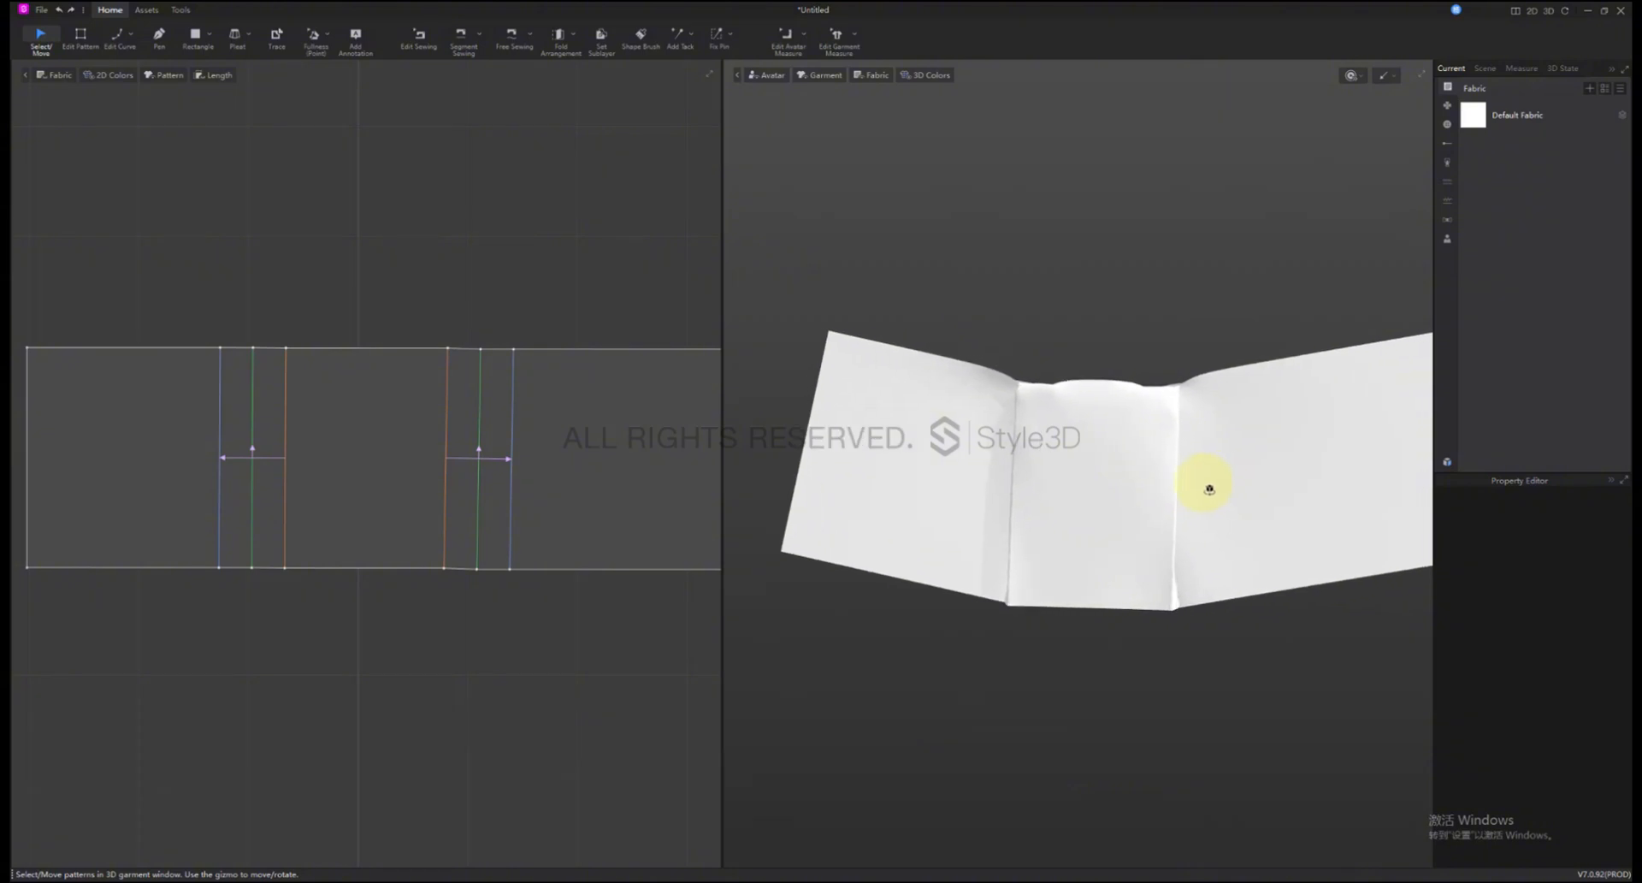
left_click(237, 39)
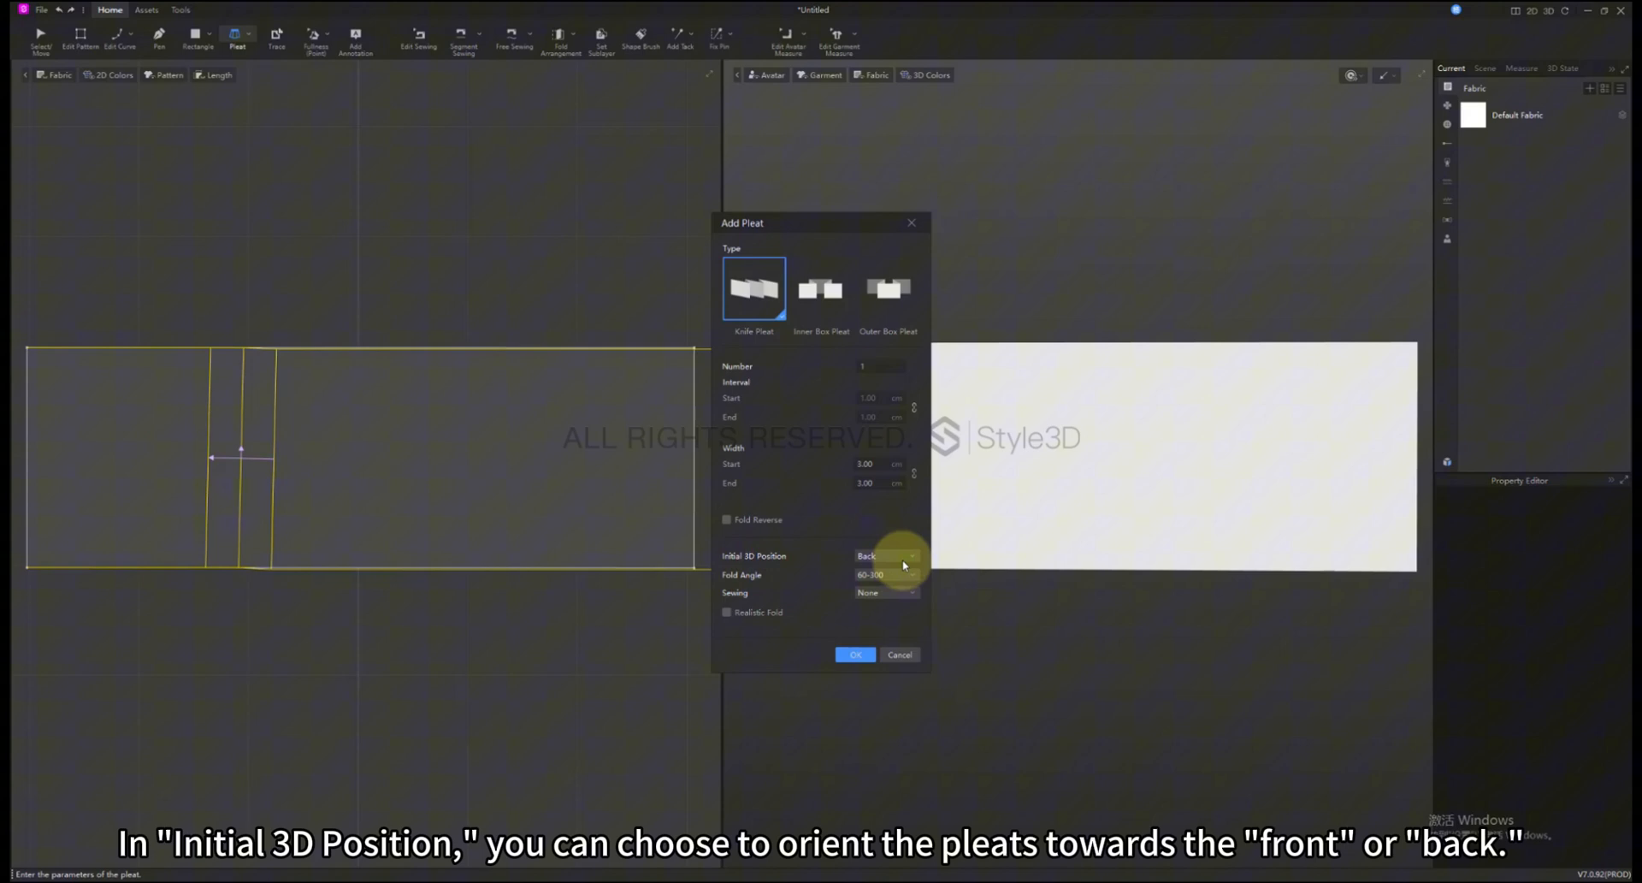
- Set the pleat's Initial 3D Position to Front
left_click(887, 556)
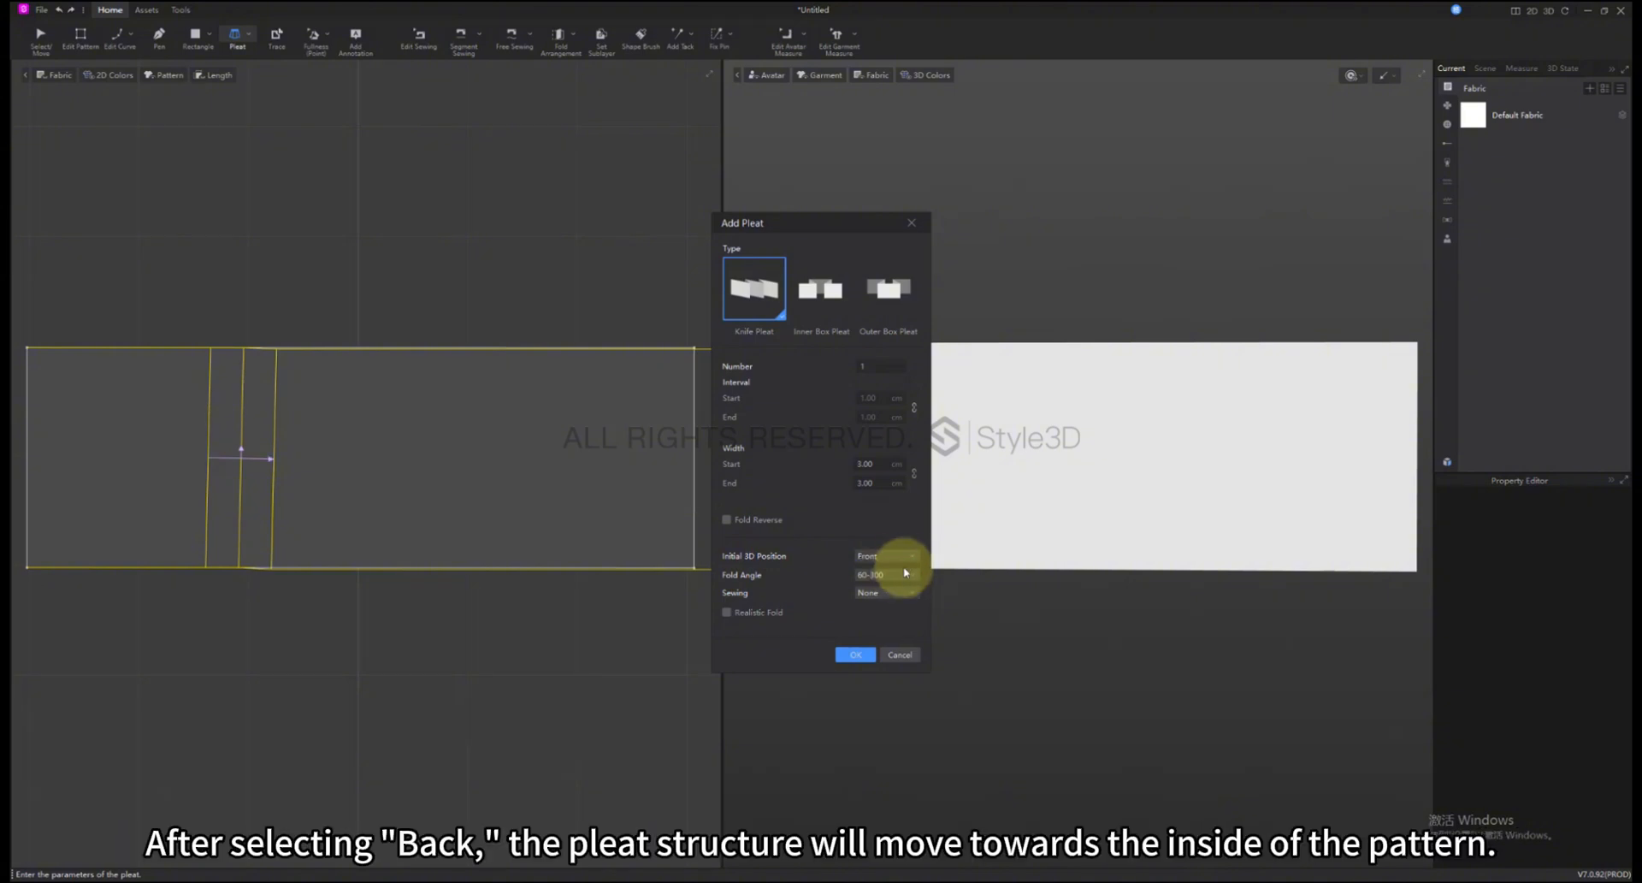
left_click(887, 555)
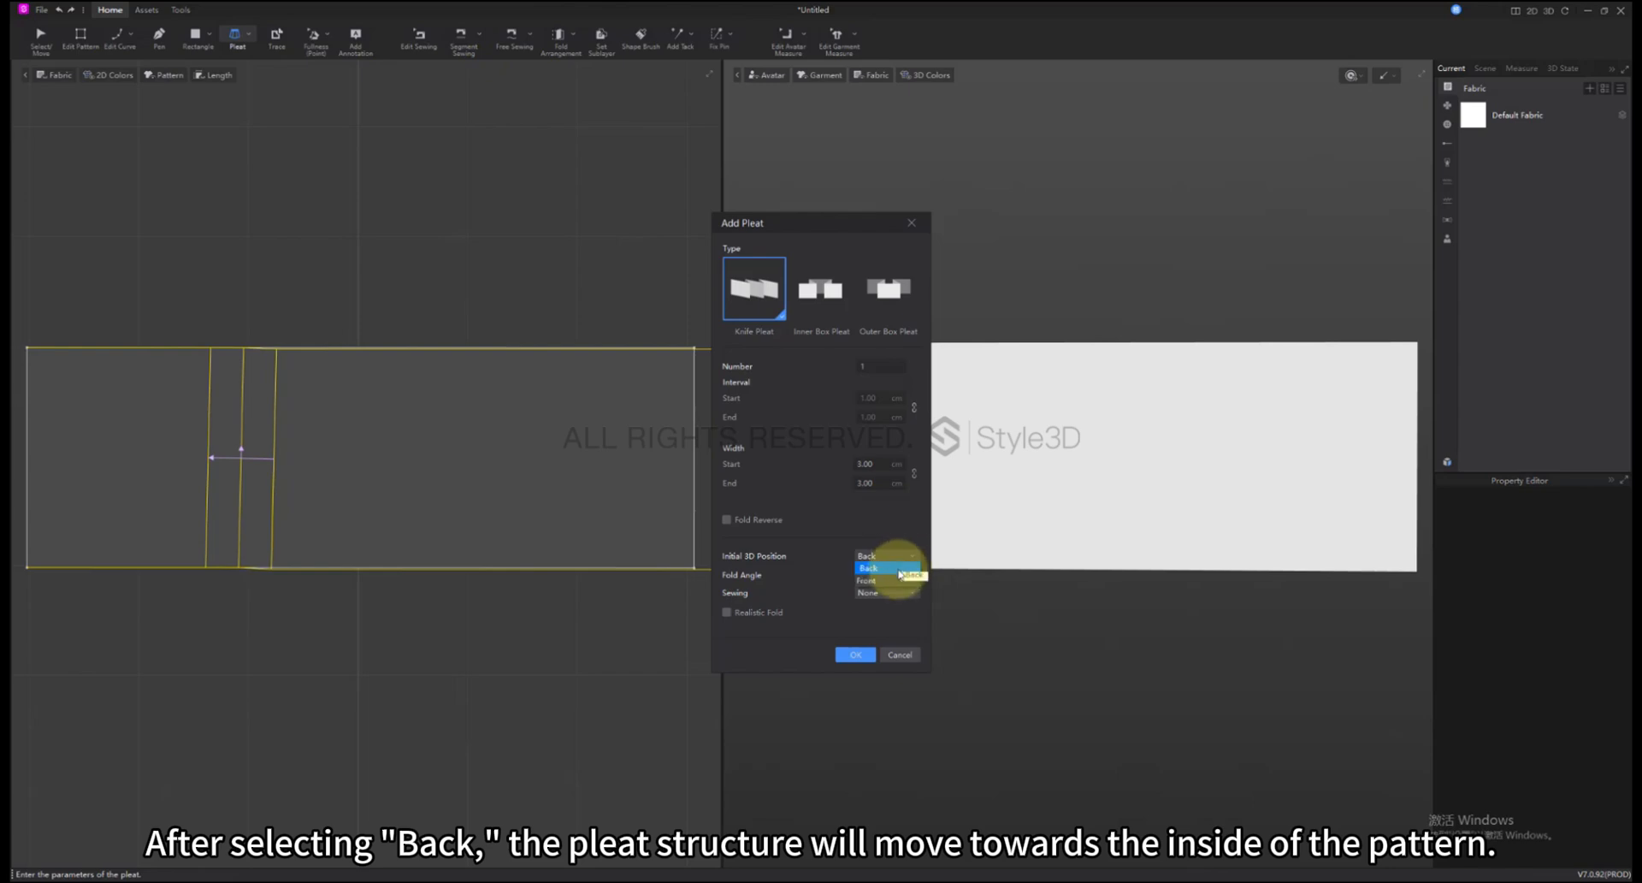
left_click(864, 580)
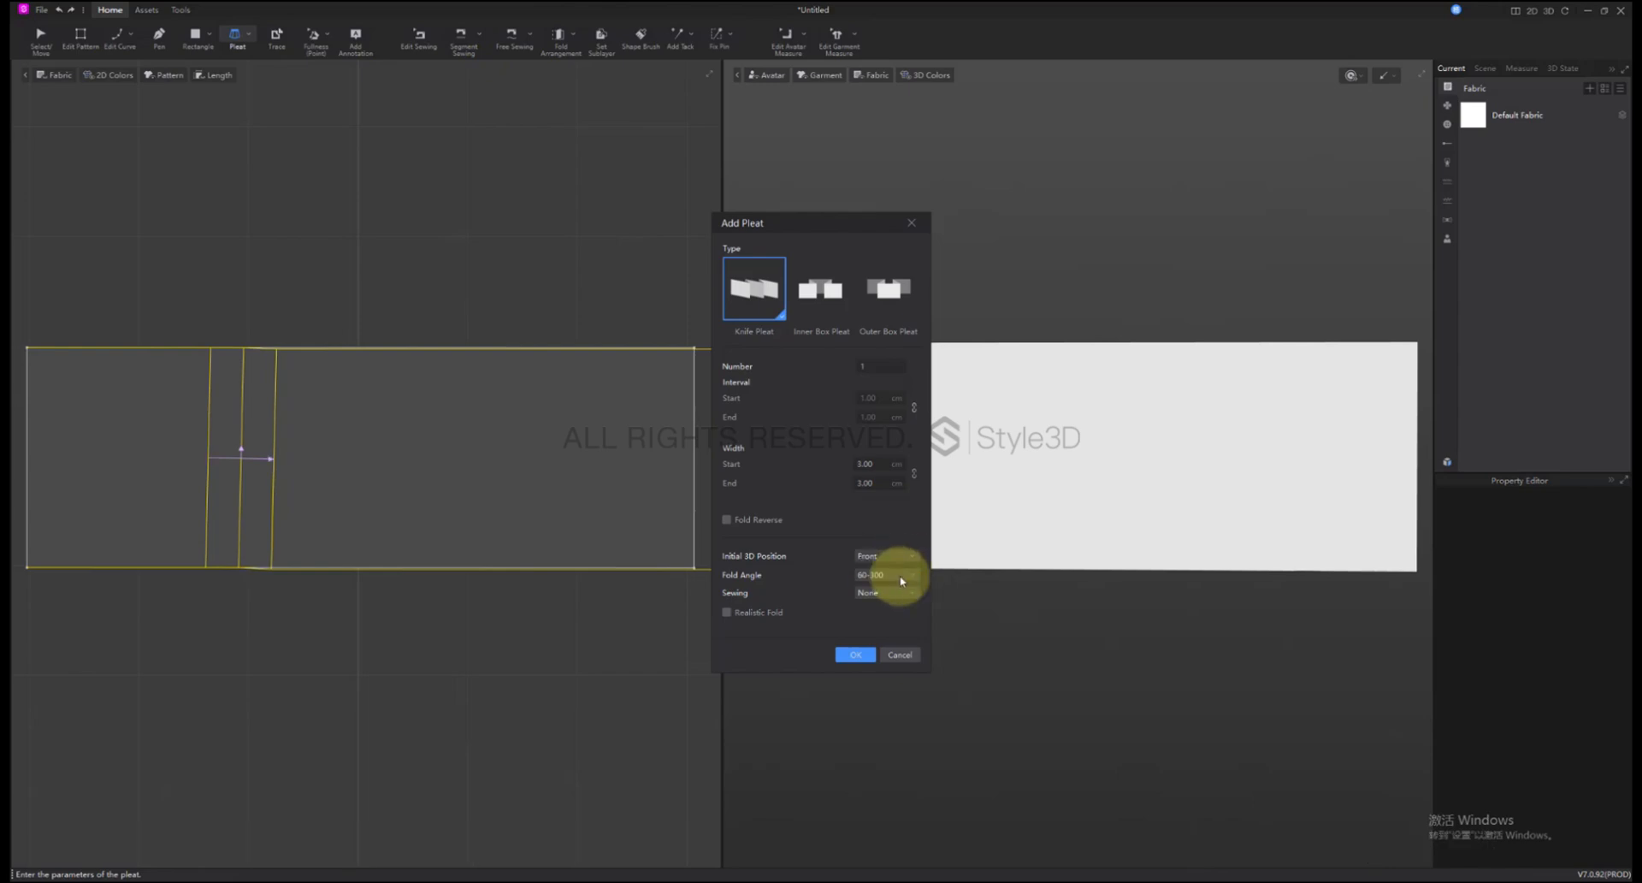
left_click(856, 654)
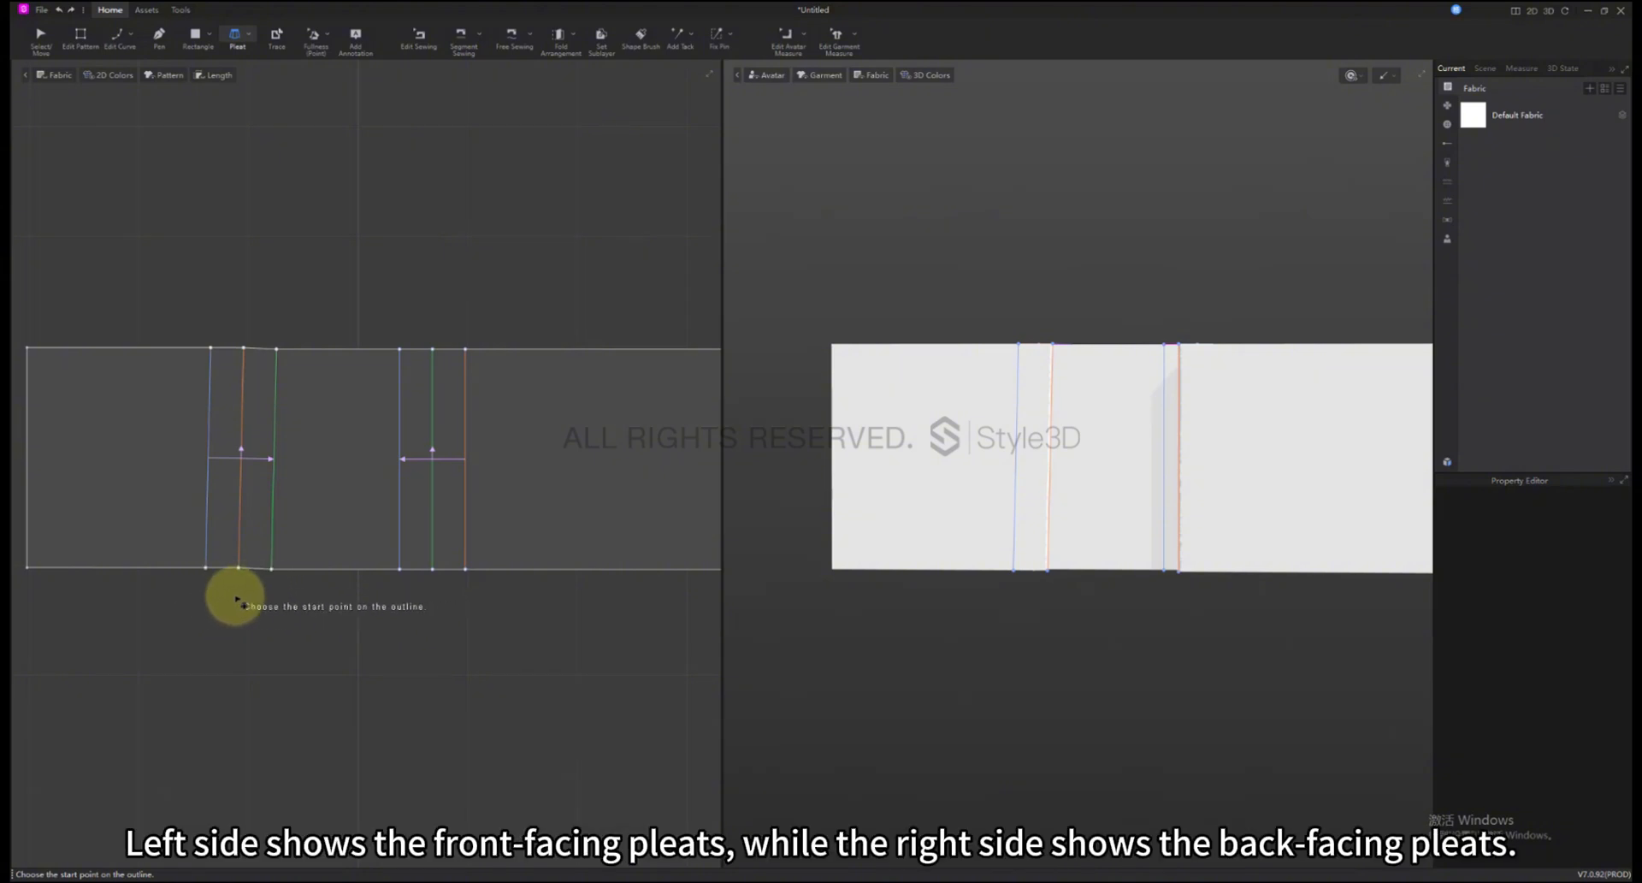
mouse_move(379, 603)
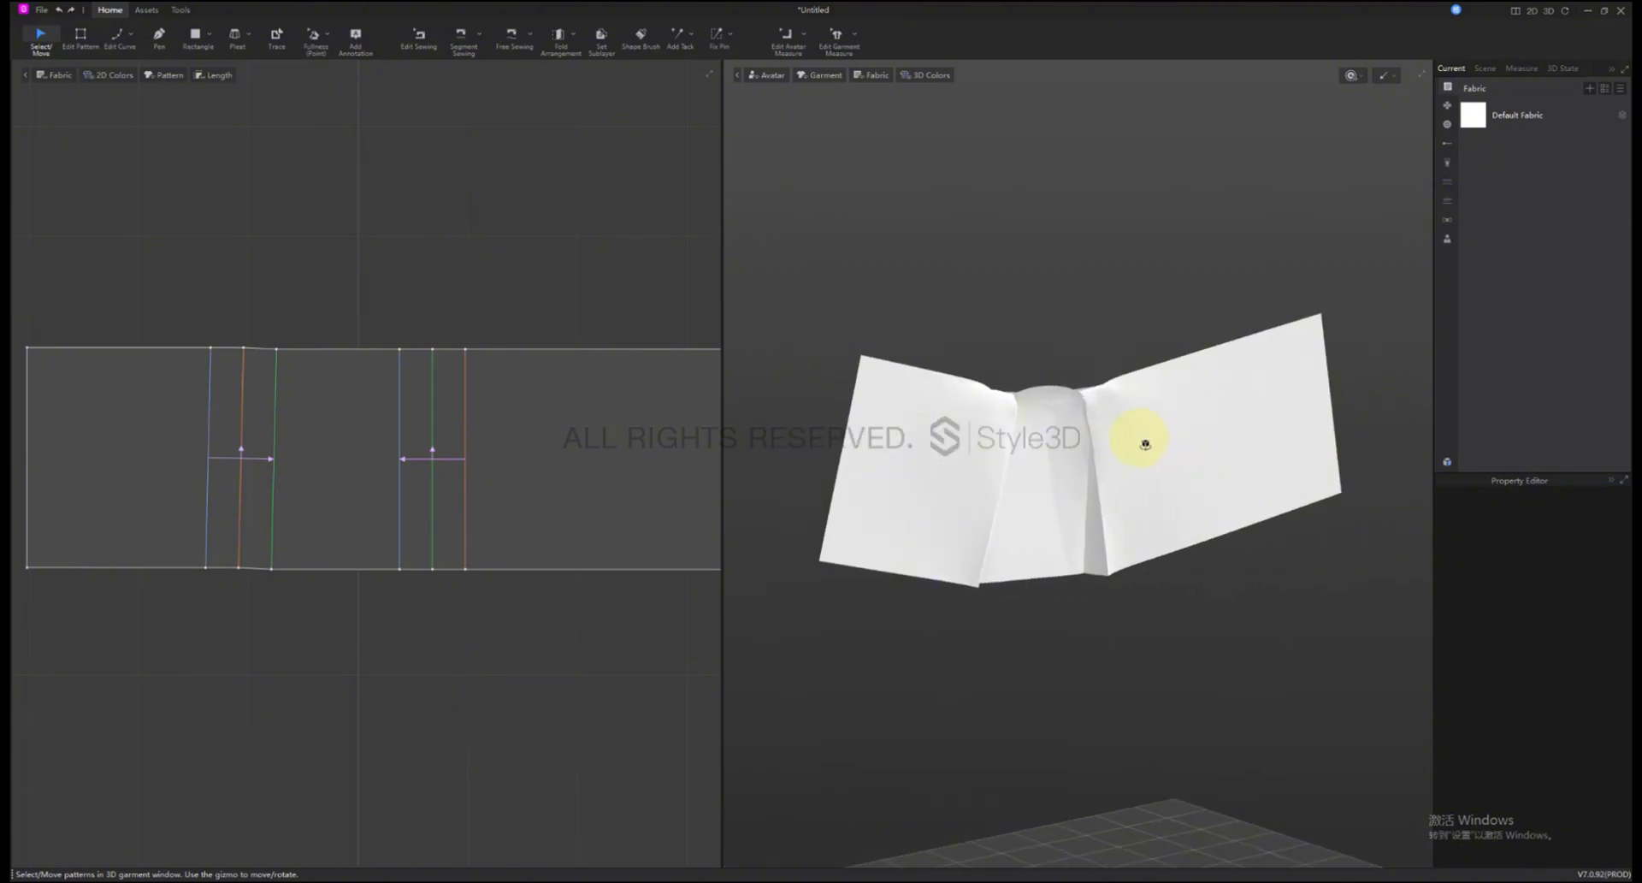
- Orbit around the simulated front- and back-facing pleats, then start another knife pleat
left_click_drag(1143, 442, 1097, 431)
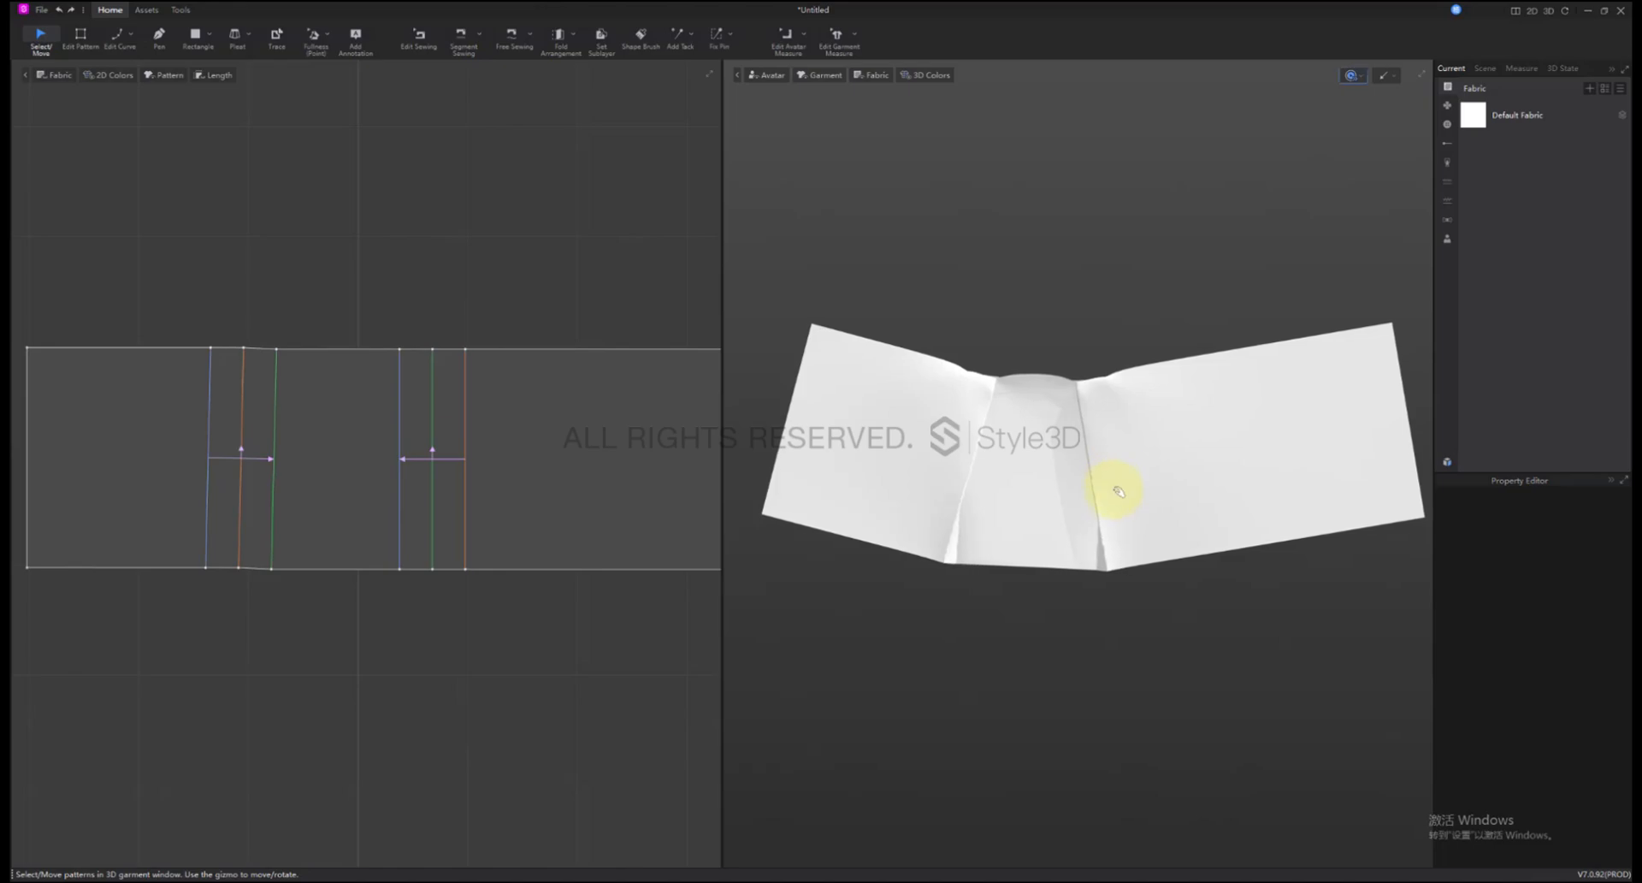
left_click(237, 37)
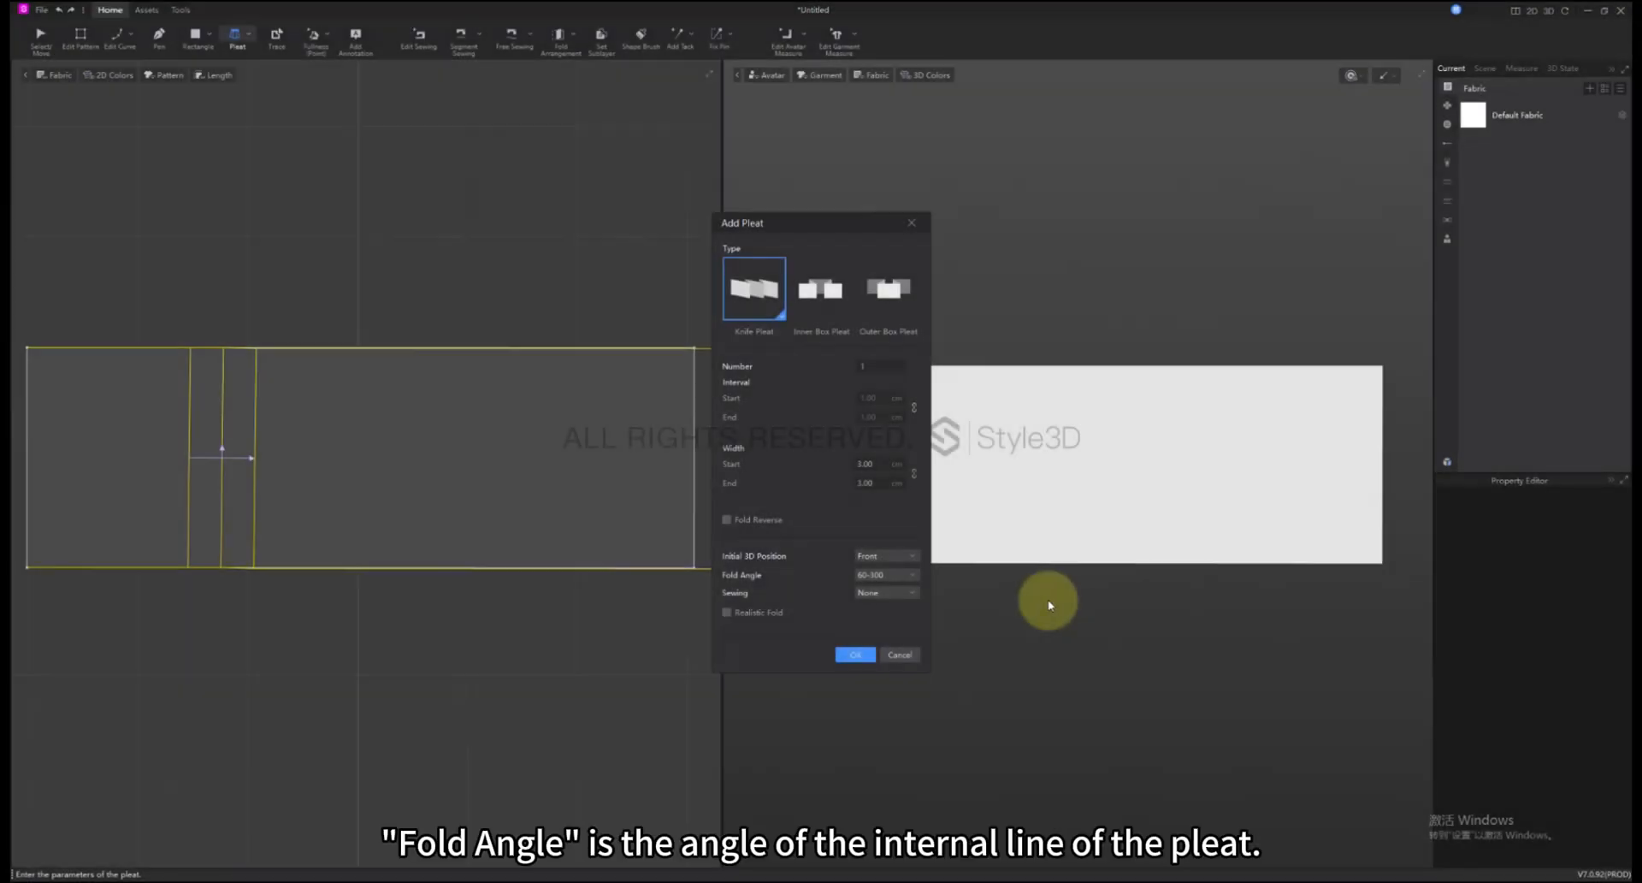
left_click(910, 575)
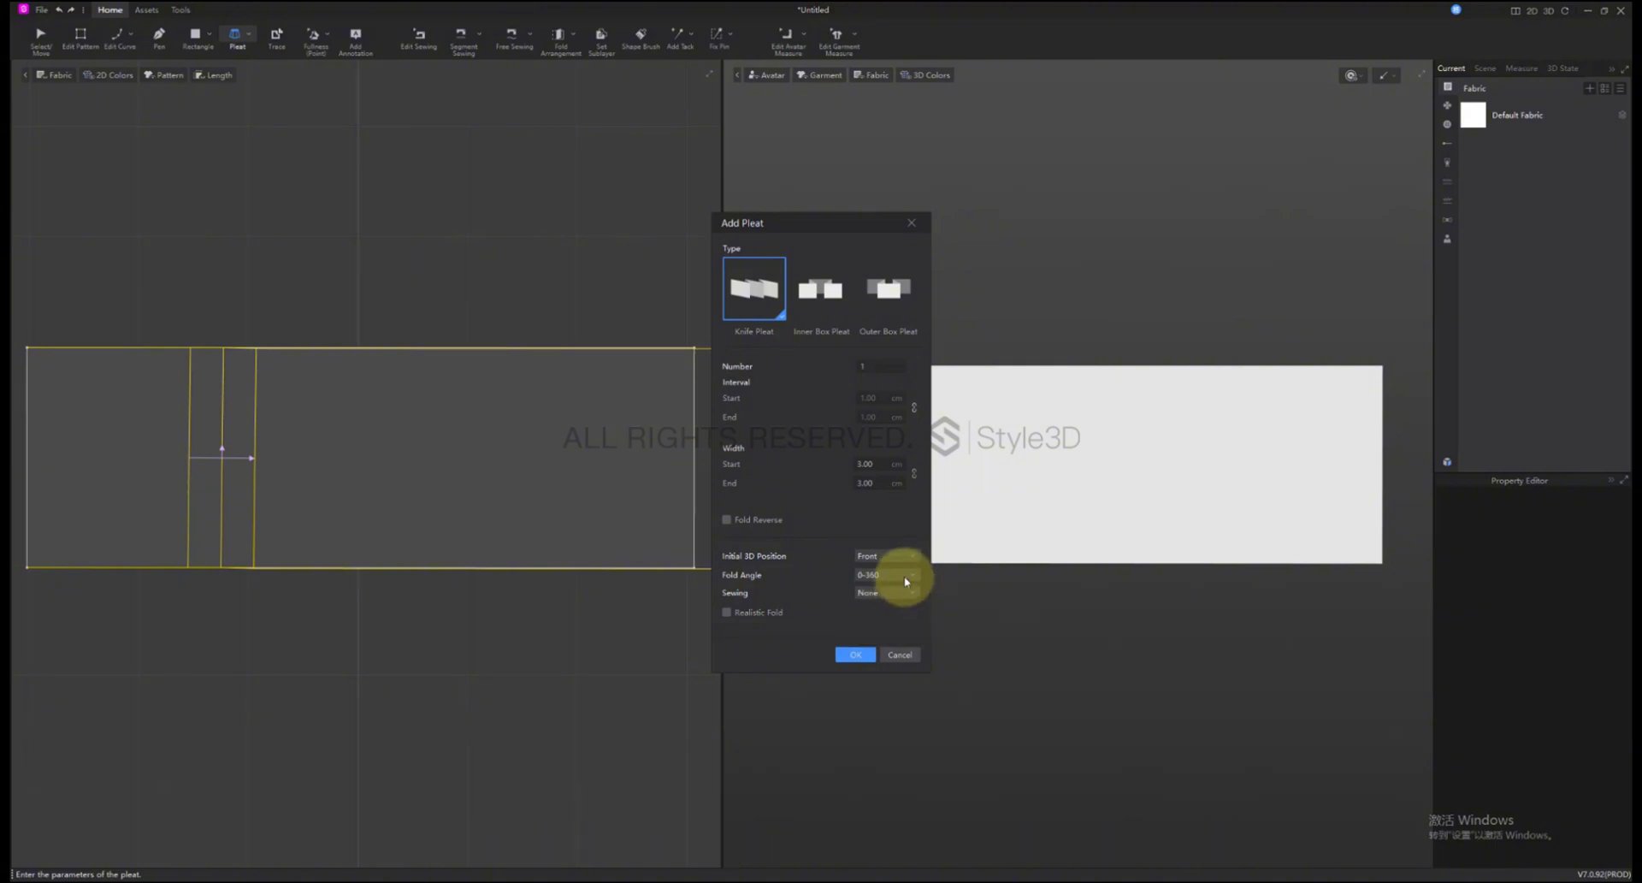
left_click(887, 575)
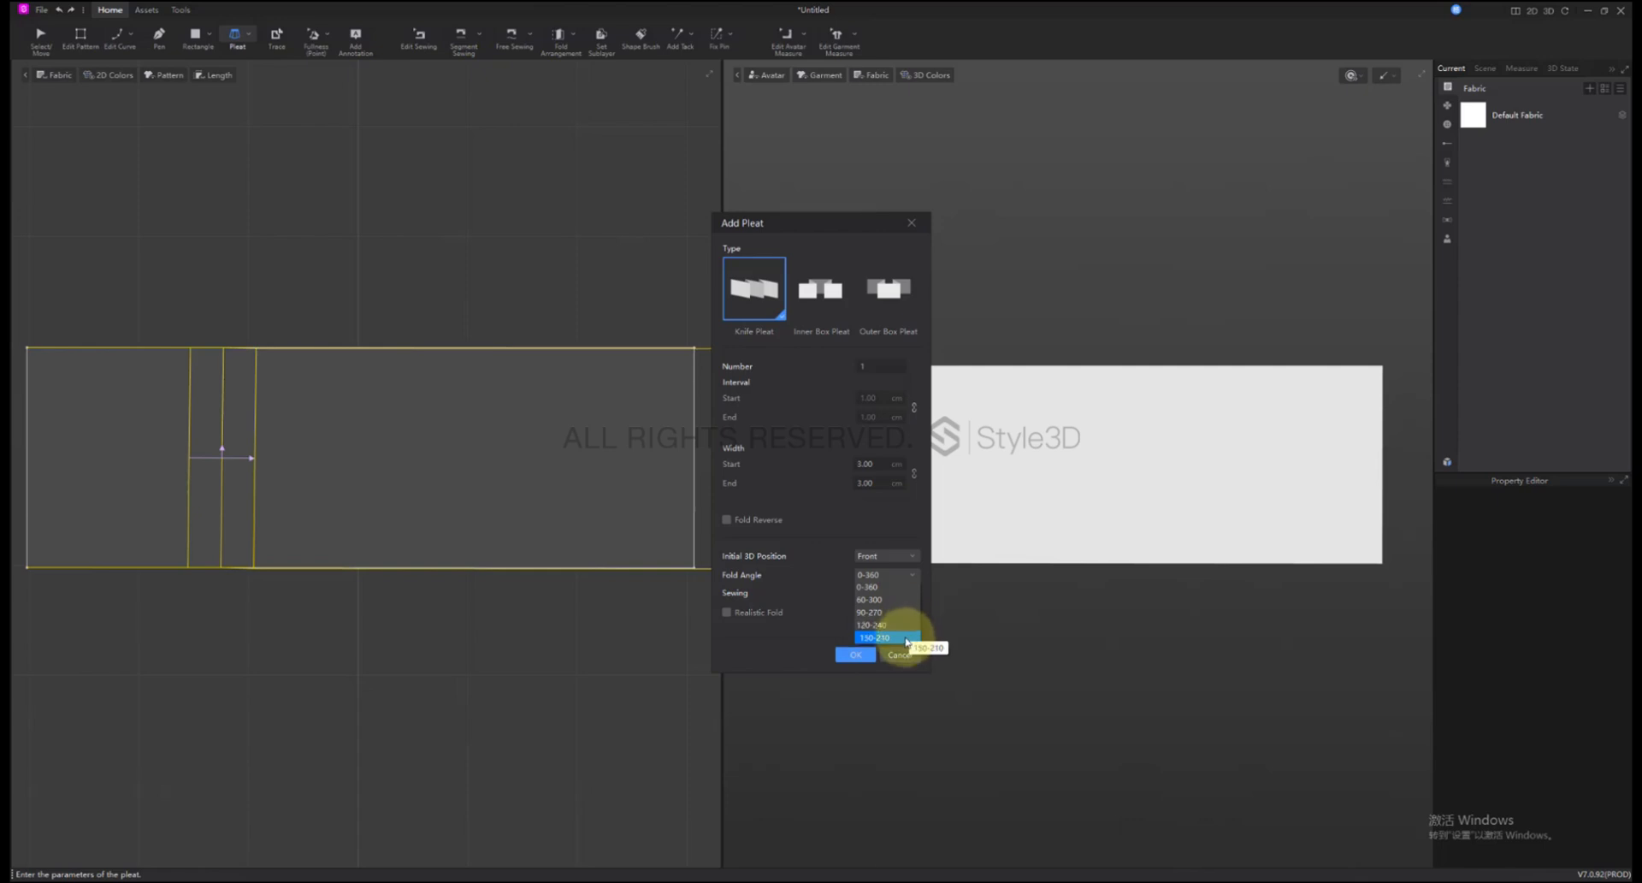
mouse_move(927, 626)
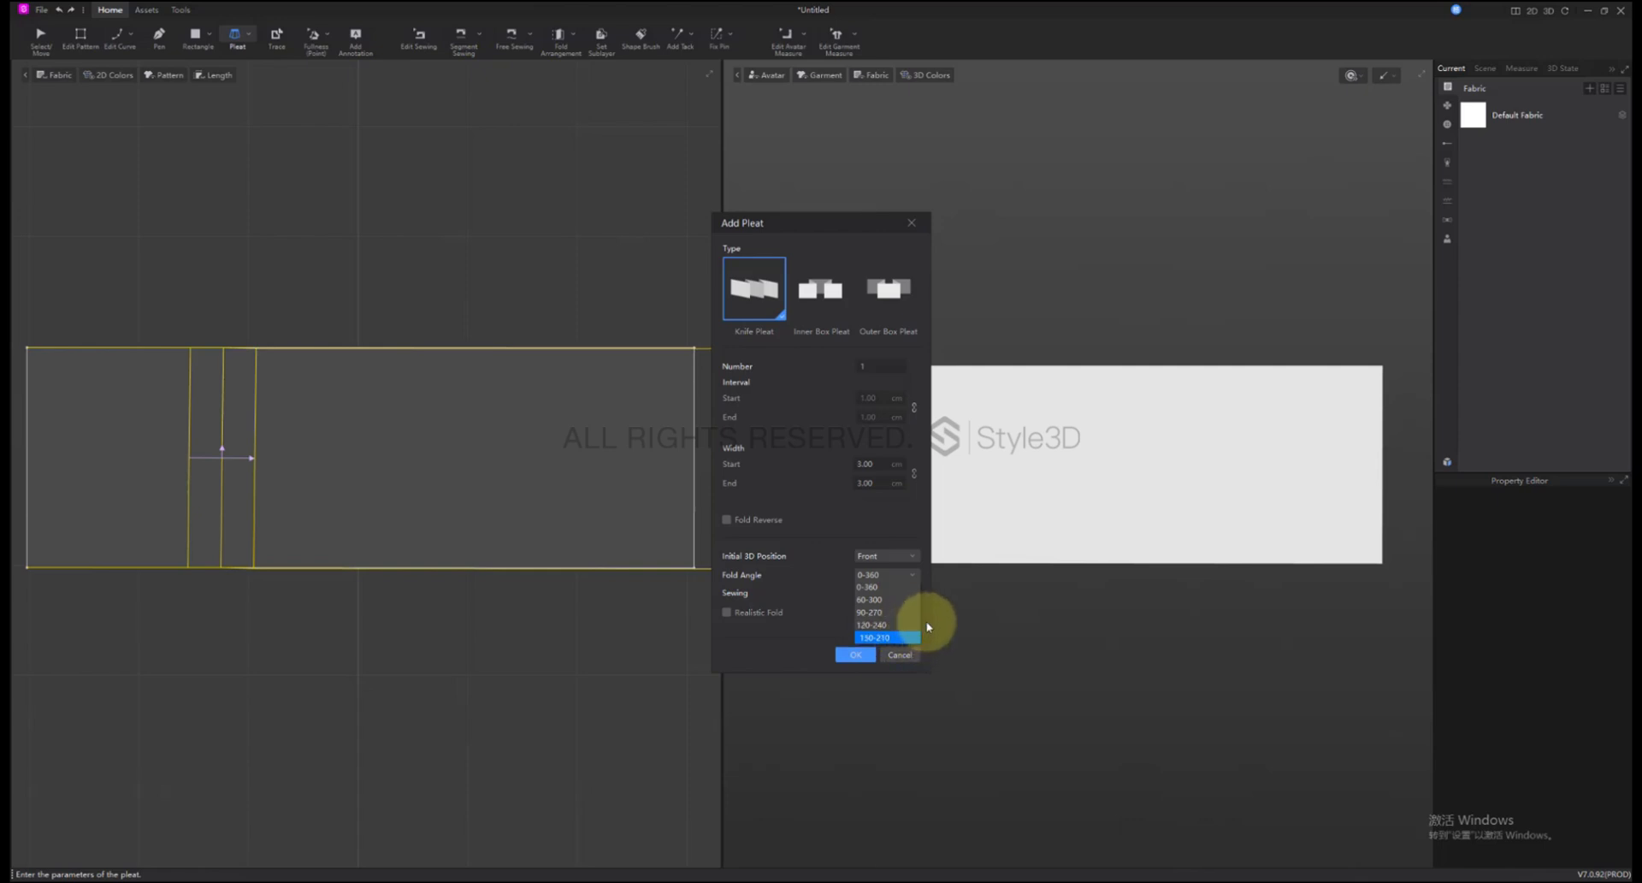
left_click(867, 586)
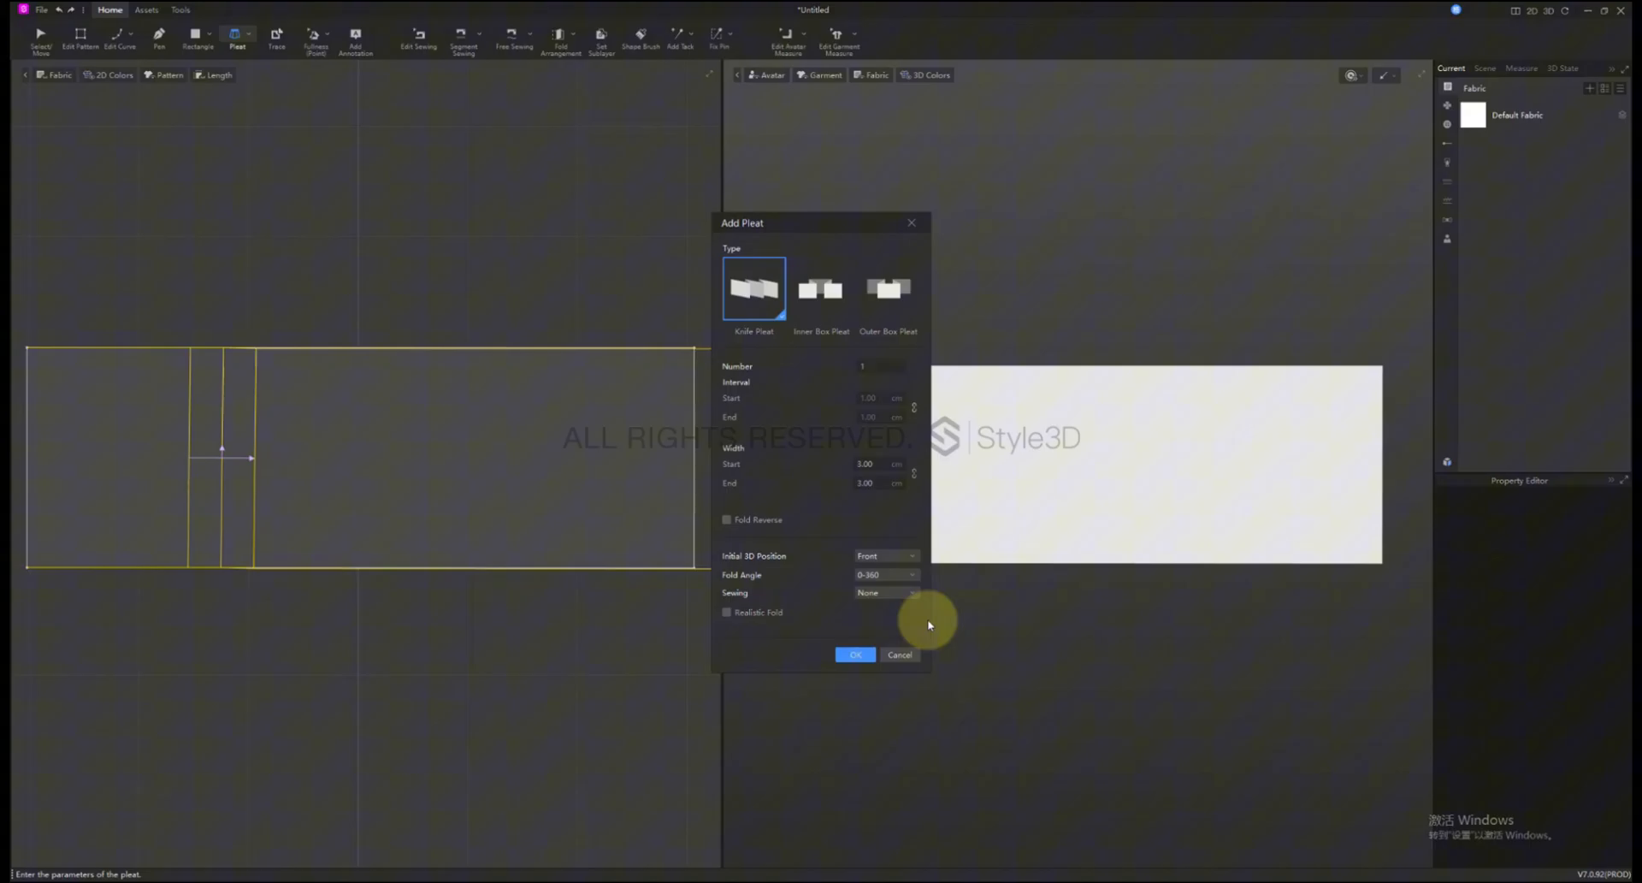
left_click(855, 654)
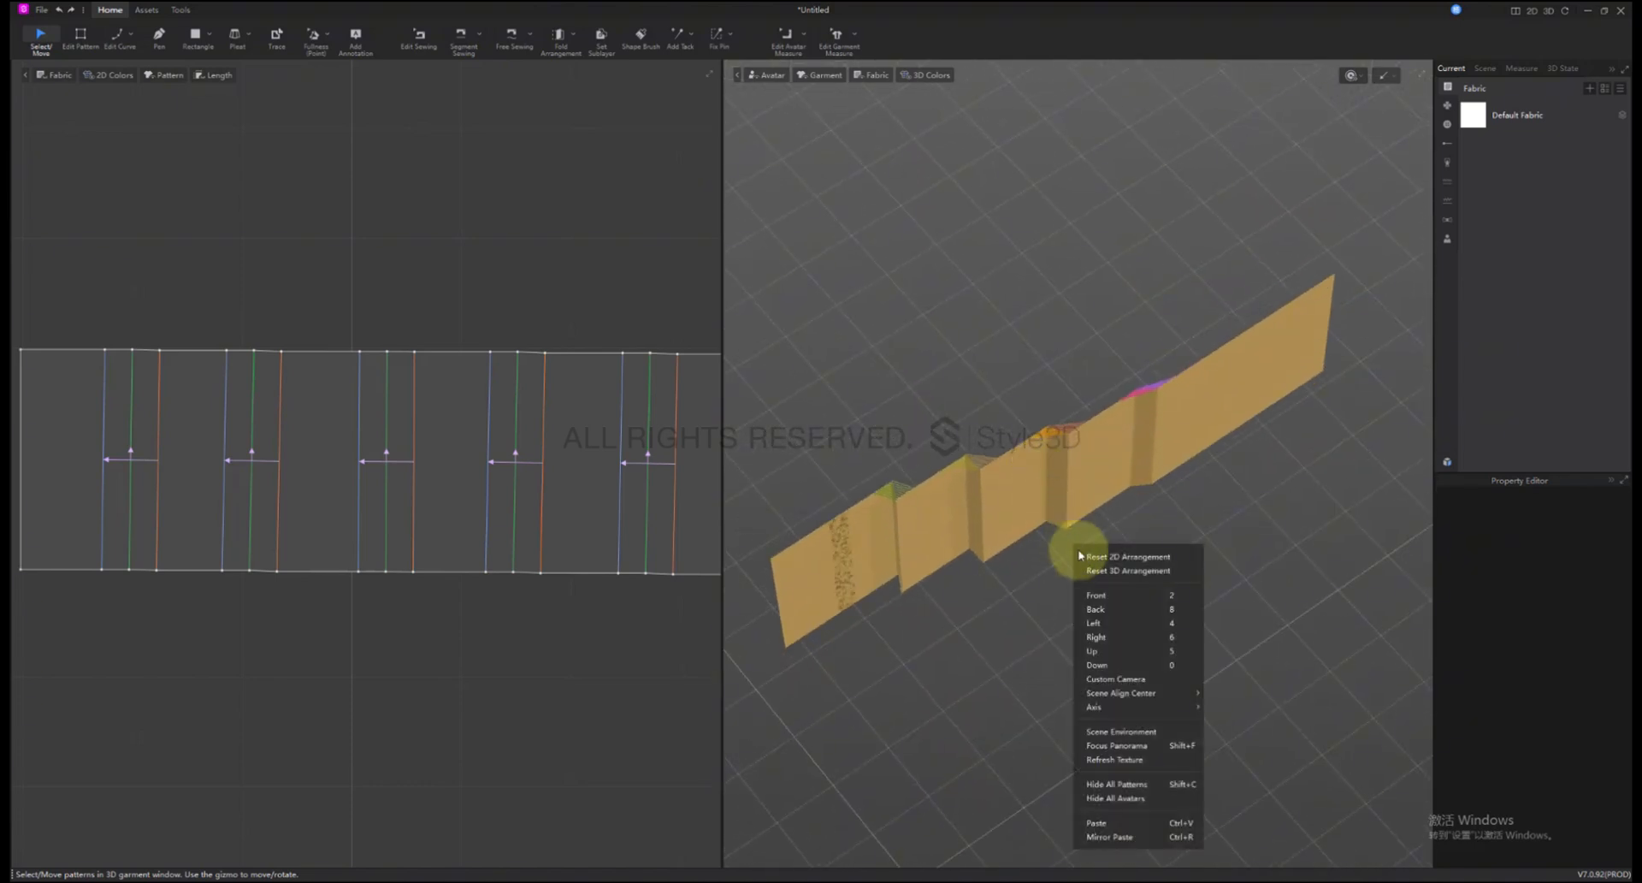
- Reset the pleated fabric flat in 3D and select the pattern
left_click(1097, 595)
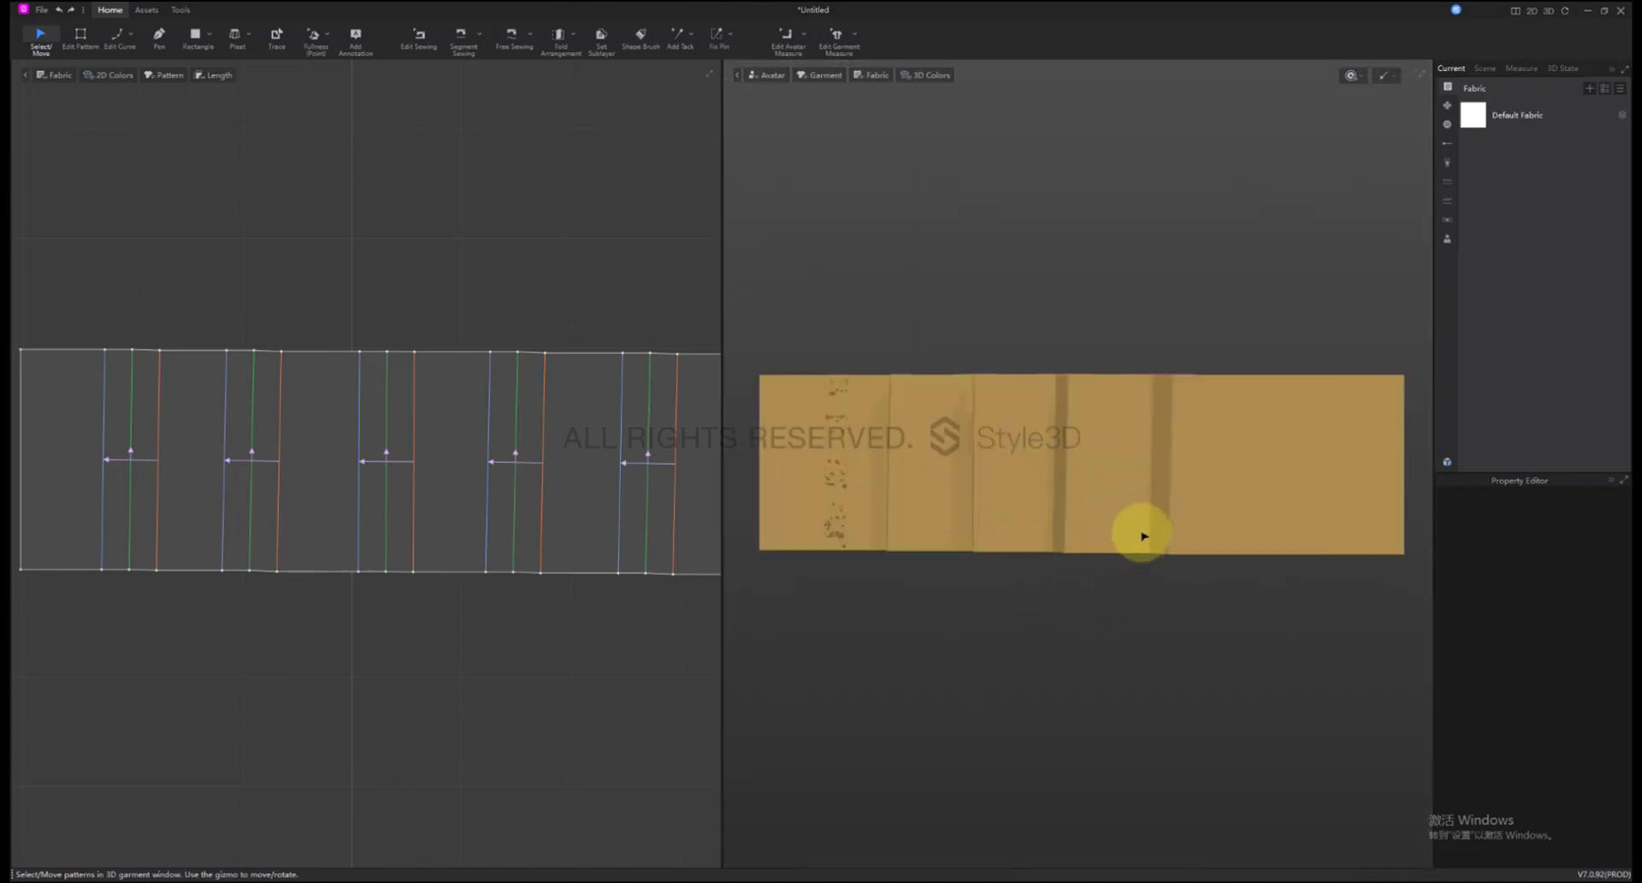
left_click(1142, 536)
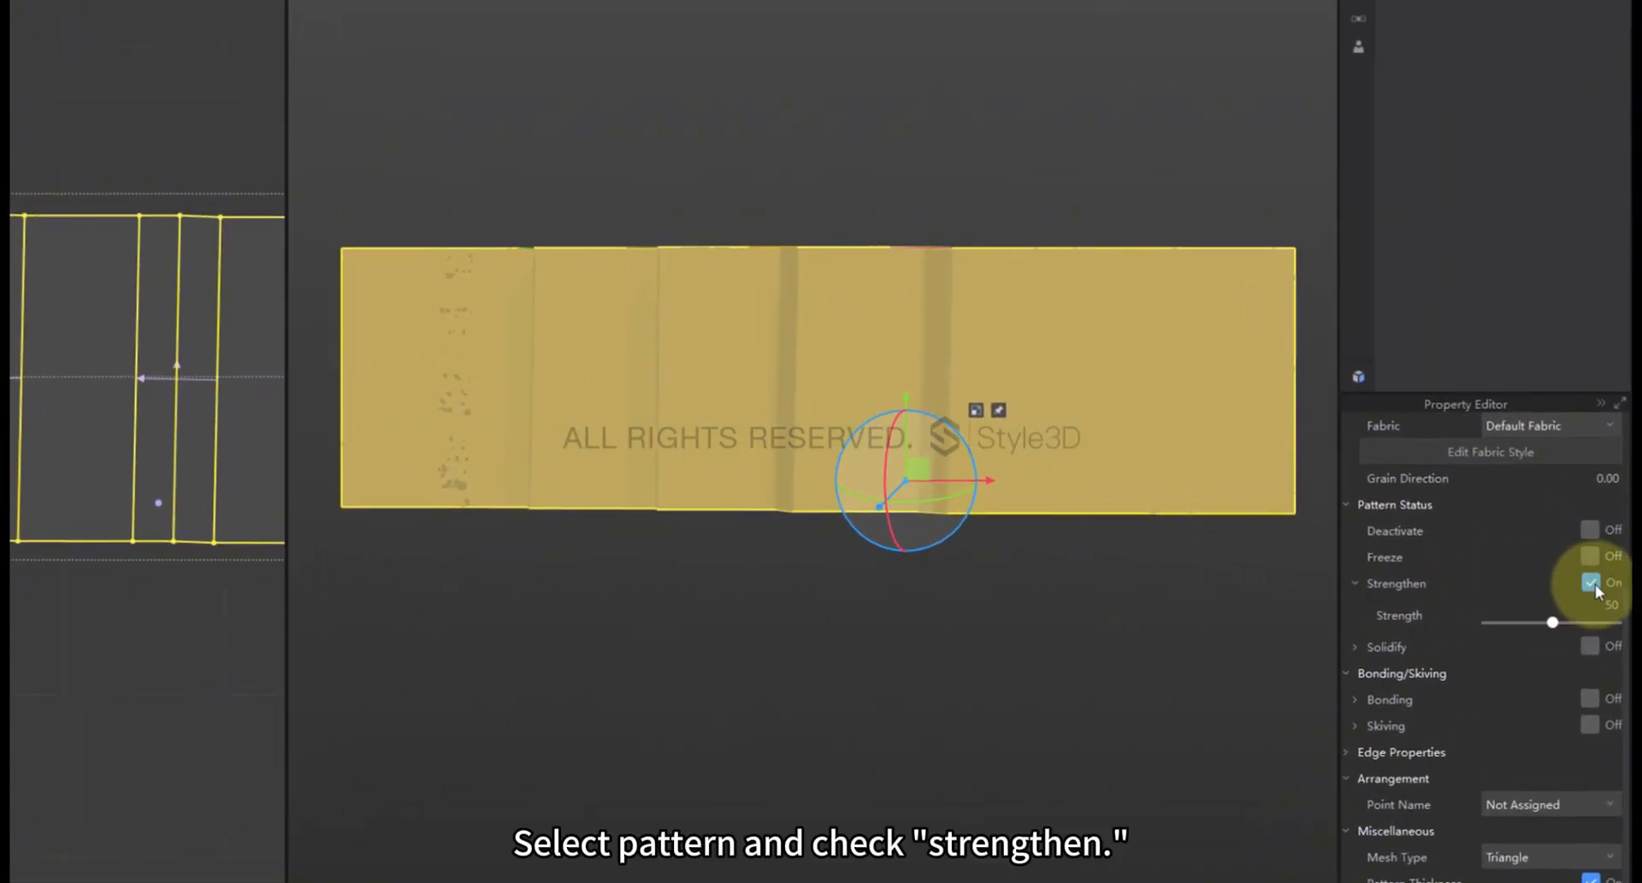
- Enable Strengthen, orbit around the draped five-pleat strip, then start a new pleat
left_click(1589, 582)
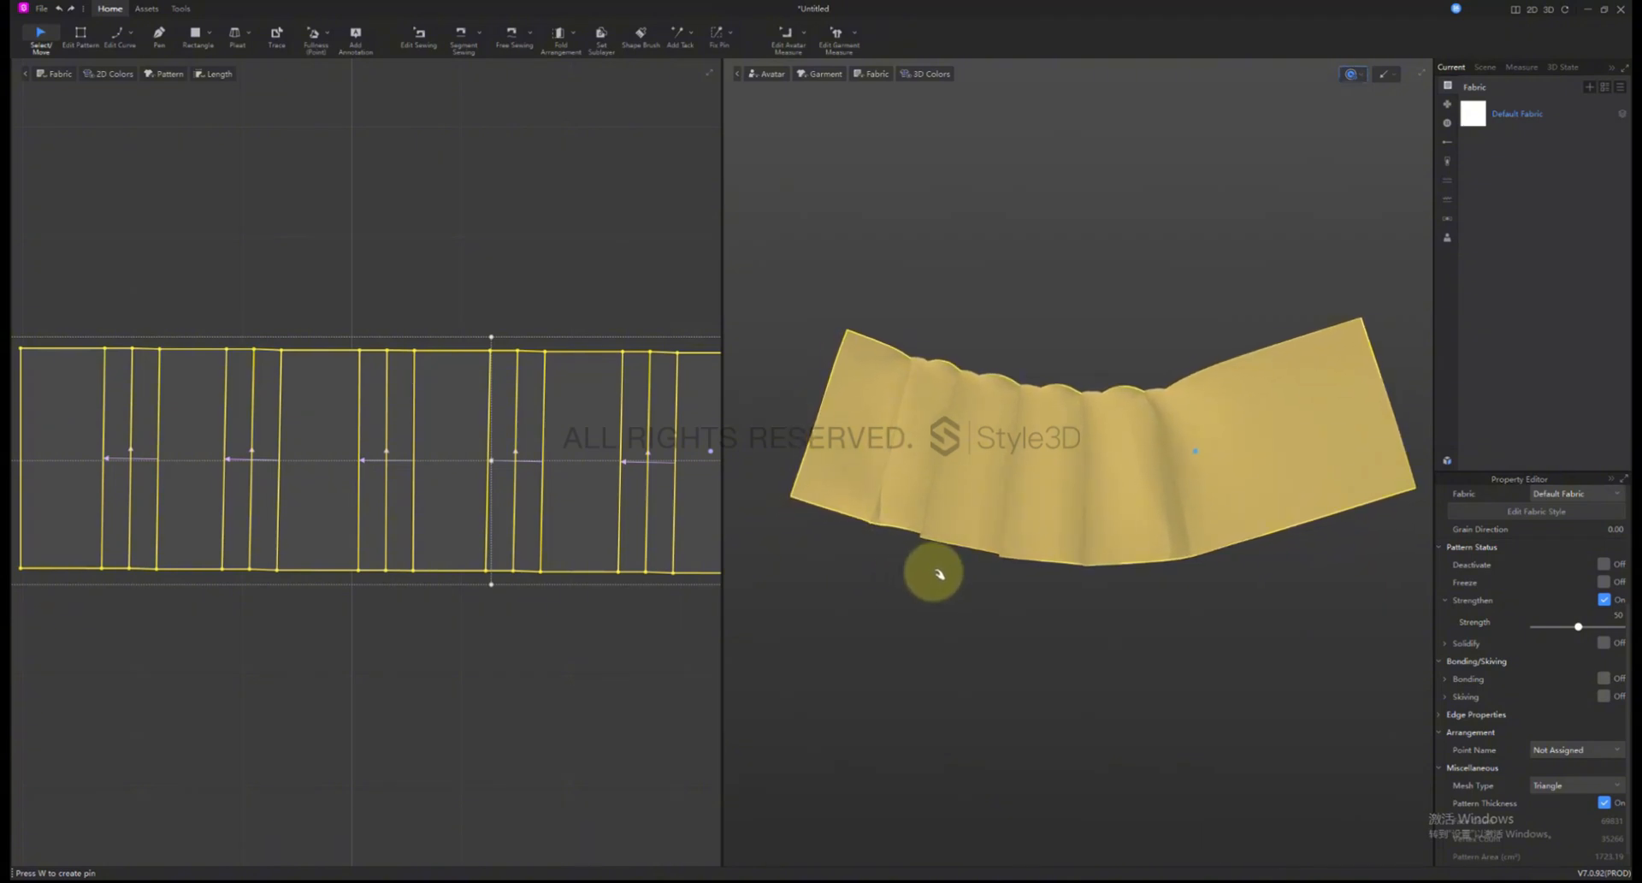
left_click_drag(937, 574, 1116, 634)
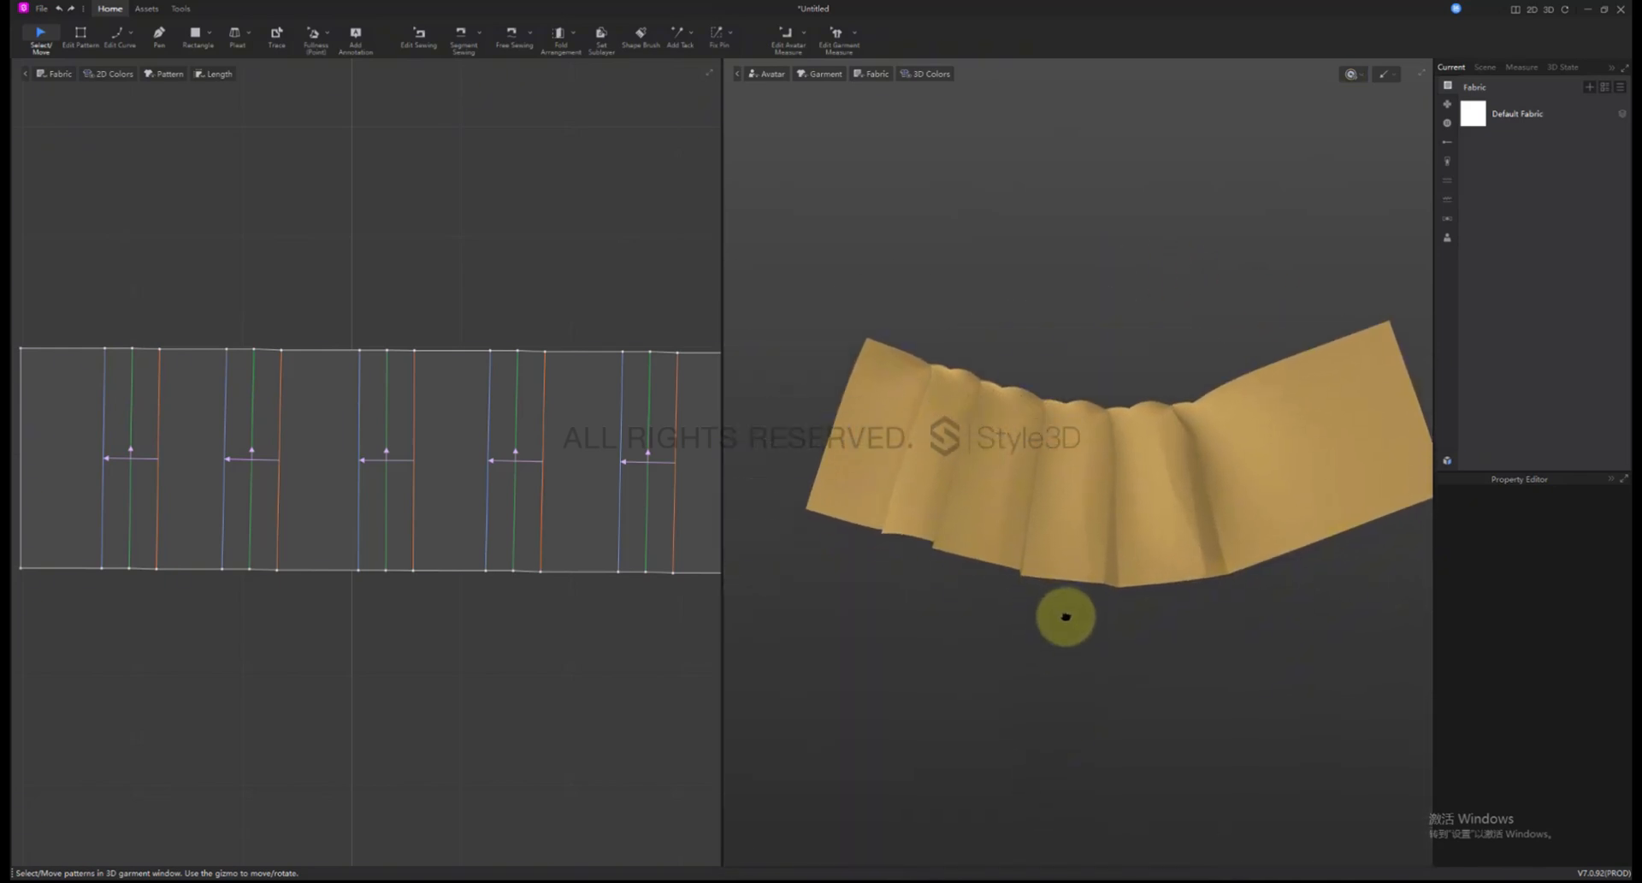
left_click_drag(1065, 616, 938, 641)
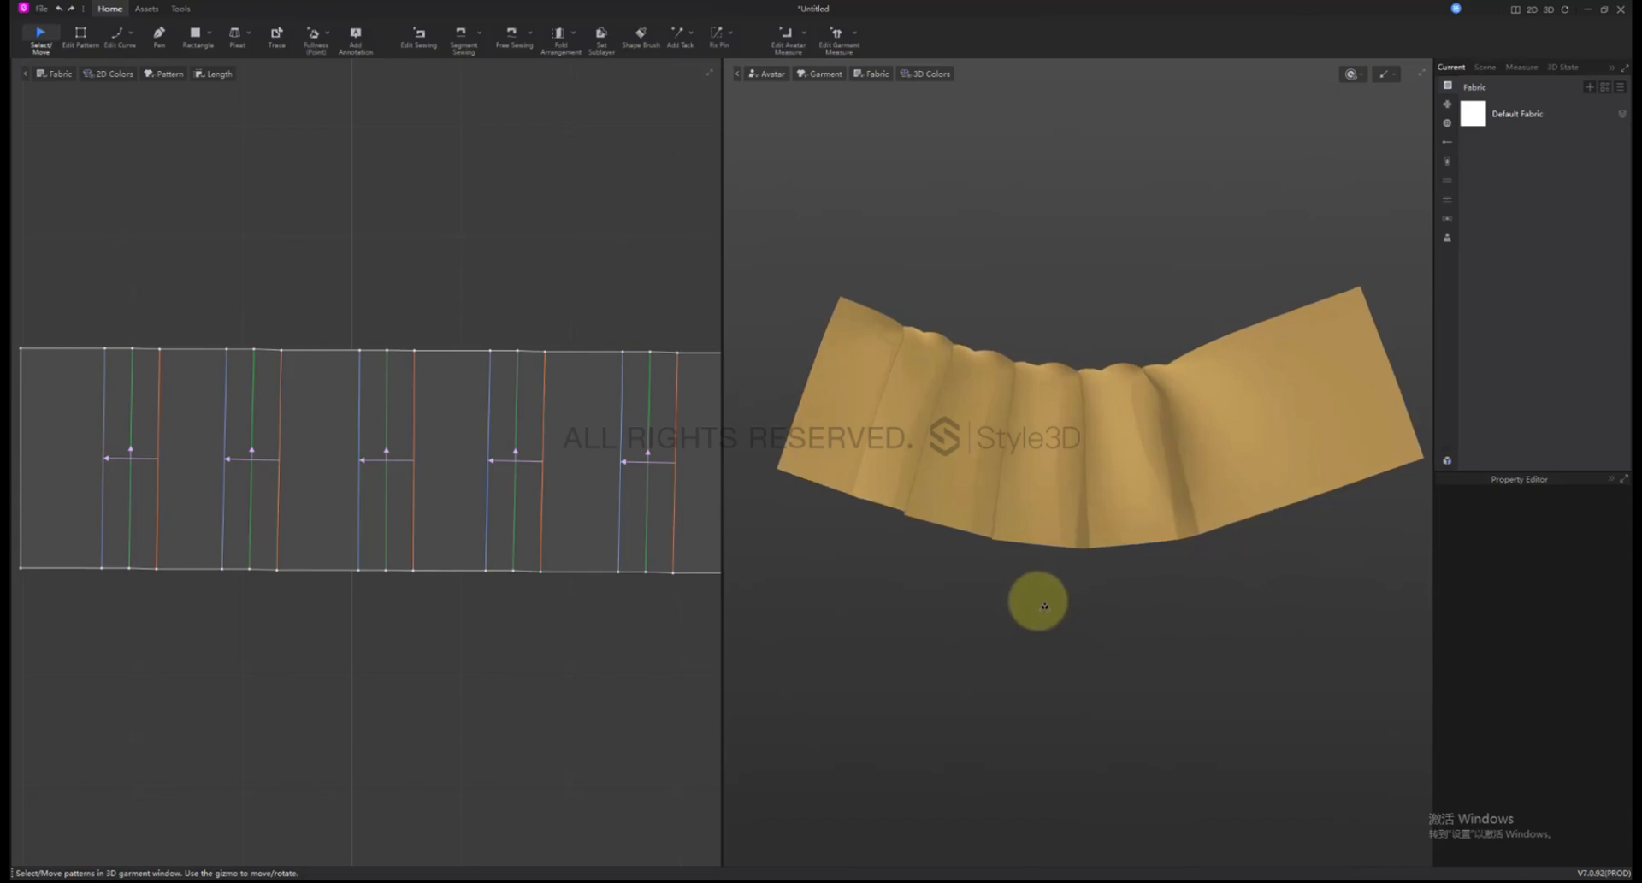
left_click(236, 34)
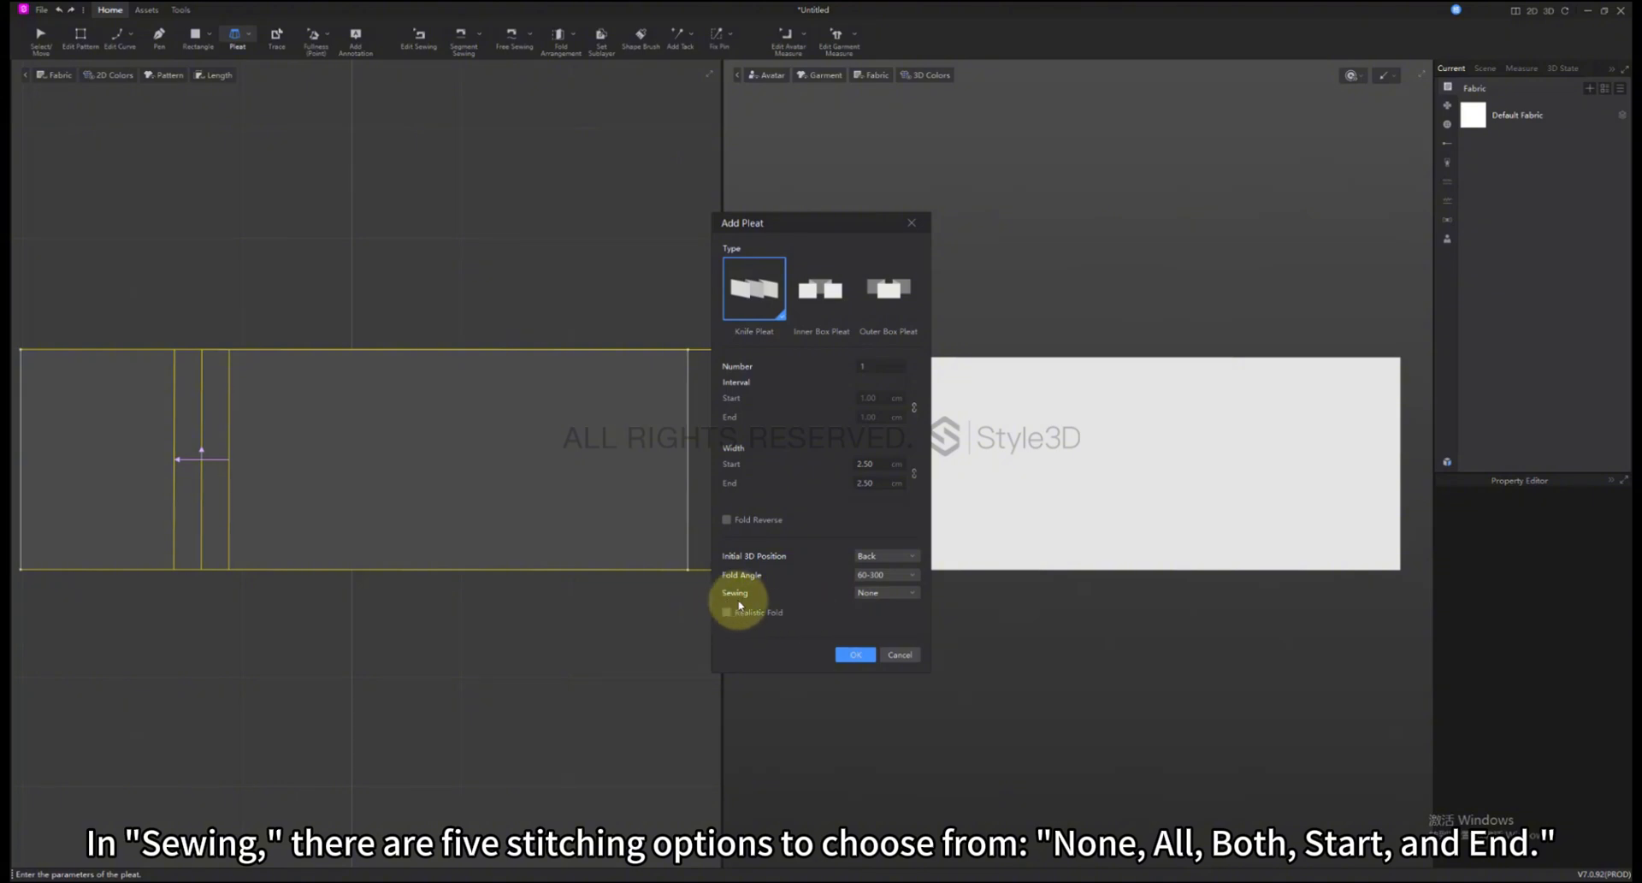
- Set the pleat Sewing option to All
left_click(886, 592)
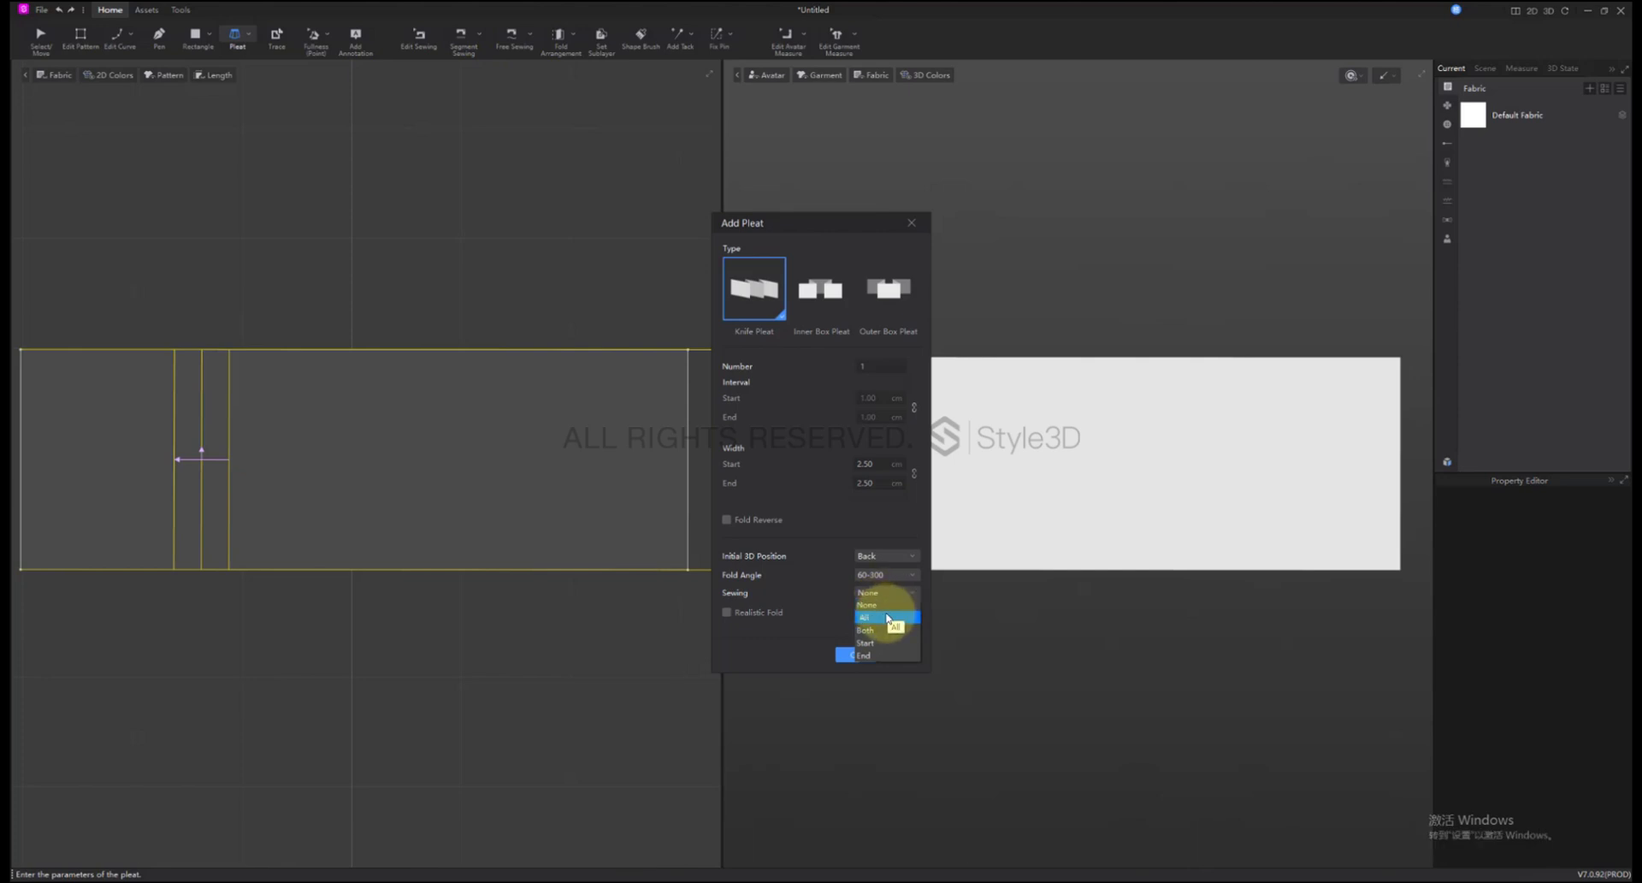
left_click(865, 617)
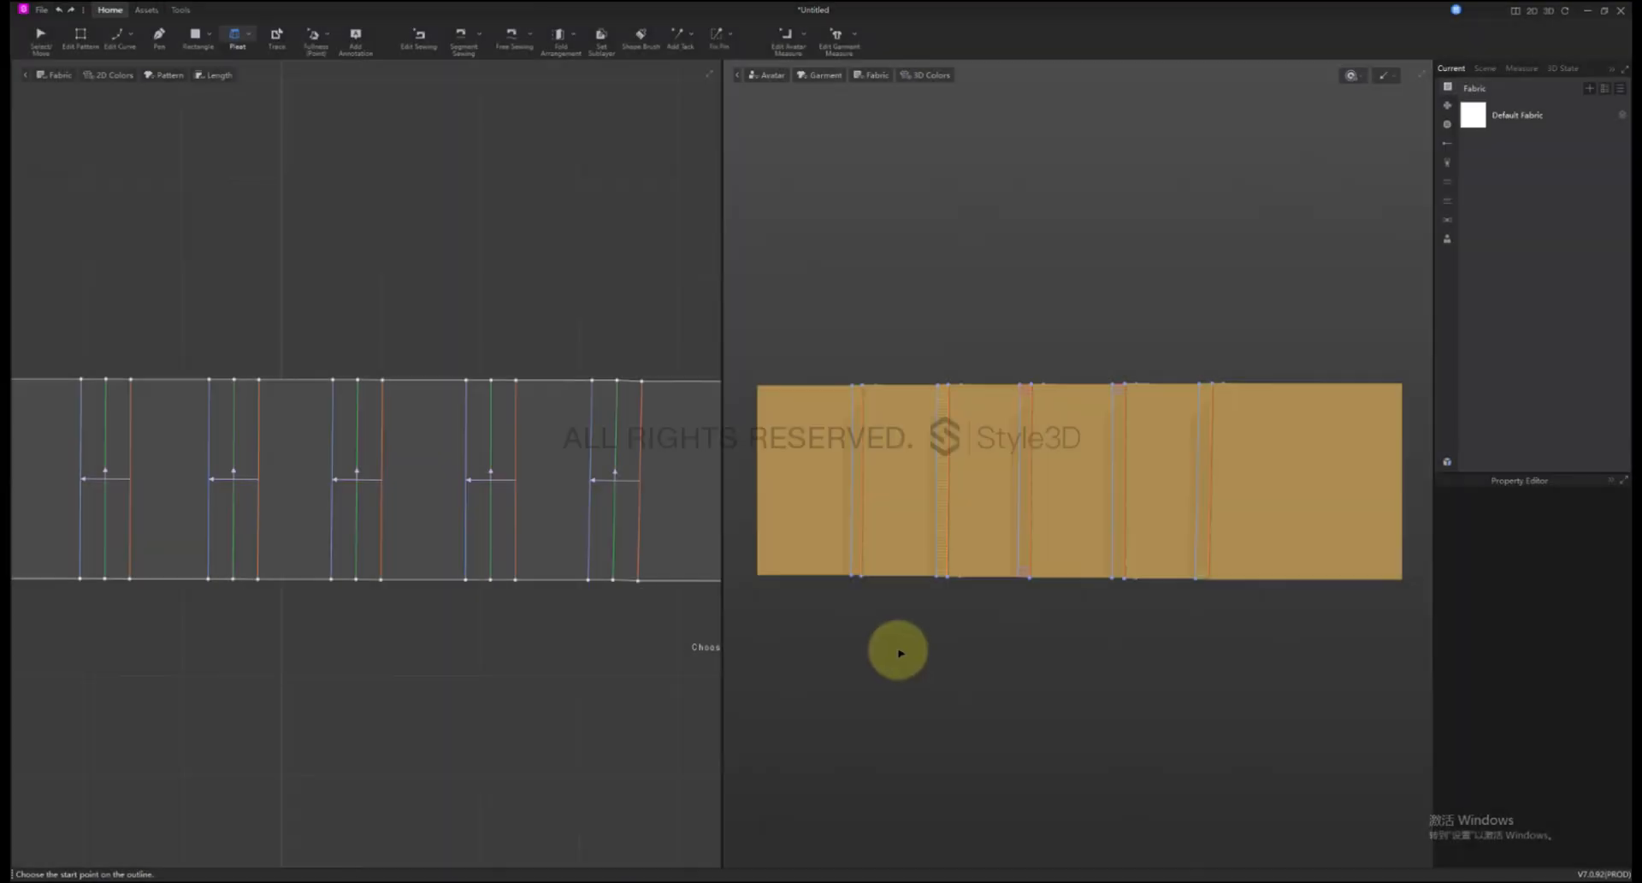
mouse_move(176, 596)
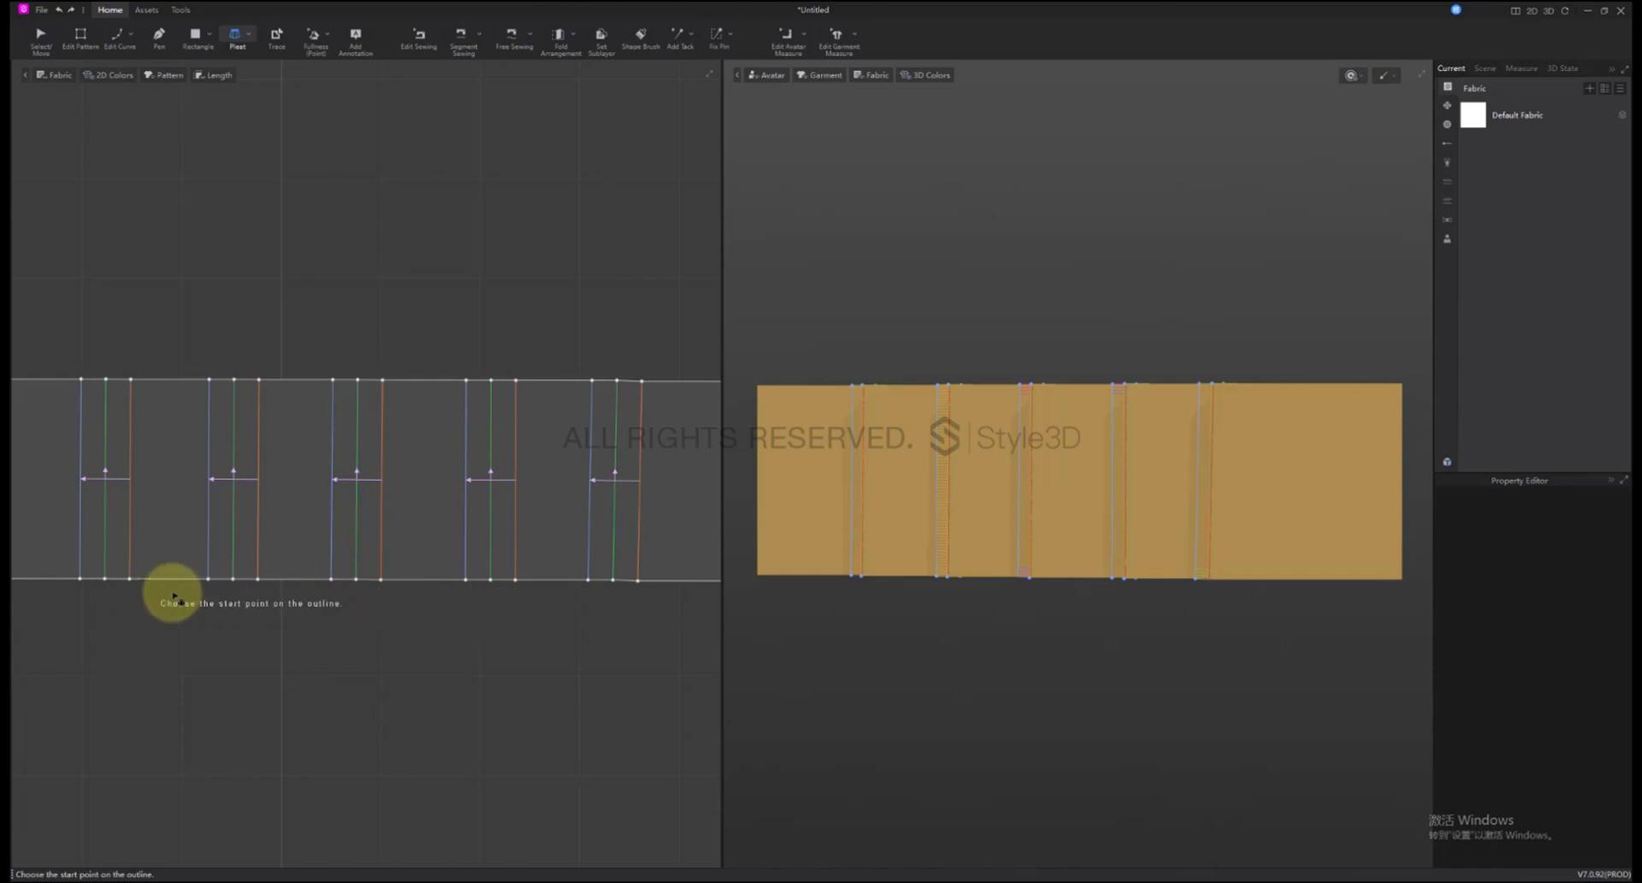
mouse_move(546, 618)
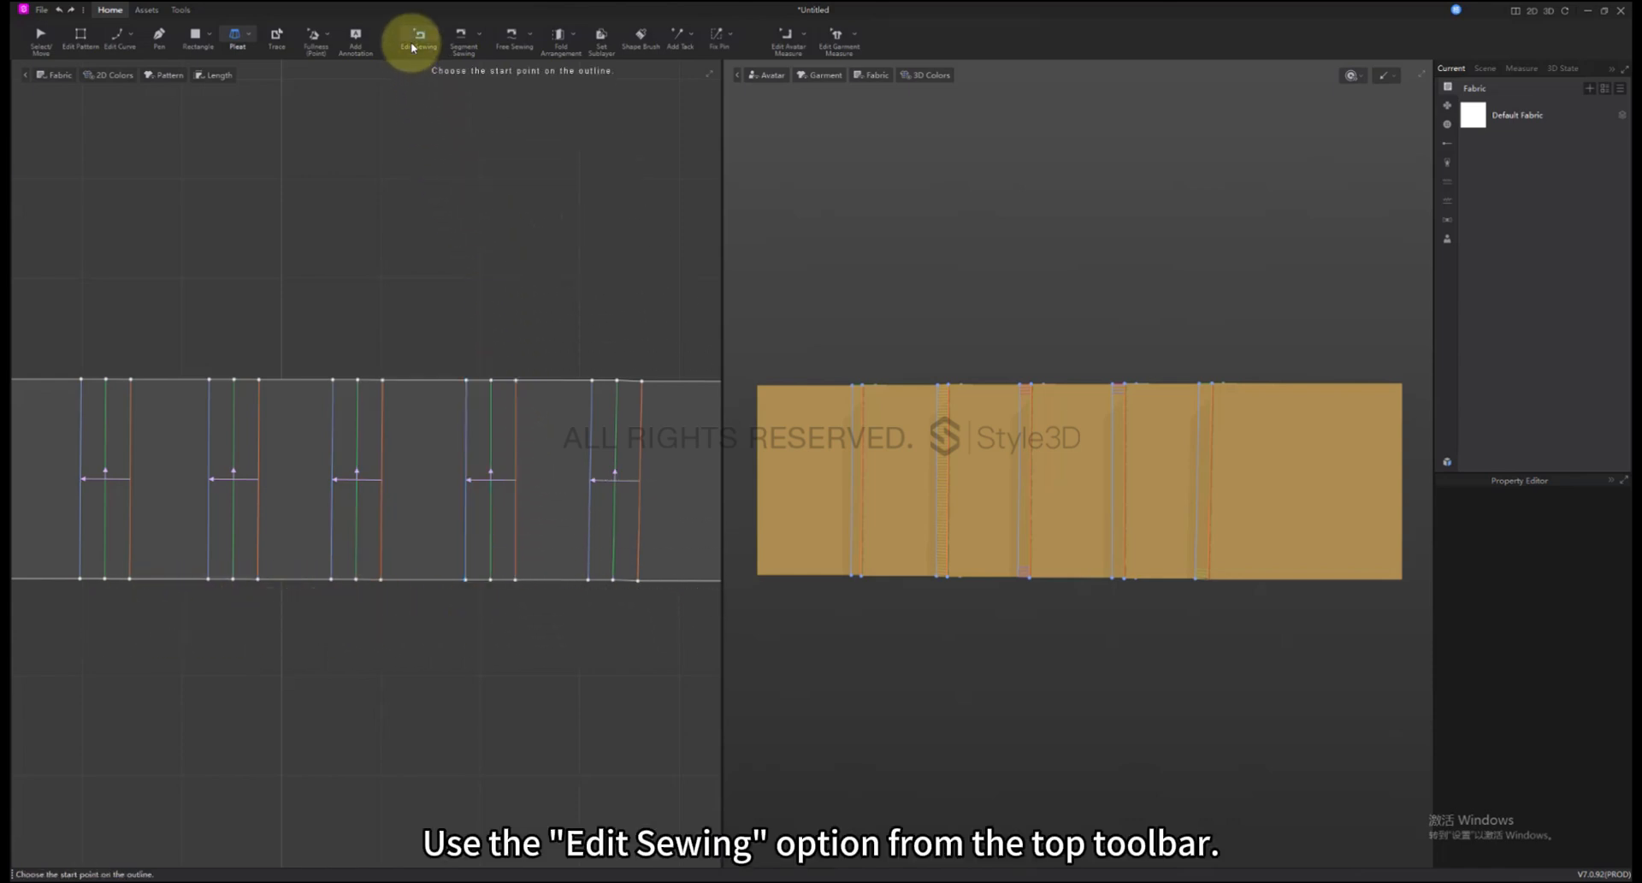
- Check the sewing settings on each pleat's seams with Edit Sewing
left_click(417, 38)
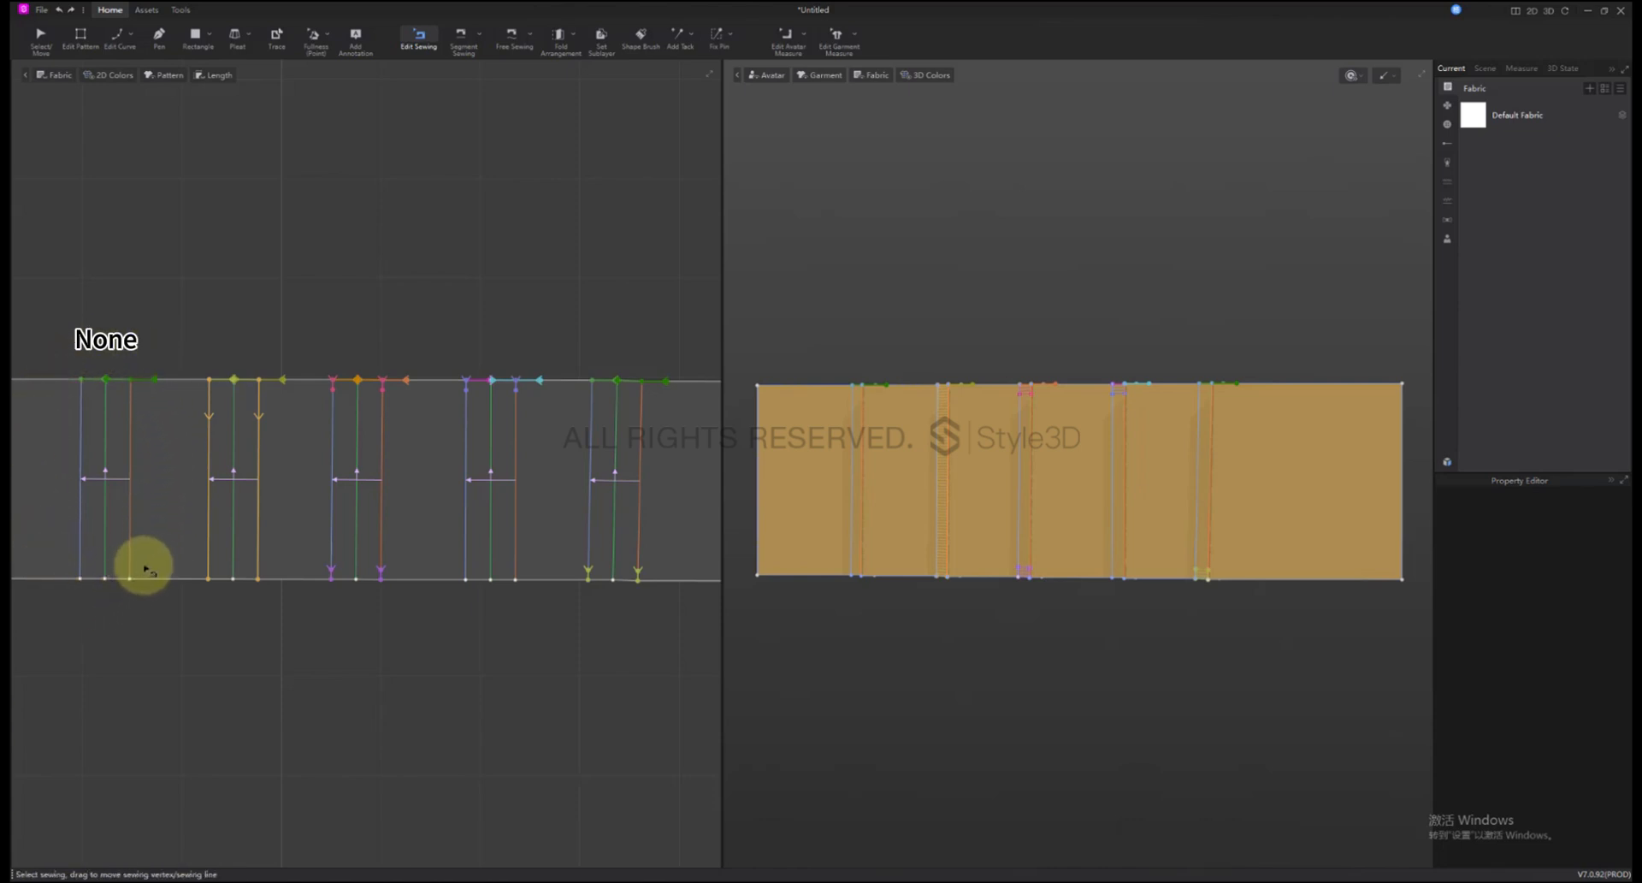
mouse_move(205, 506)
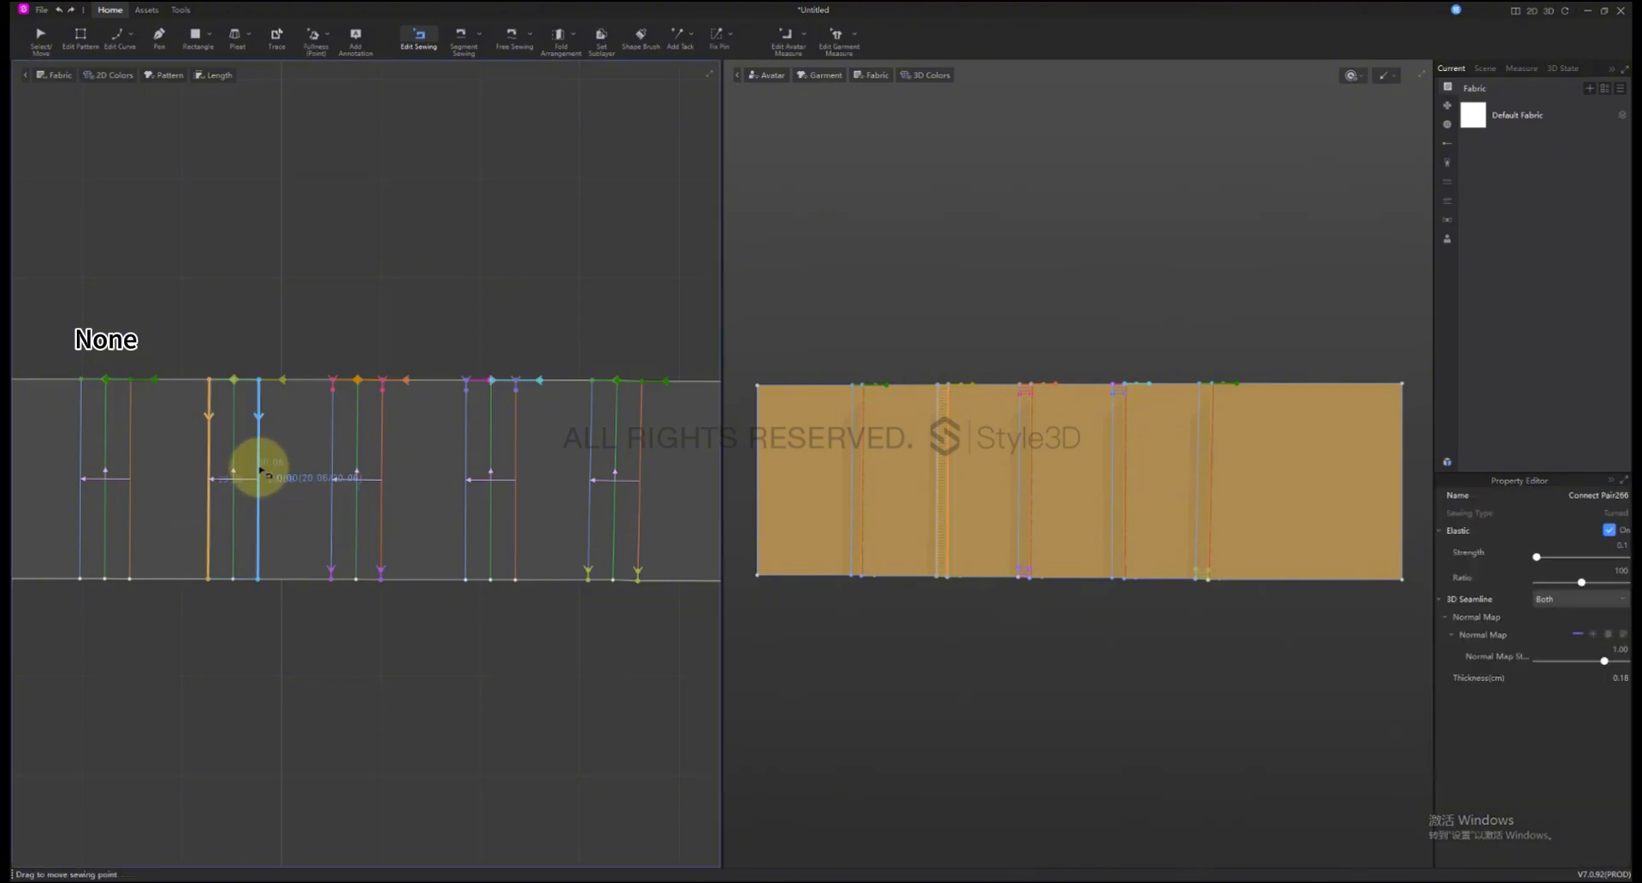
right_click(261, 474)
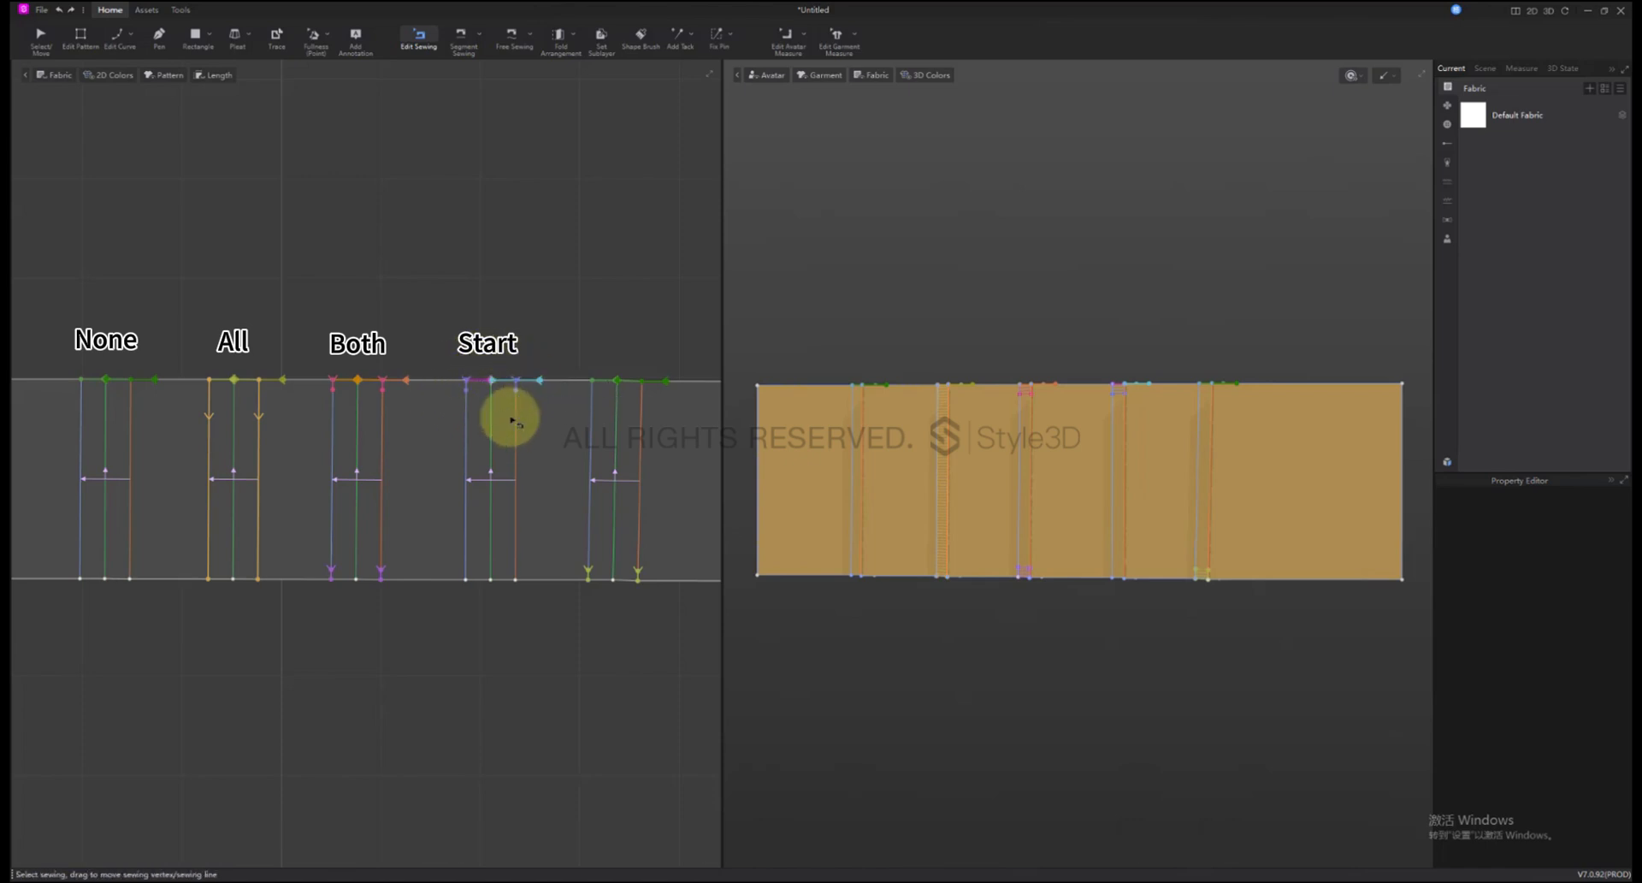
left_click(607, 431)
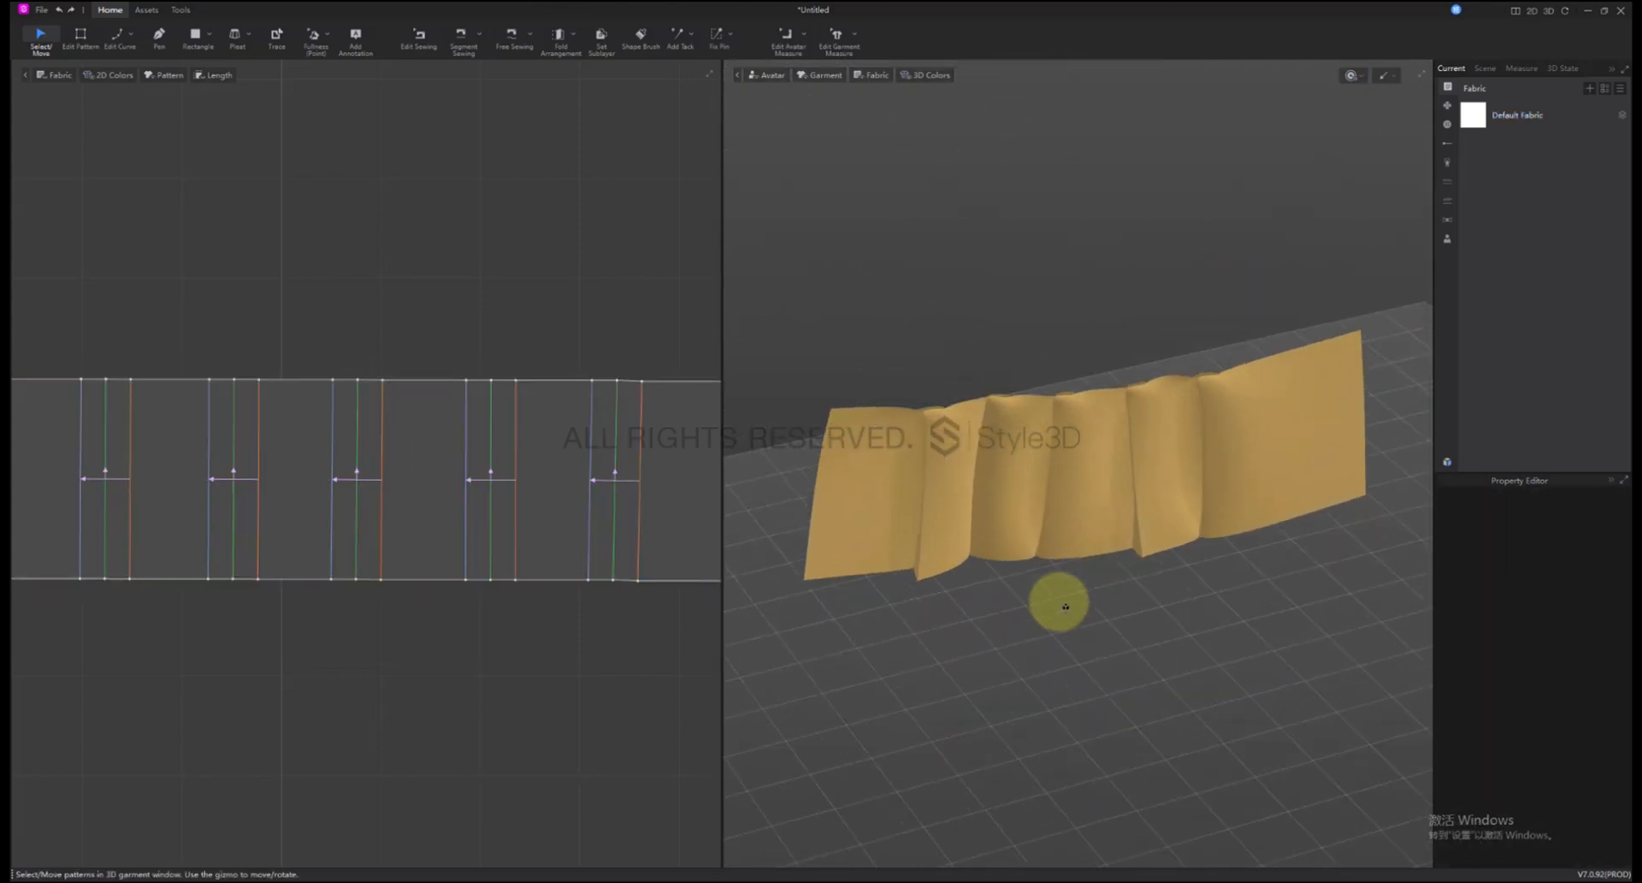
- Orbit the simulated fabric, then start a new rectangle pattern
left_click_drag(1064, 605, 967, 643)
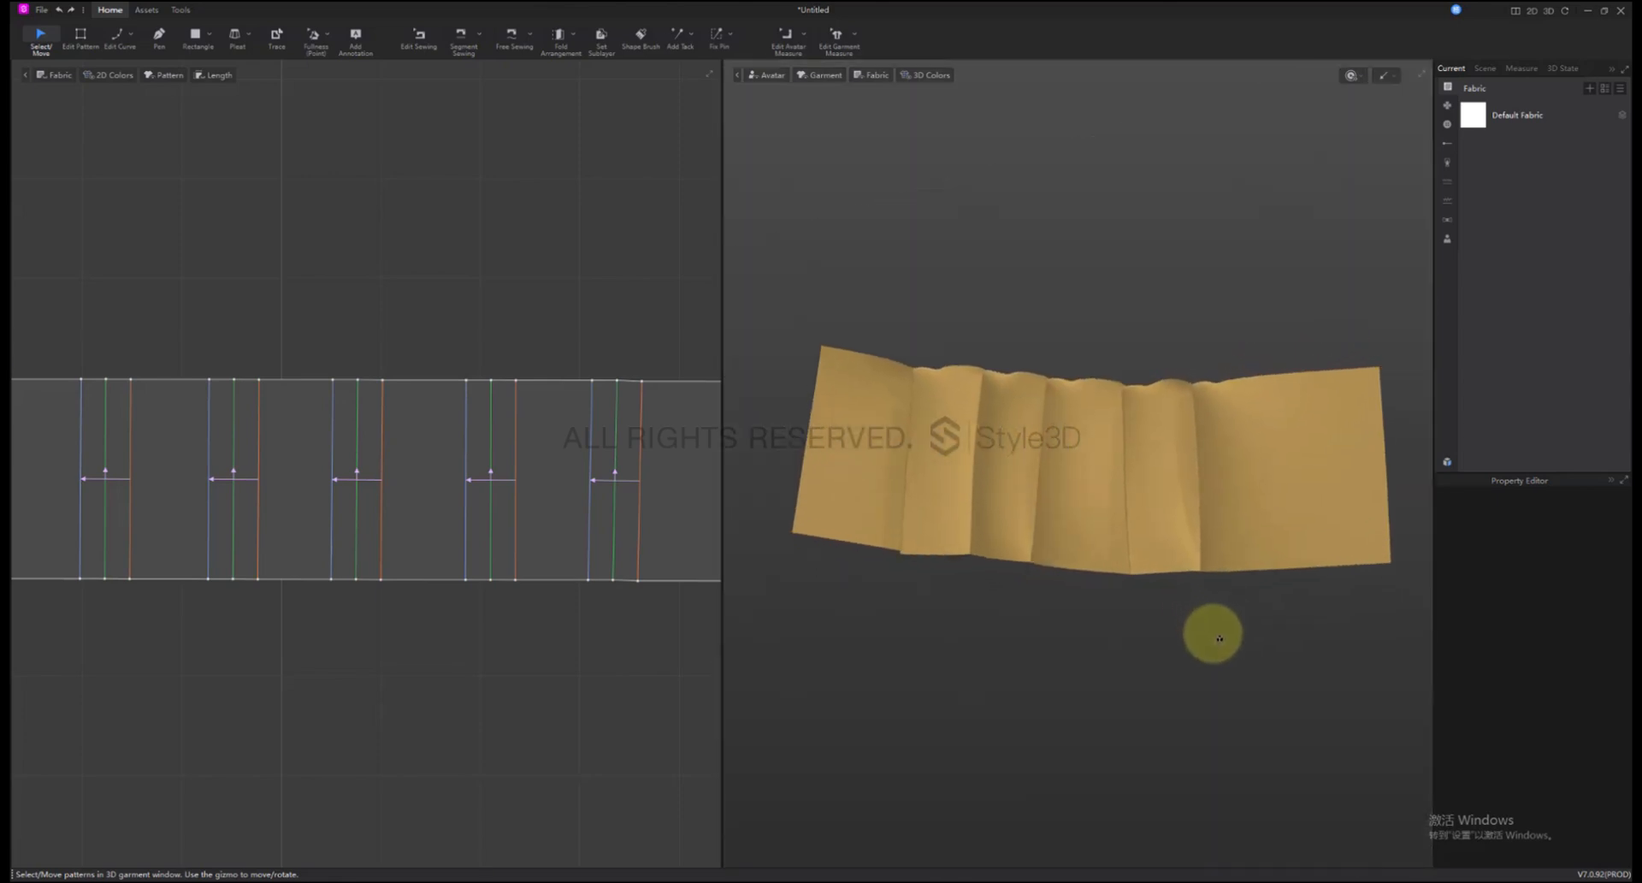
left_click(237, 37)
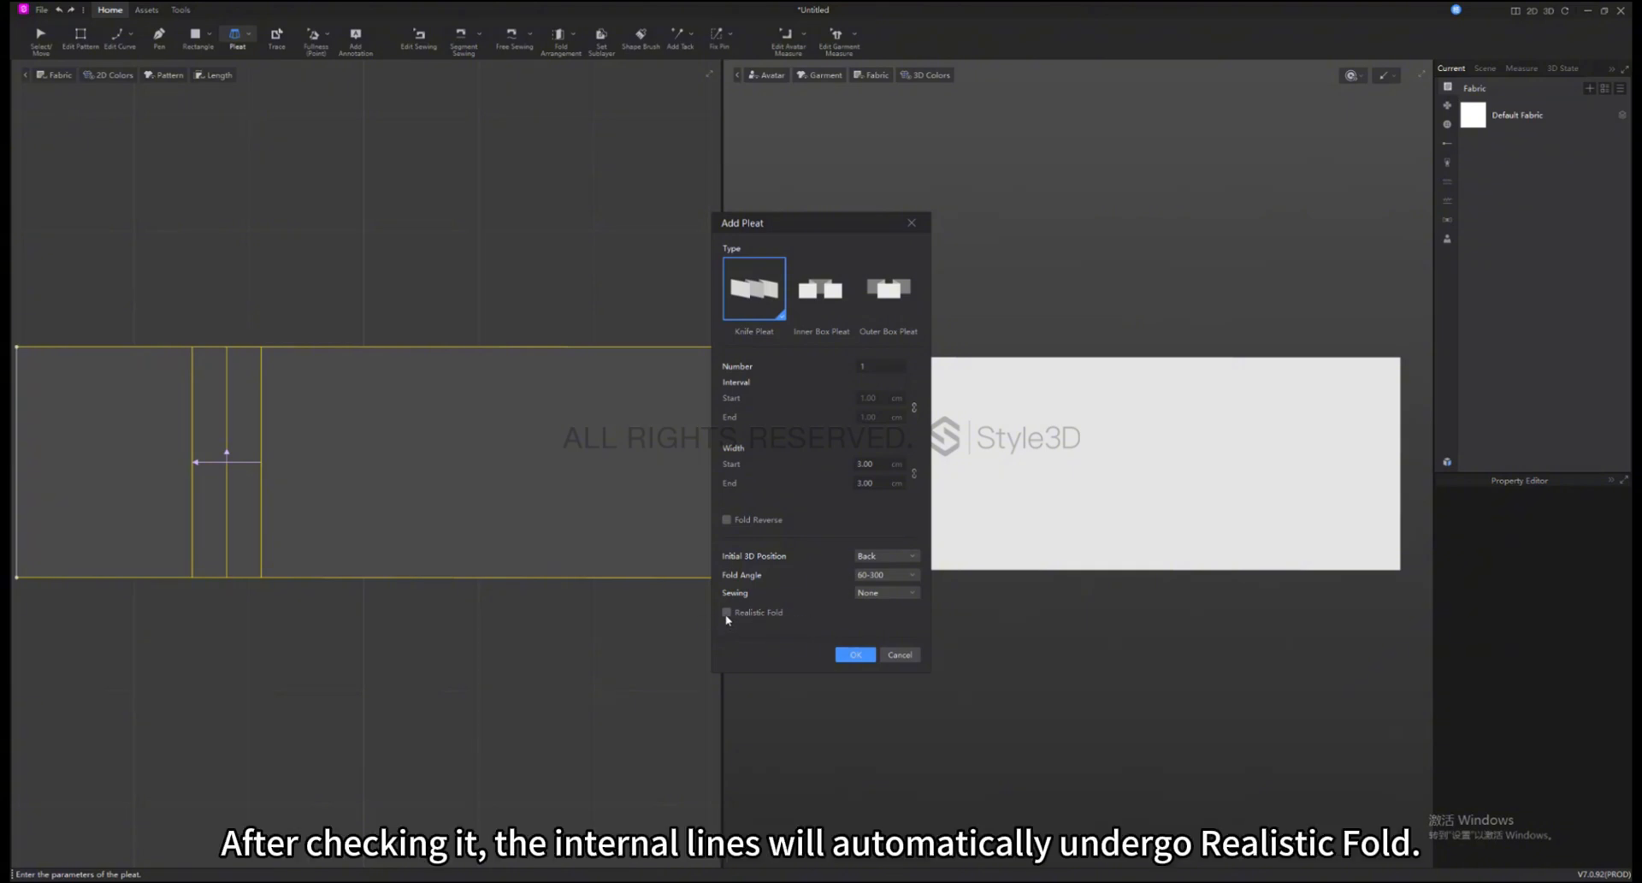
- Enable Realistic Fold in Add Pleat and confirm the second pleat's settings
left_click(728, 612)
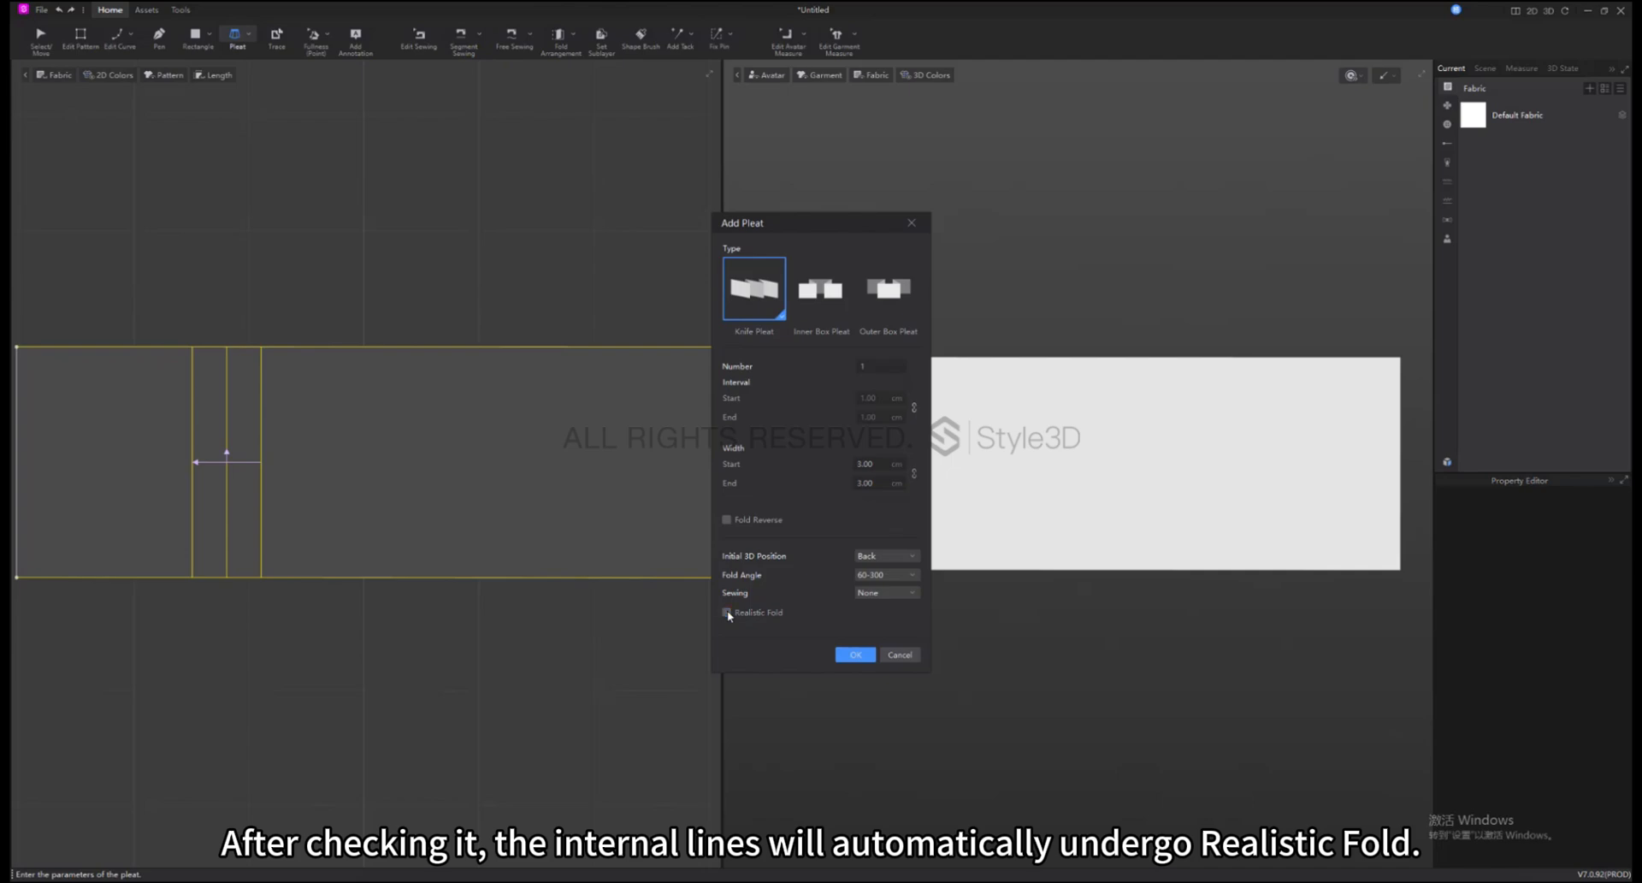
left_click(725, 613)
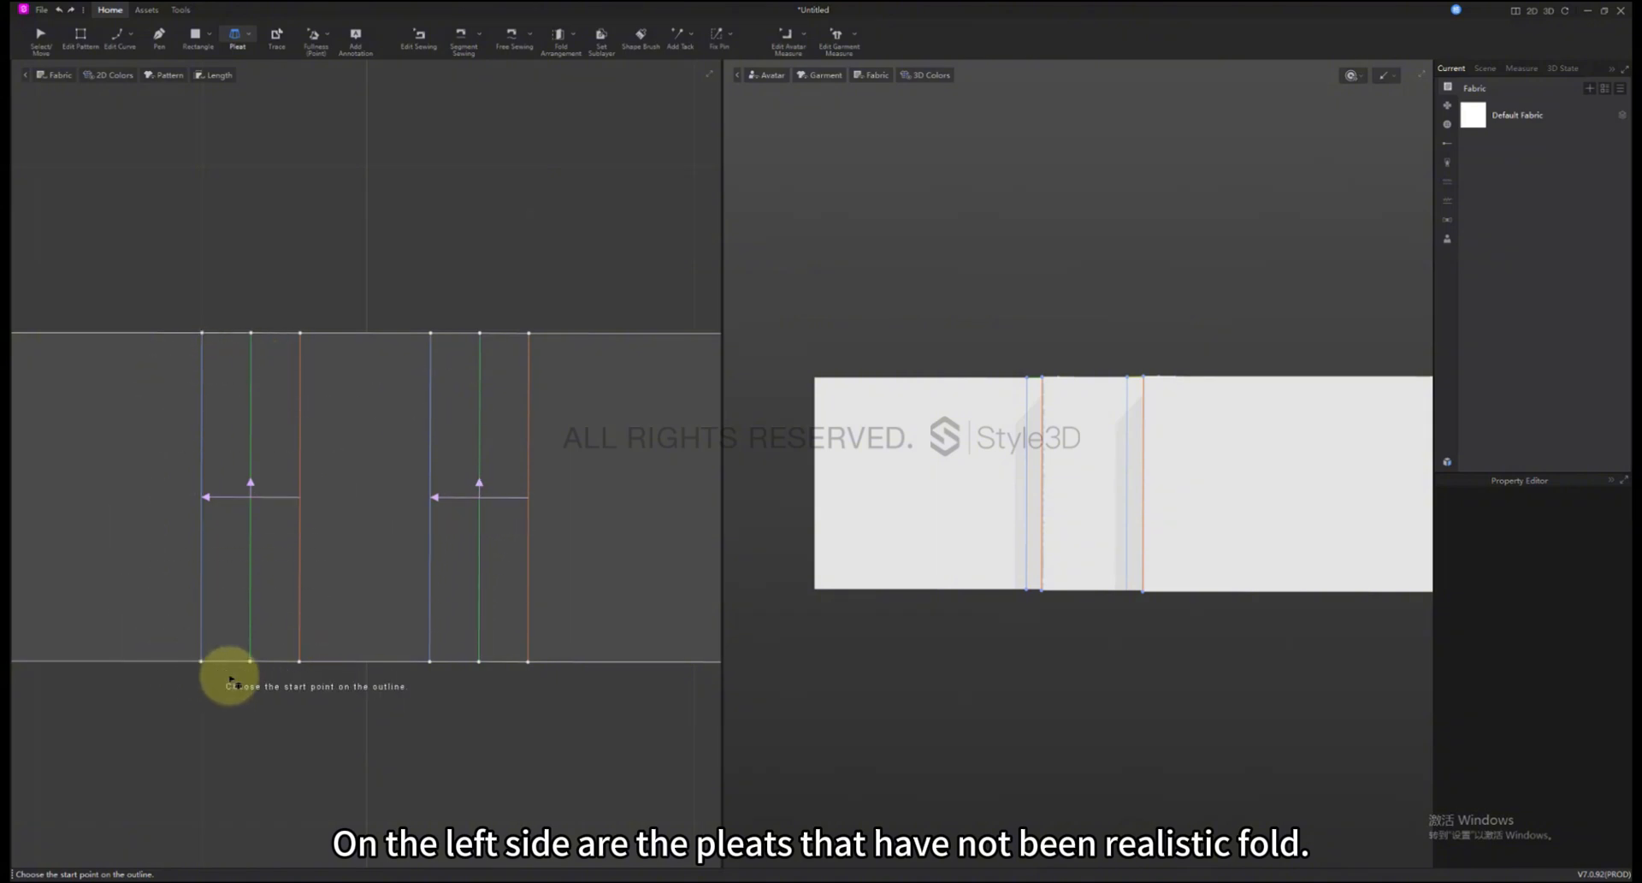
mouse_move(365, 610)
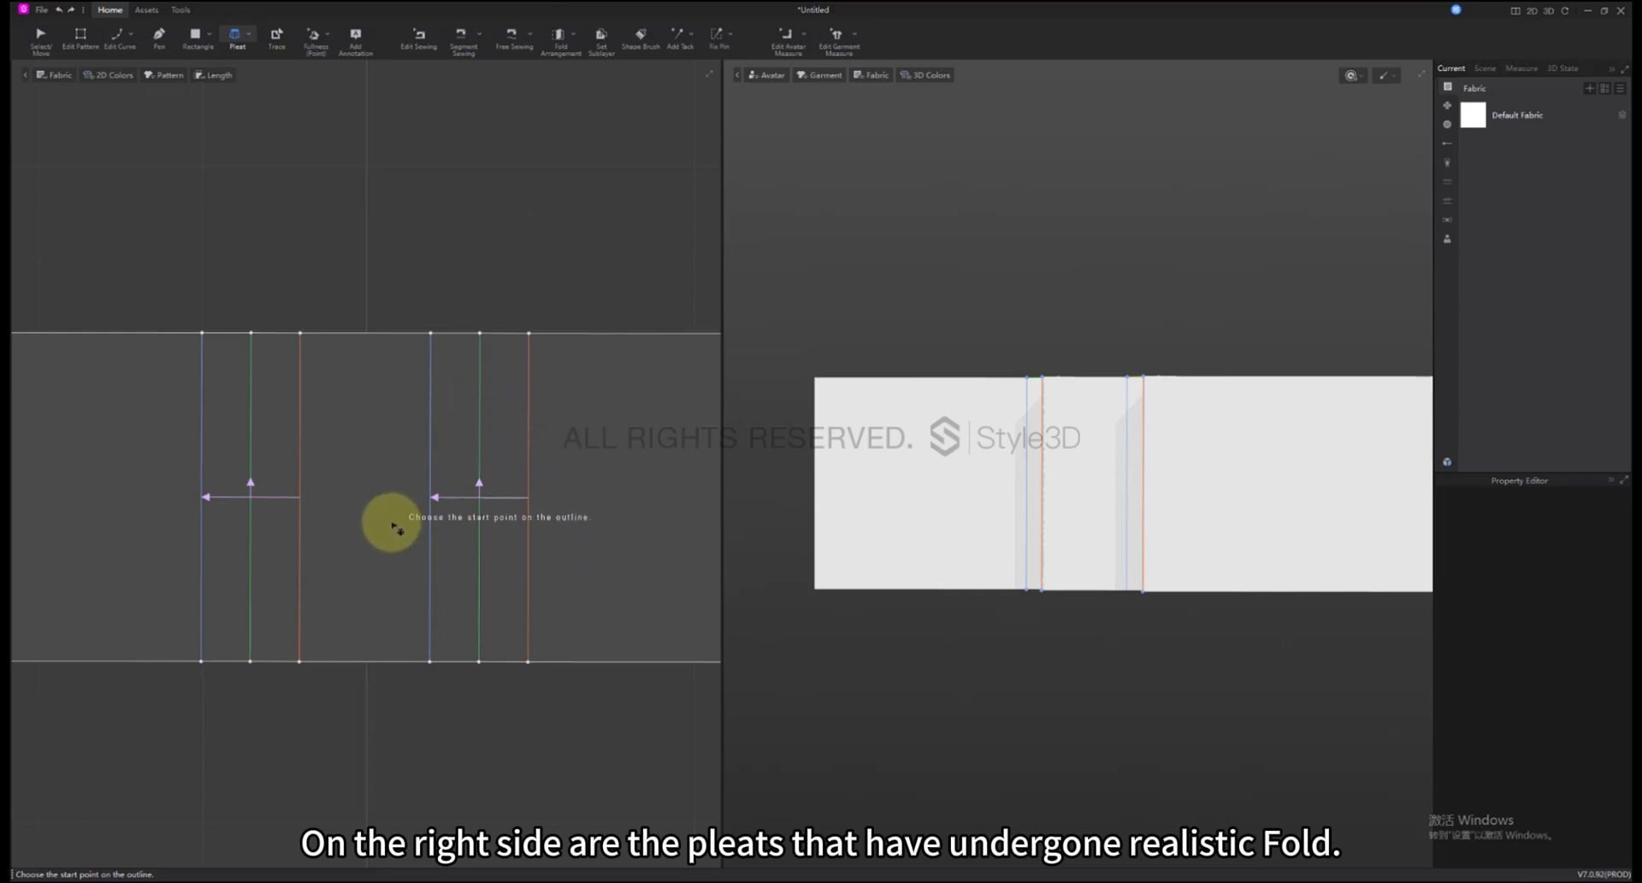
mouse_move(421, 456)
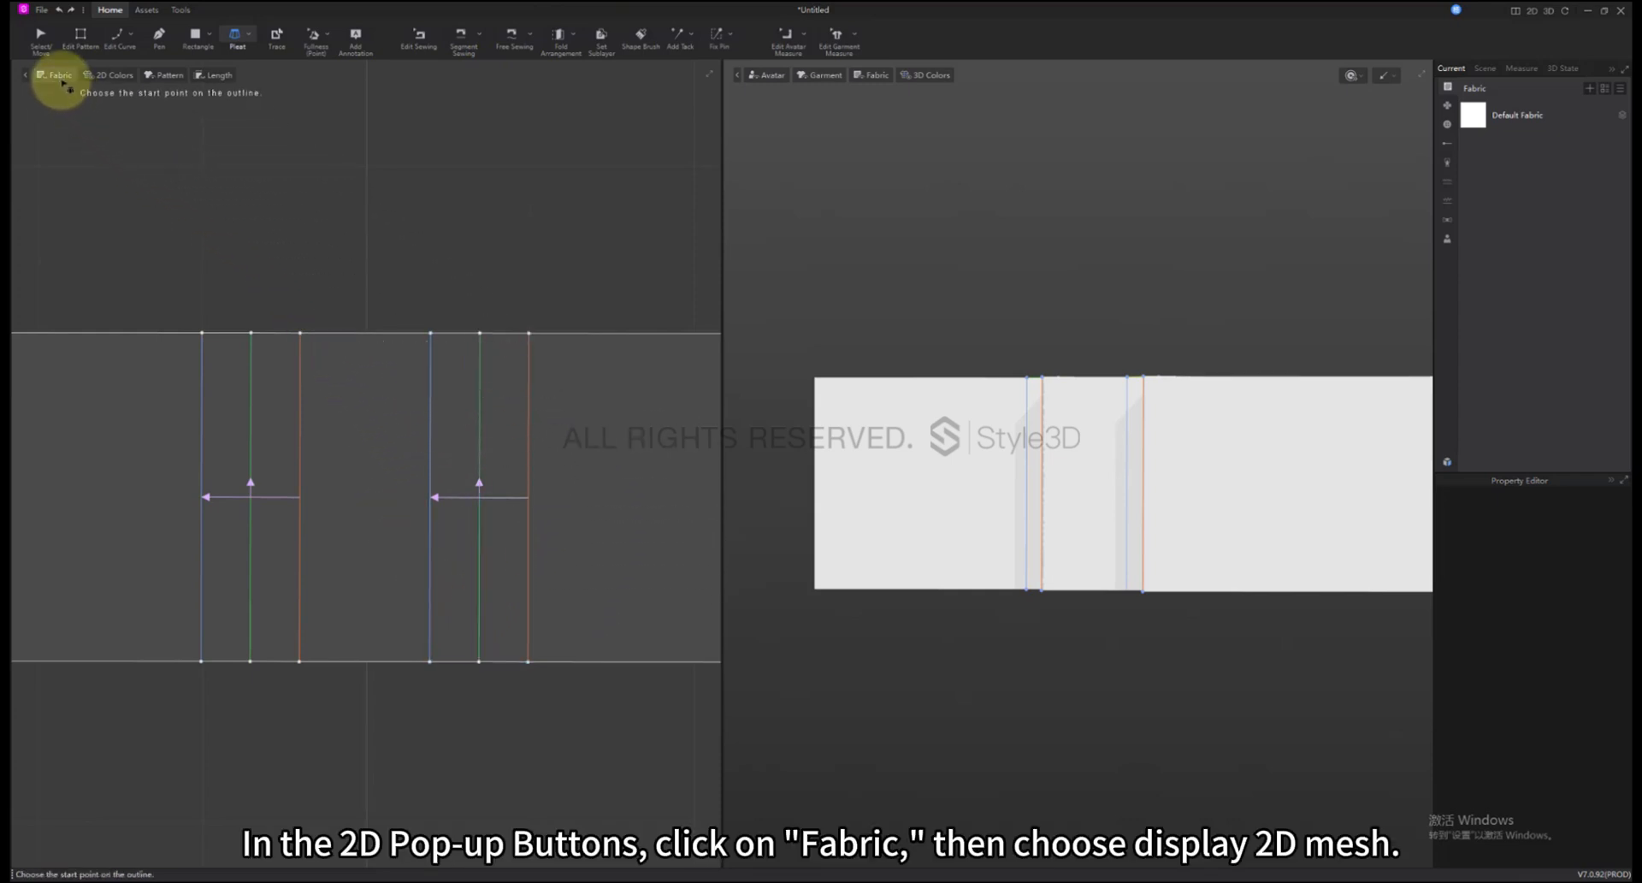
- Turn on 2D Mesh display from the 2D view's Fabric options
left_click(49, 74)
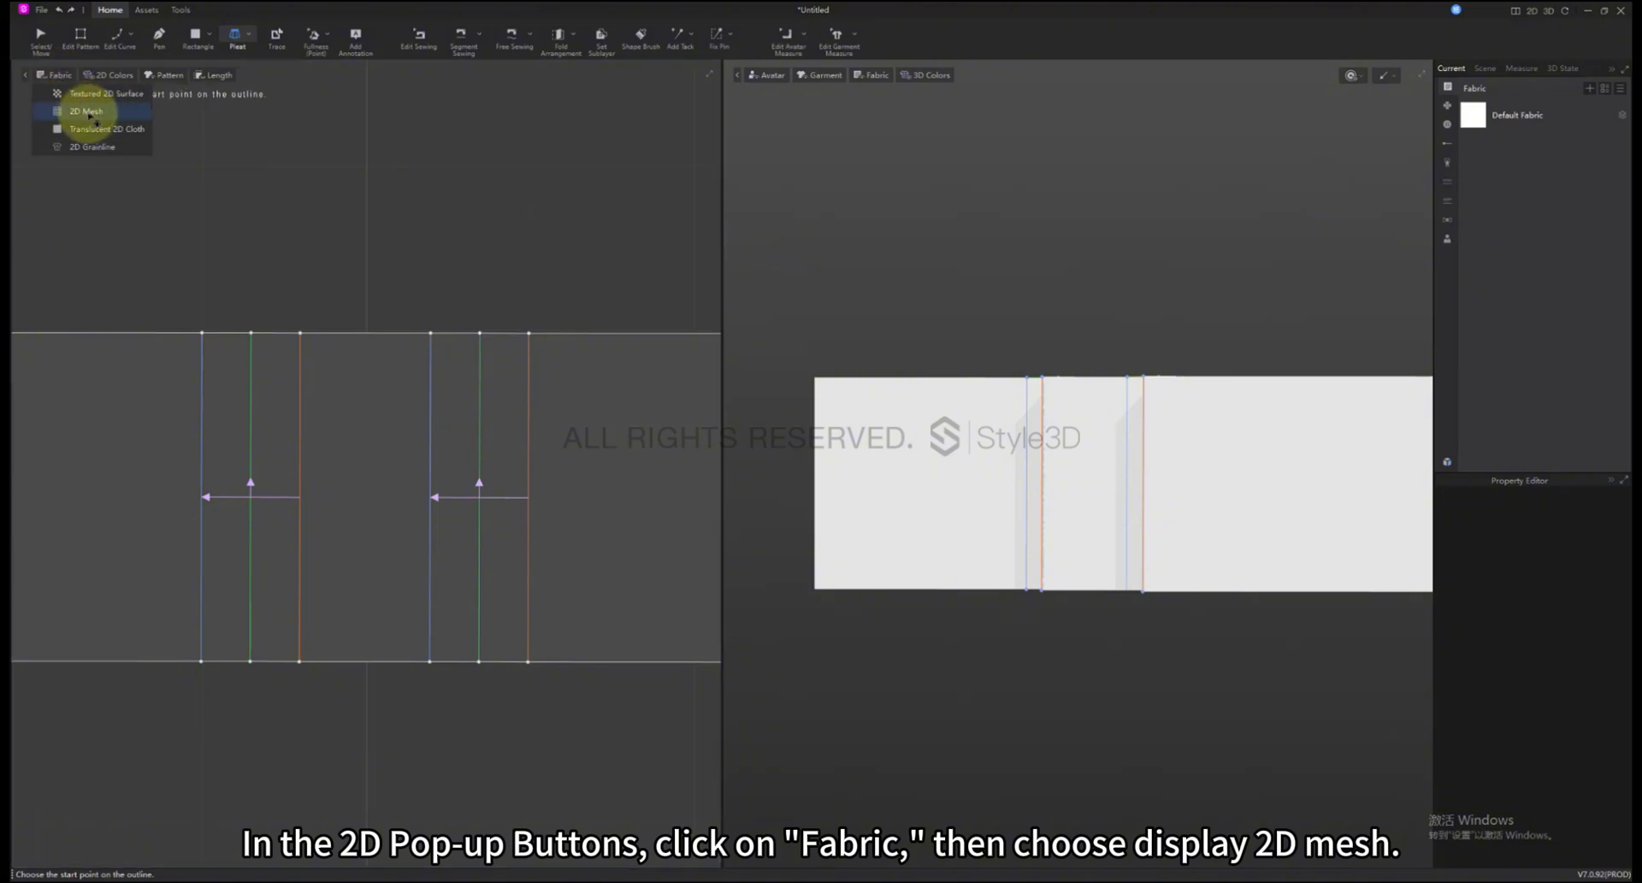
left_click(81, 112)
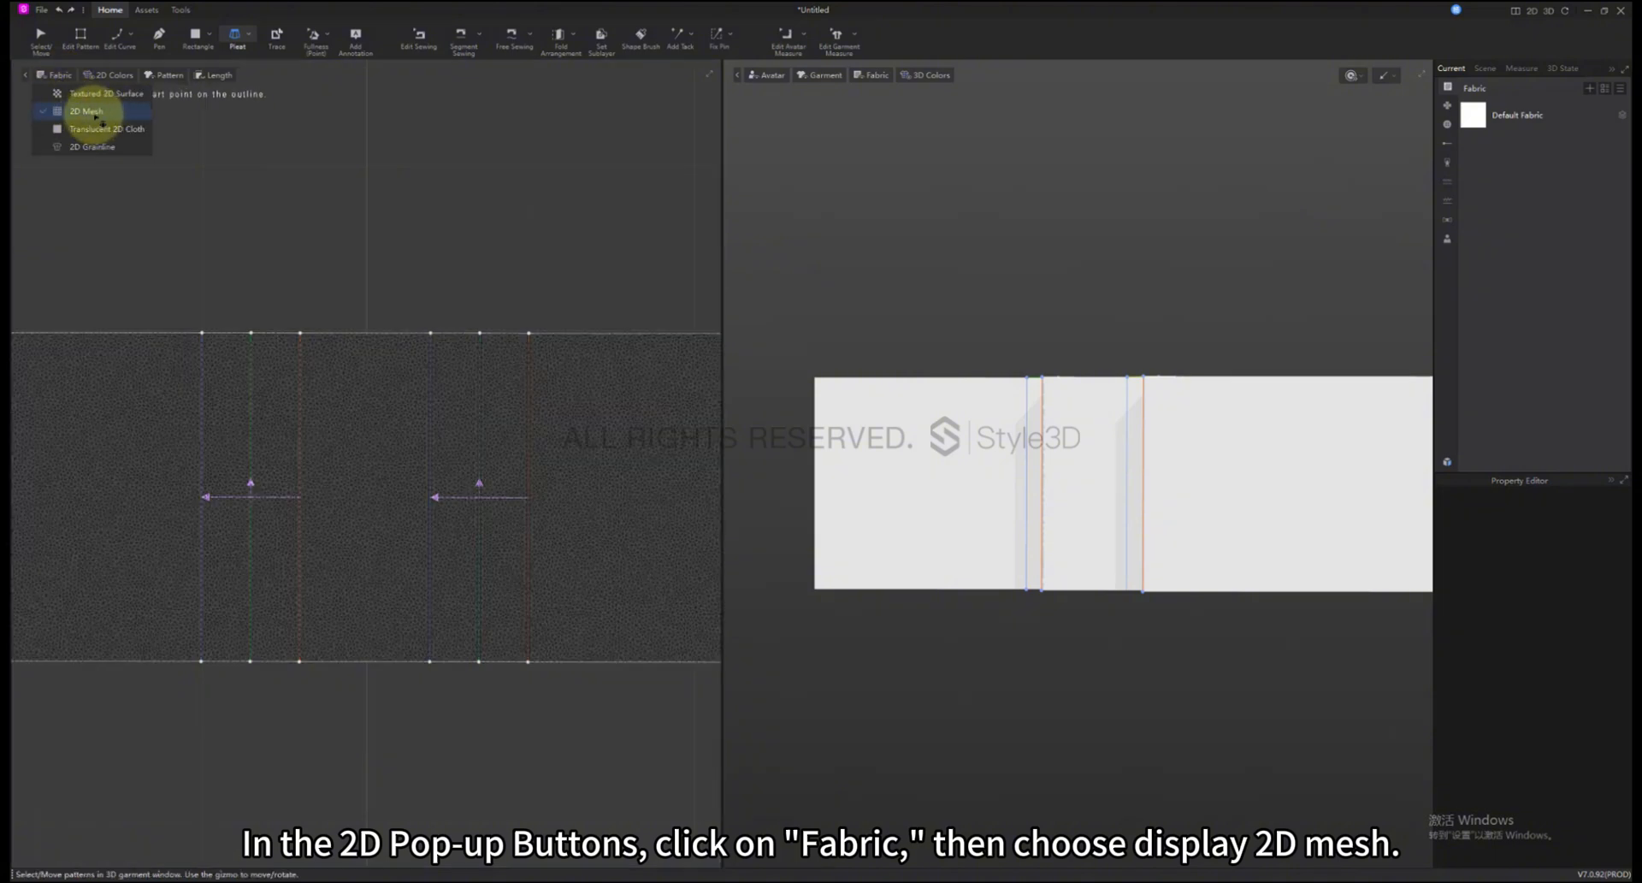
left_click(79, 109)
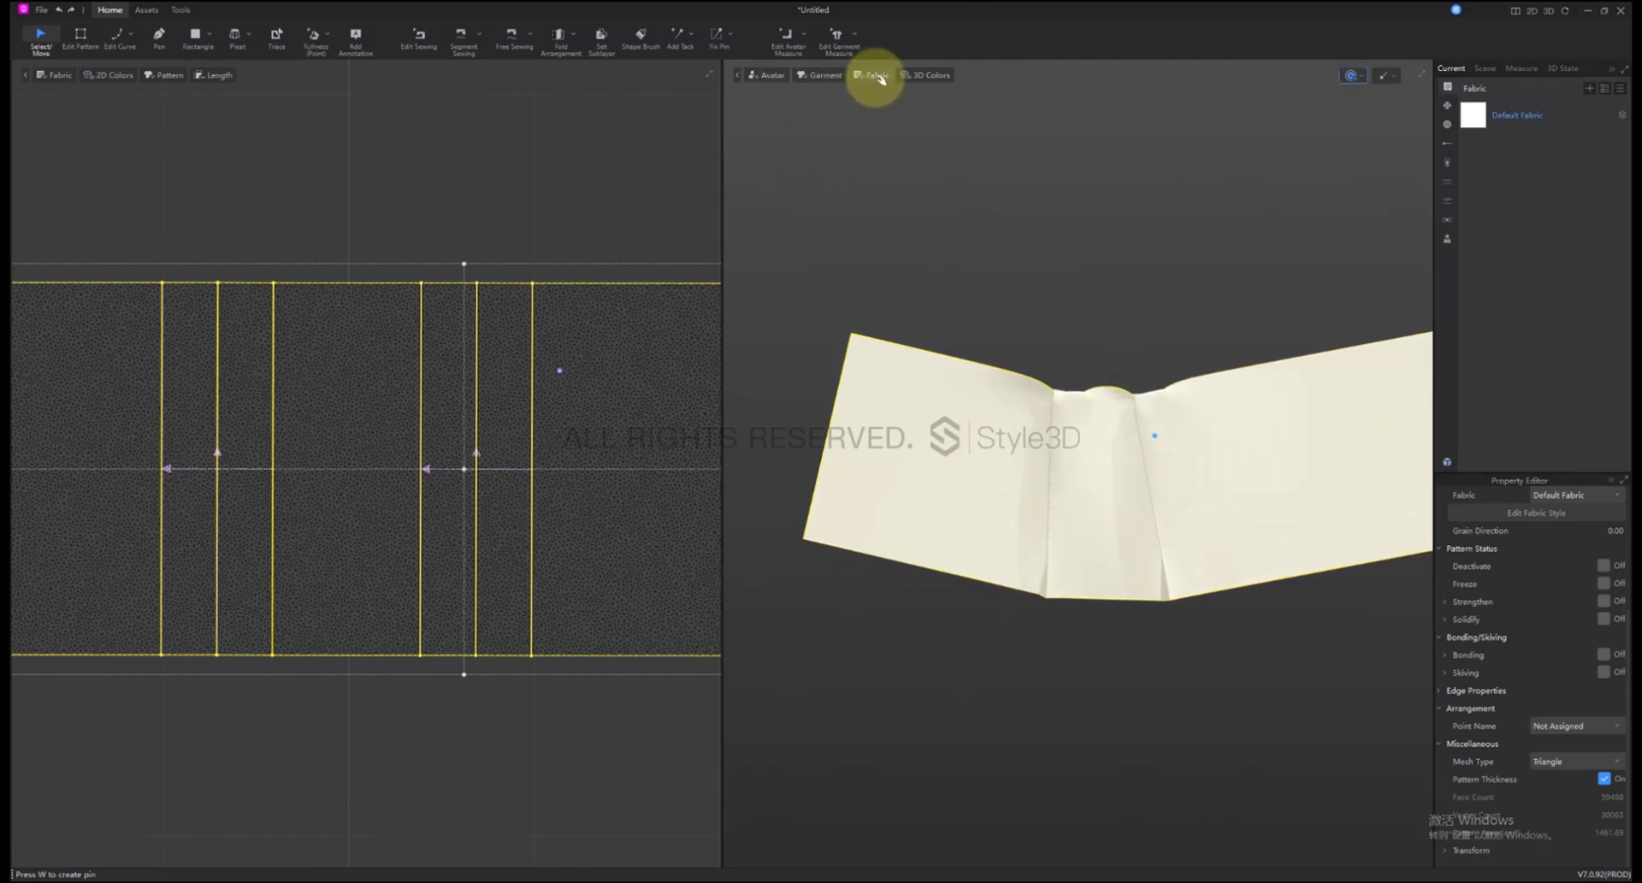
- Show the 3D fabric as a triangle mesh and select the pattern
left_click(872, 75)
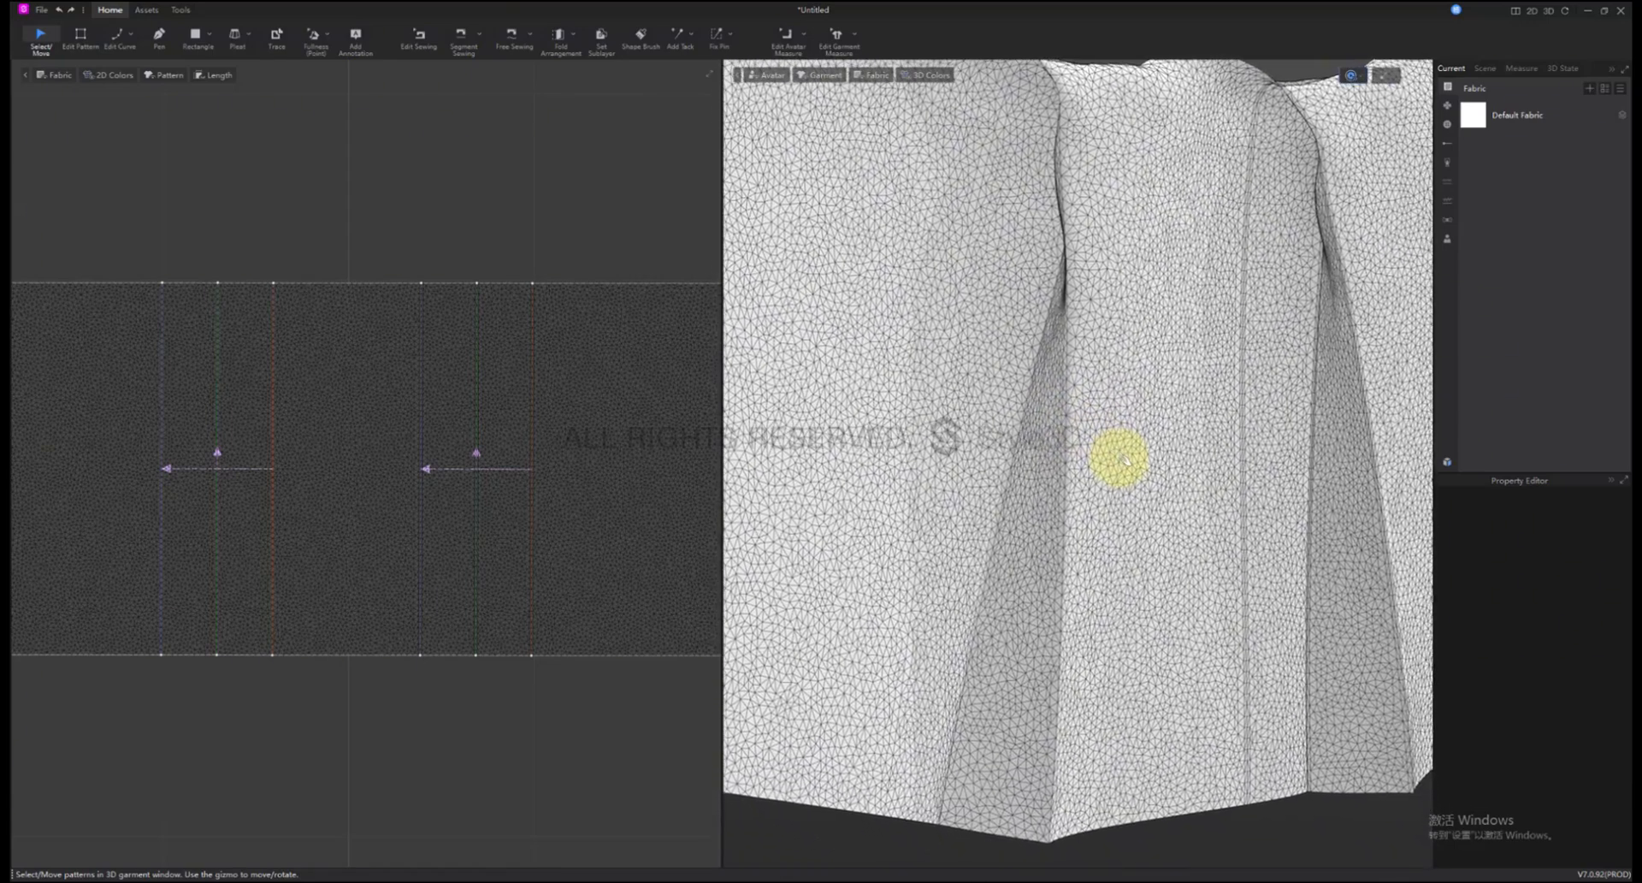
left_click(315, 470)
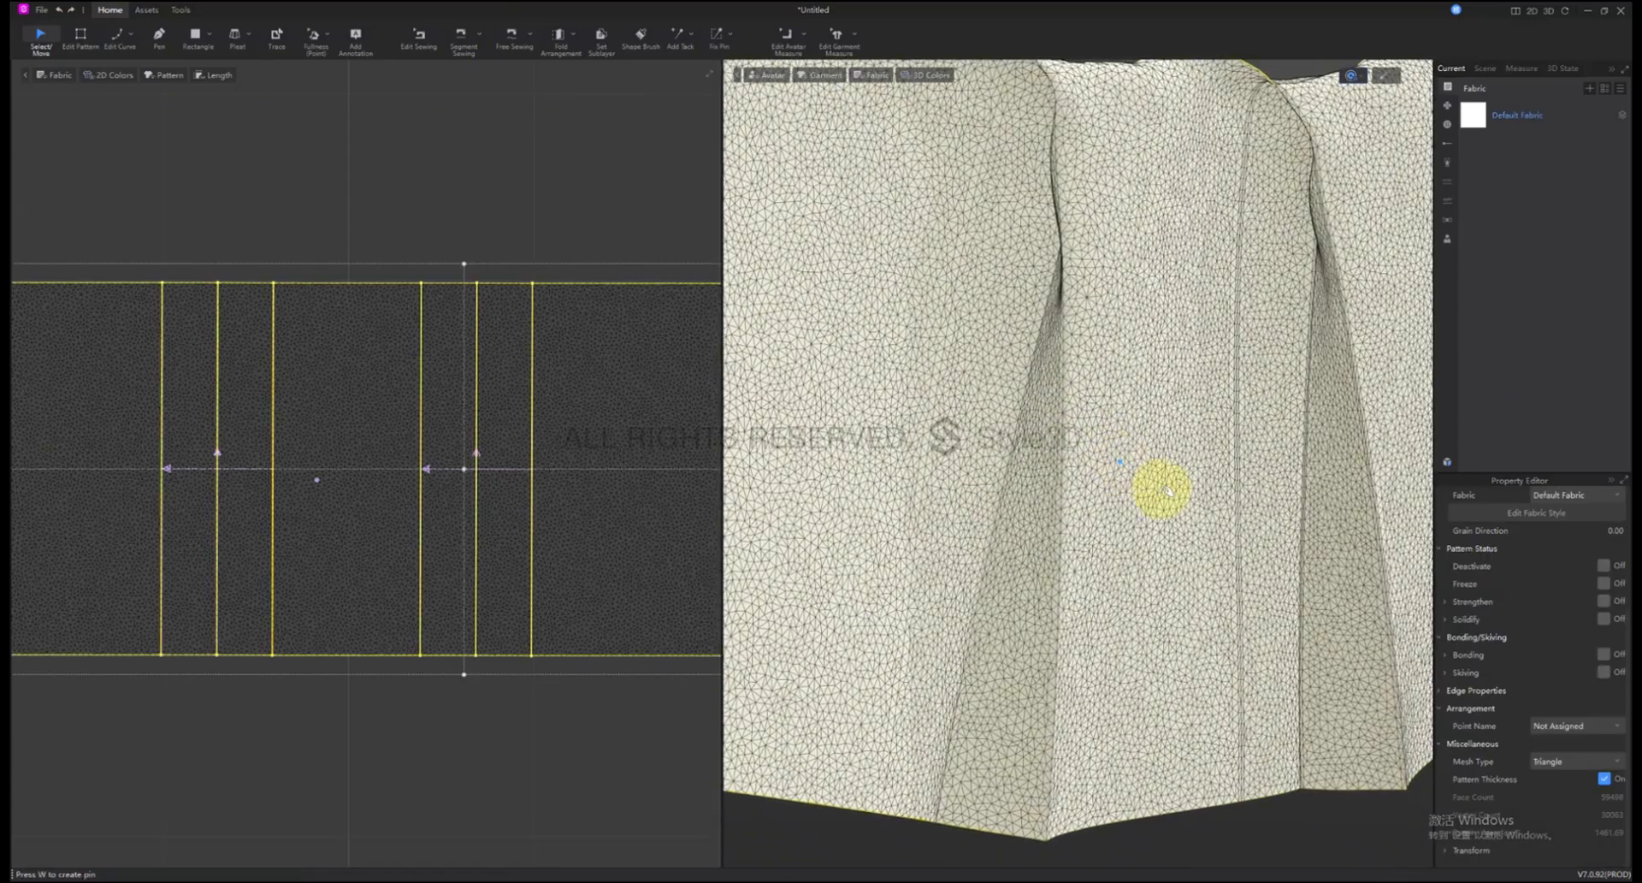